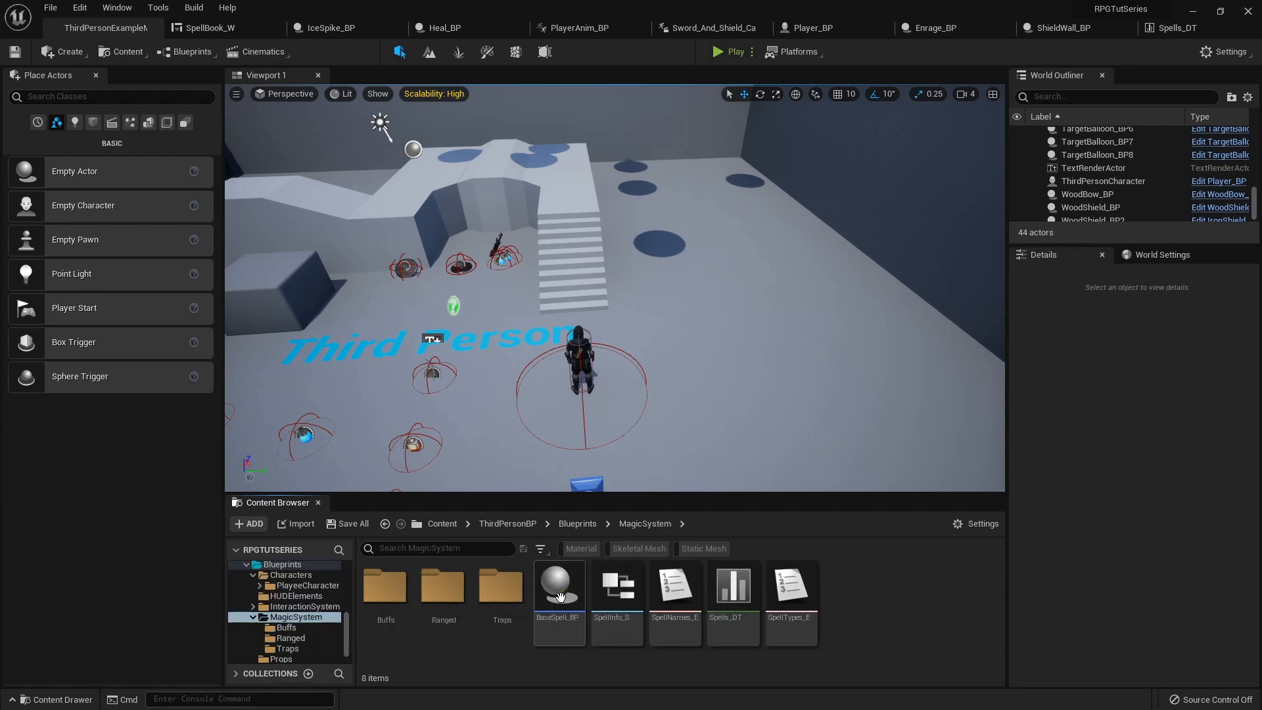
# - Open the MagicSystem Traps folder showing FireTrap_BP, IceTrap_BP and ThunderTrap_BP
pyautogui.click(501, 584)
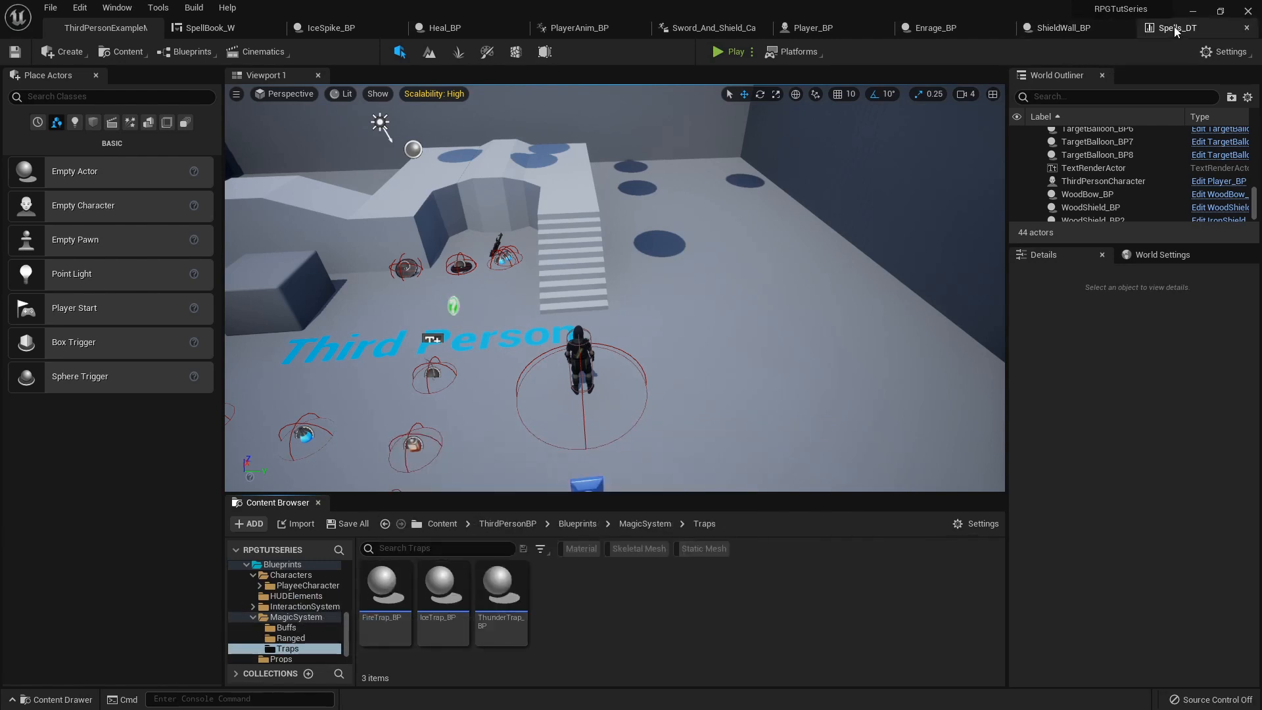
# - In Spells_DT, set GravityScale to 0.1 for the FireTrap, IceTrap and ThunderTrap rows
pyautogui.click(1177, 28)
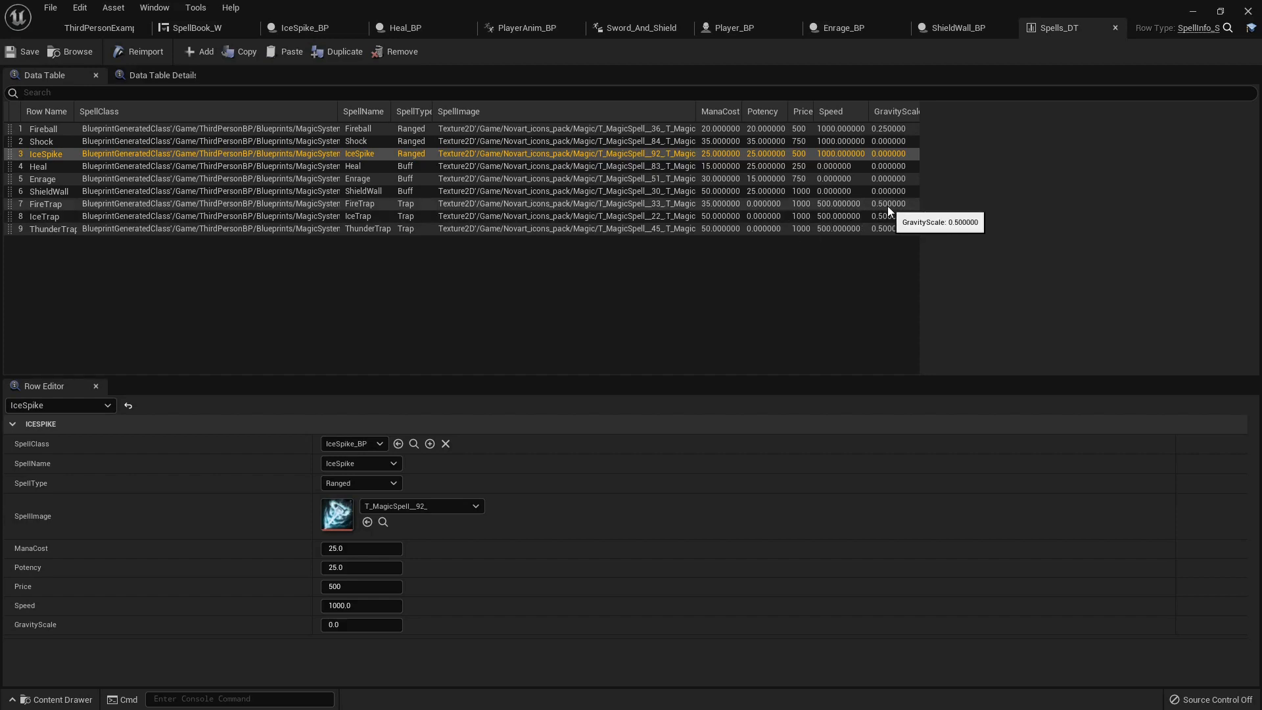
pyautogui.moveTo(829, 231)
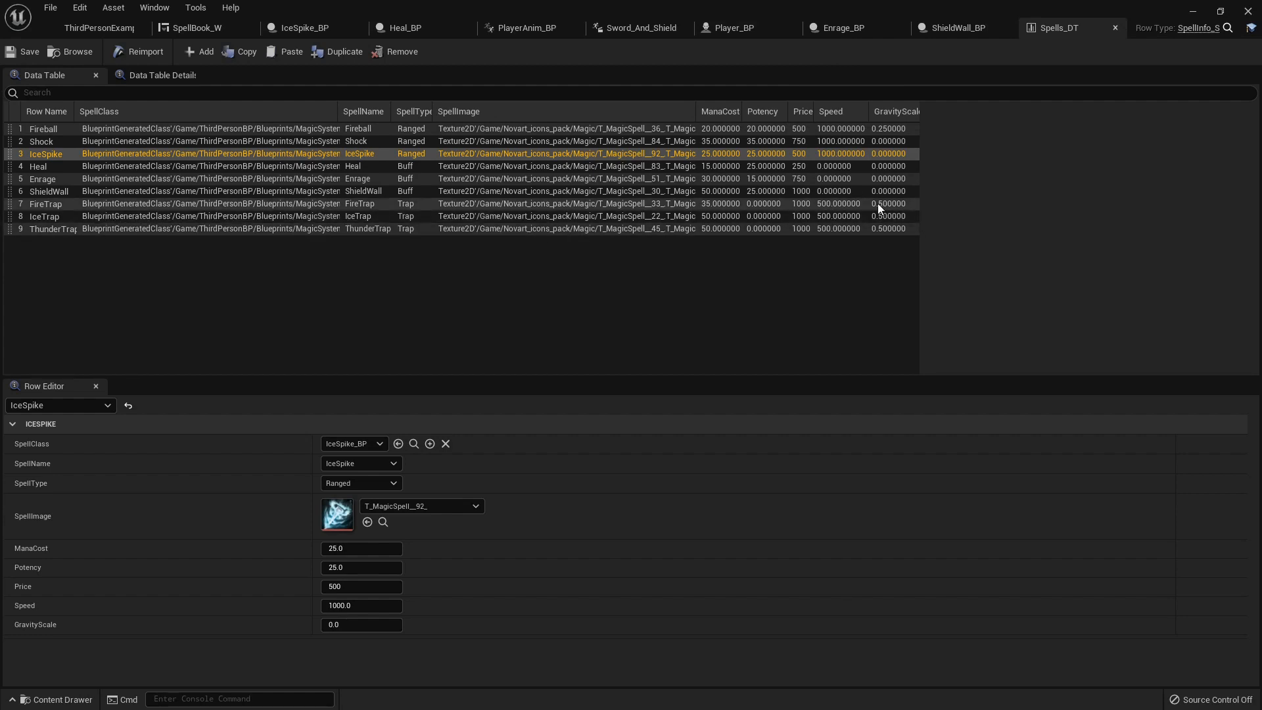
pyautogui.click(45, 204)
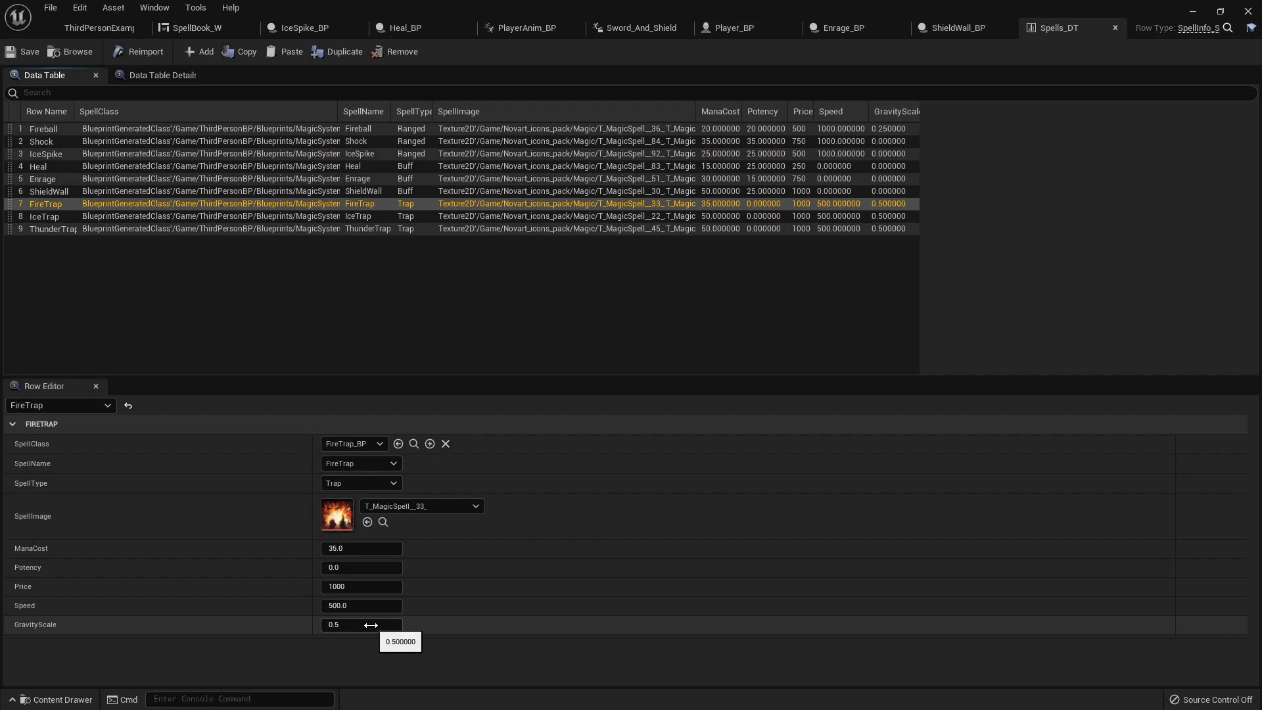
pyautogui.click(362, 624)
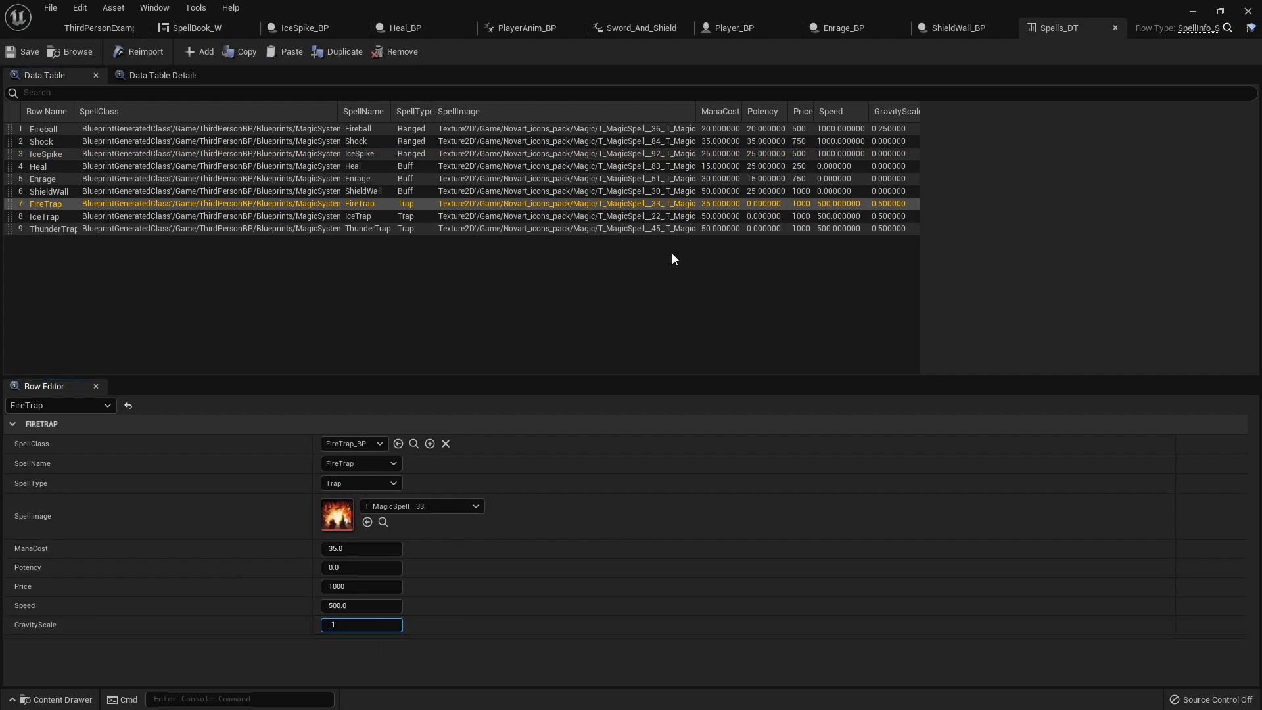
pyautogui.click(44, 216)
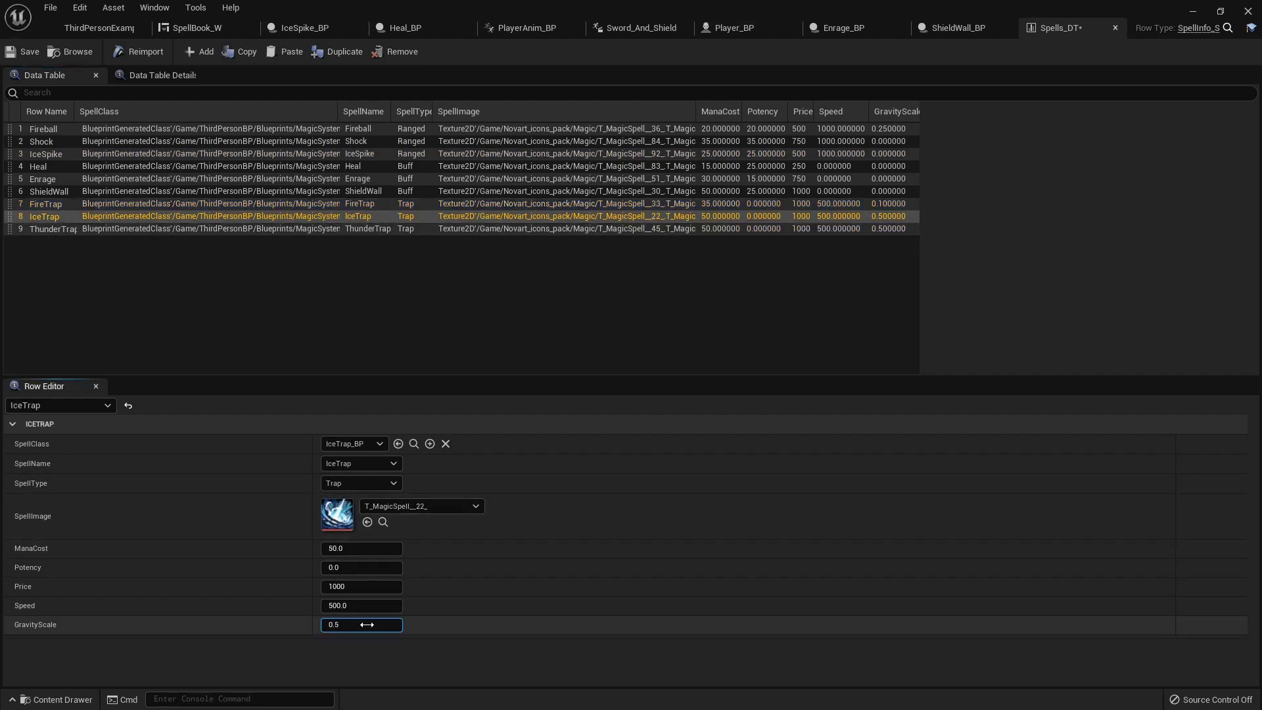
pyautogui.click(52, 228)
pyautogui.write('0.1')
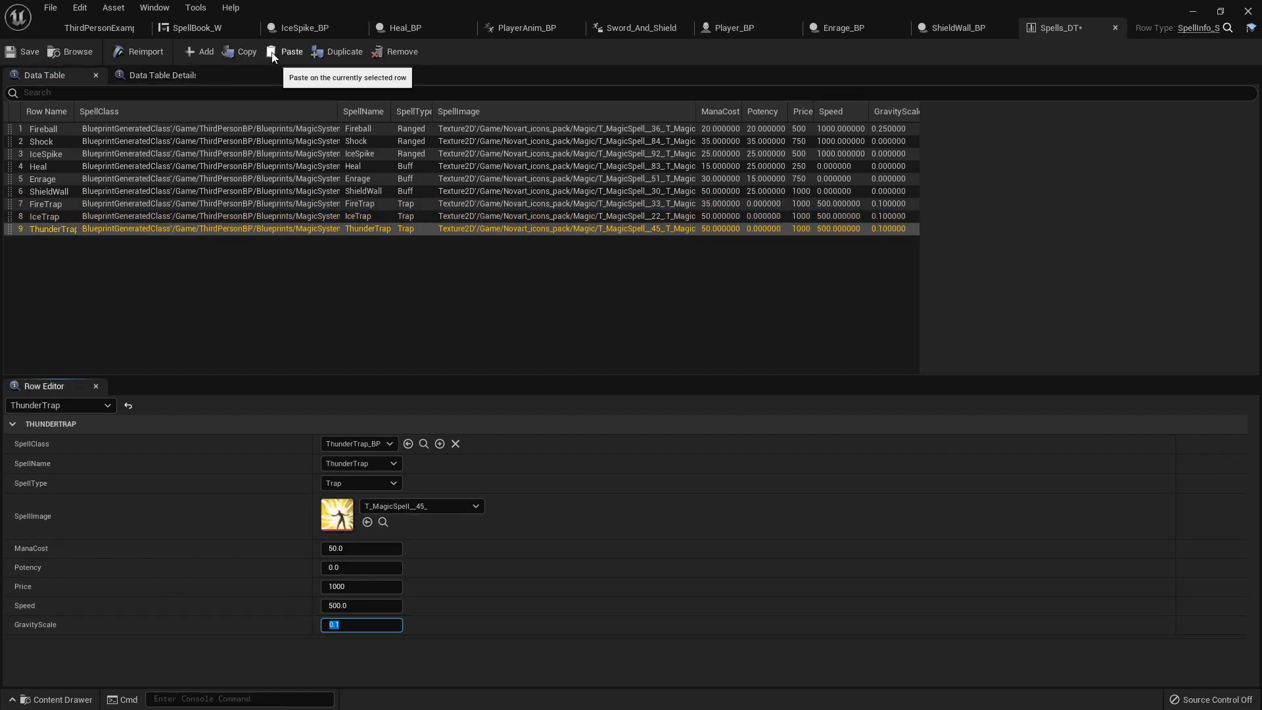
pyautogui.click(193, 28)
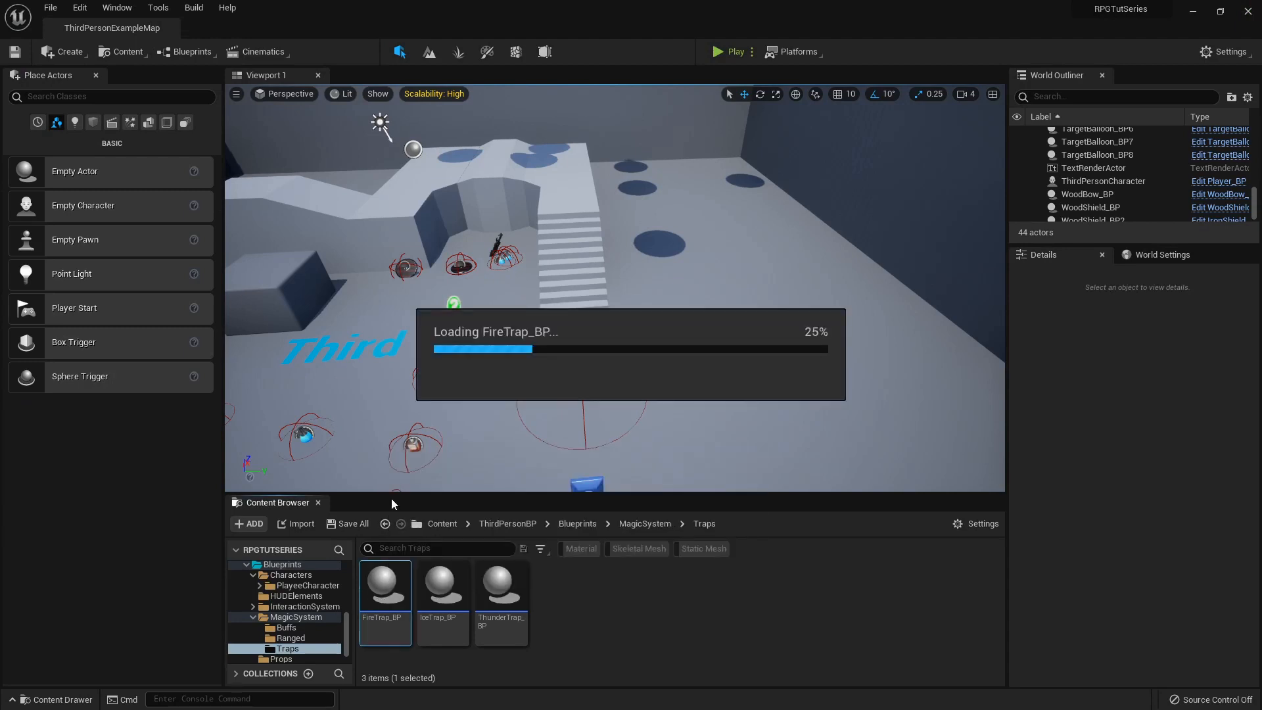
# - Set FireTrap_BP's Spell particle template to P_ky_fireBall in the full blueprint editor
pyautogui.doubleClick(385, 583)
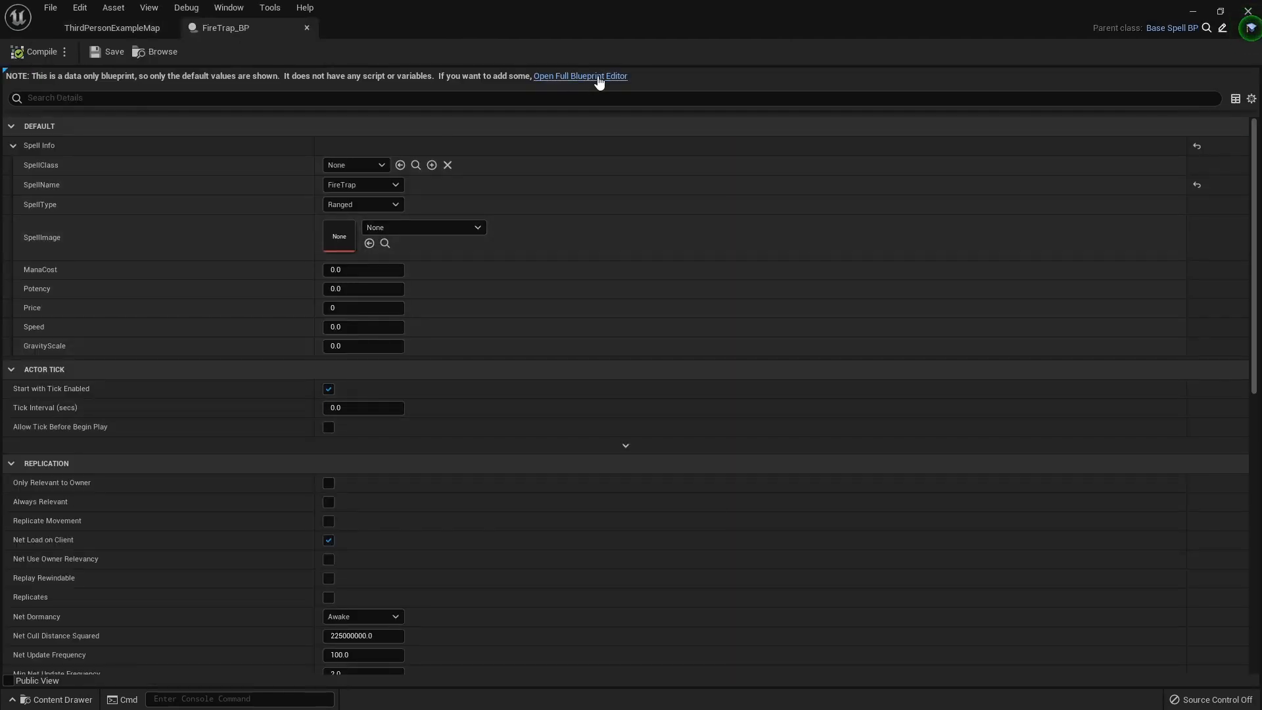
pyautogui.click(580, 76)
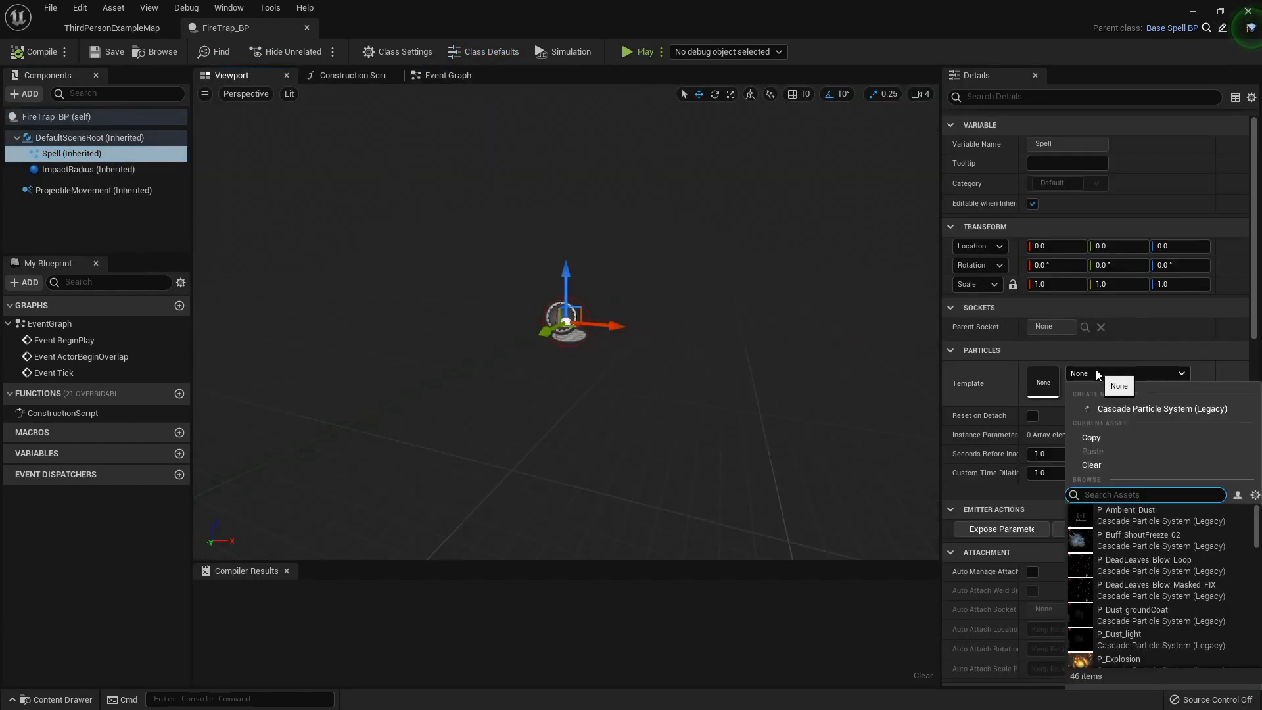
pyautogui.write('f')
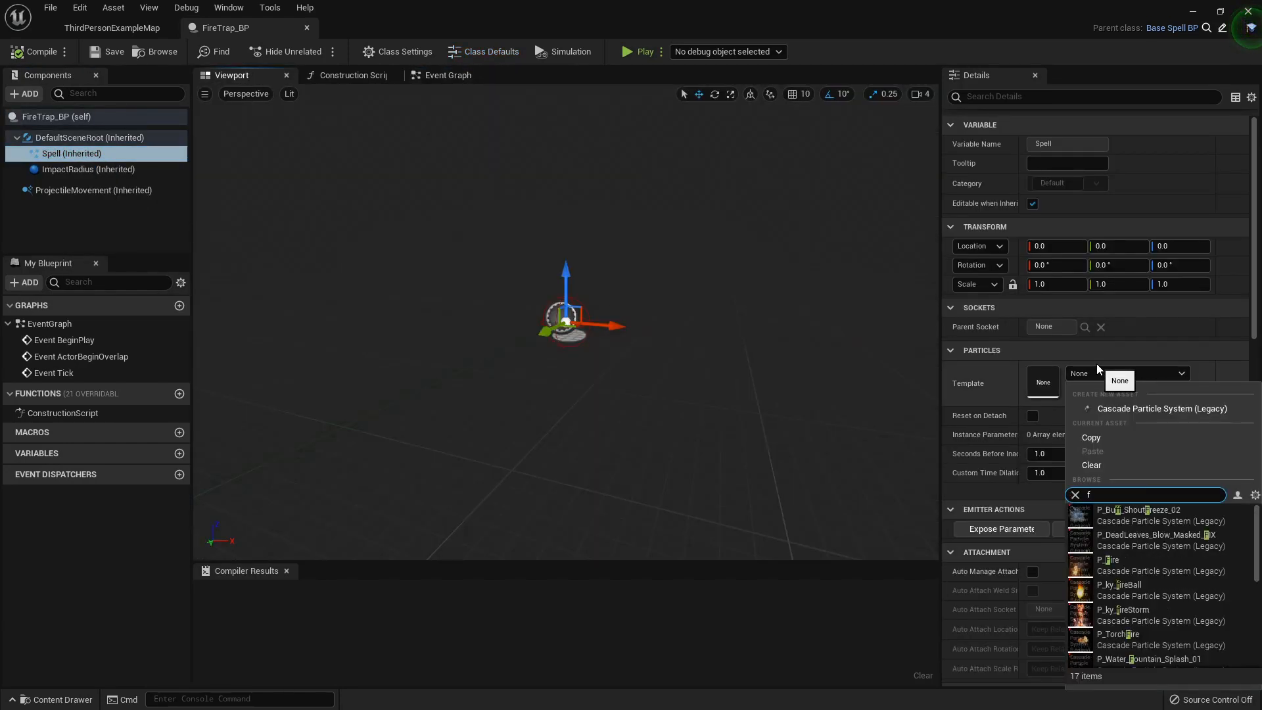
pyautogui.write('ireba')
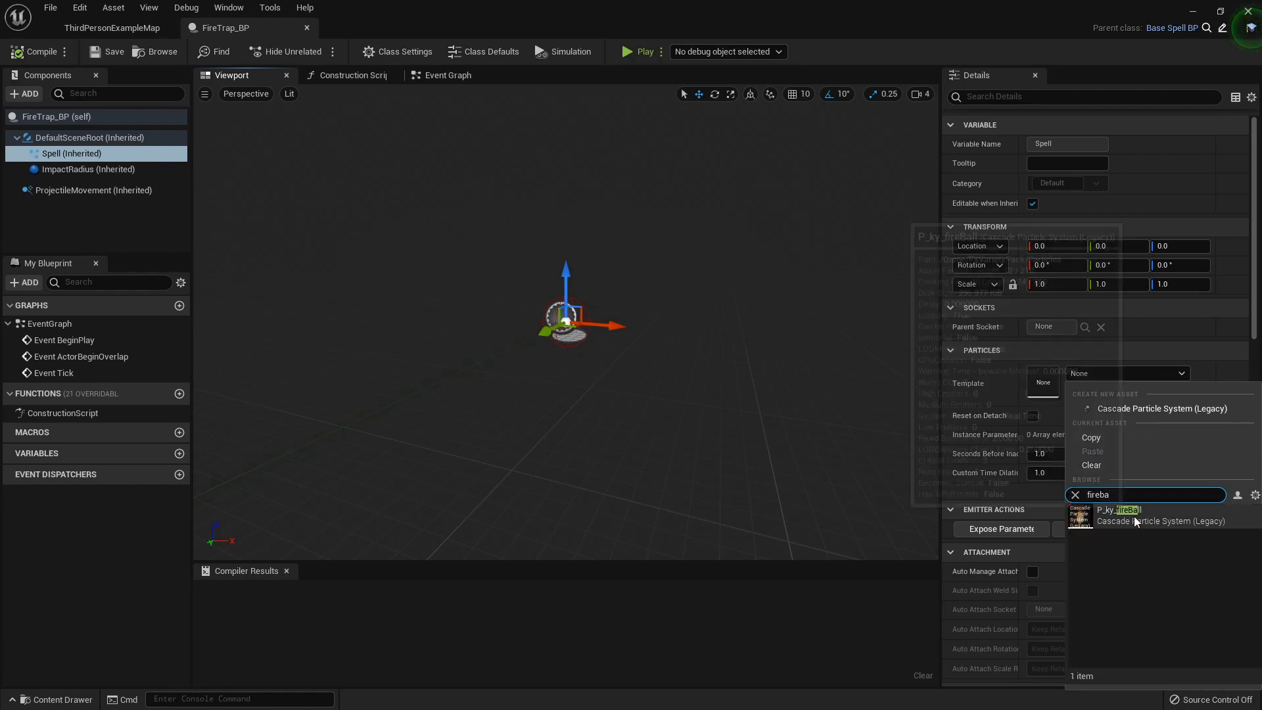
pyautogui.click(1120, 511)
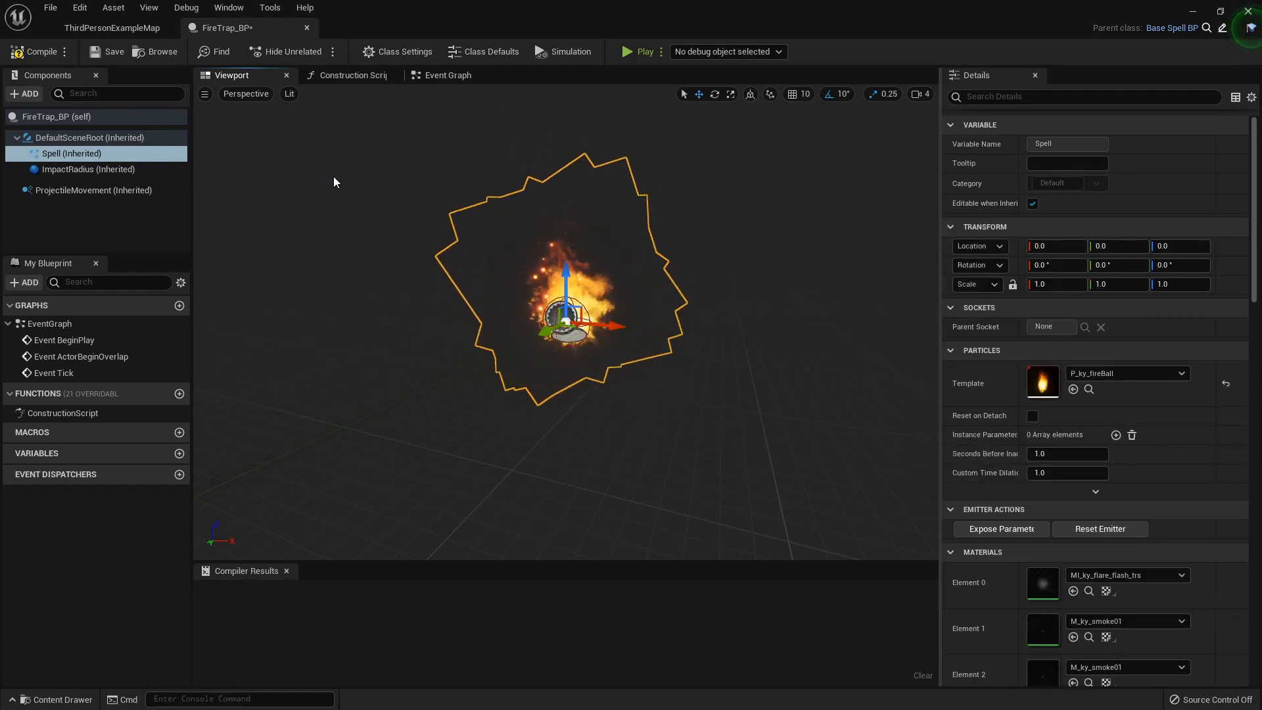
# - Open the BaseSpell_BP blueprint from the MagicSystem folder
pyautogui.click(112, 28)
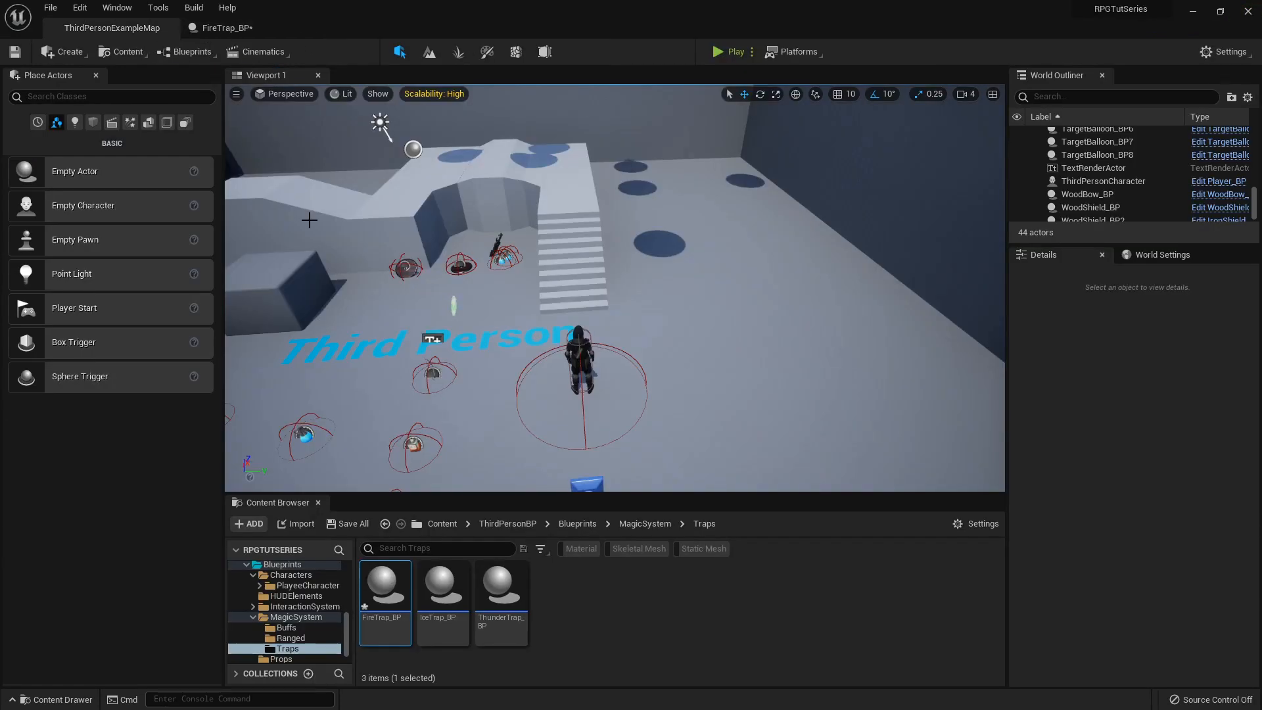
pyautogui.click(296, 616)
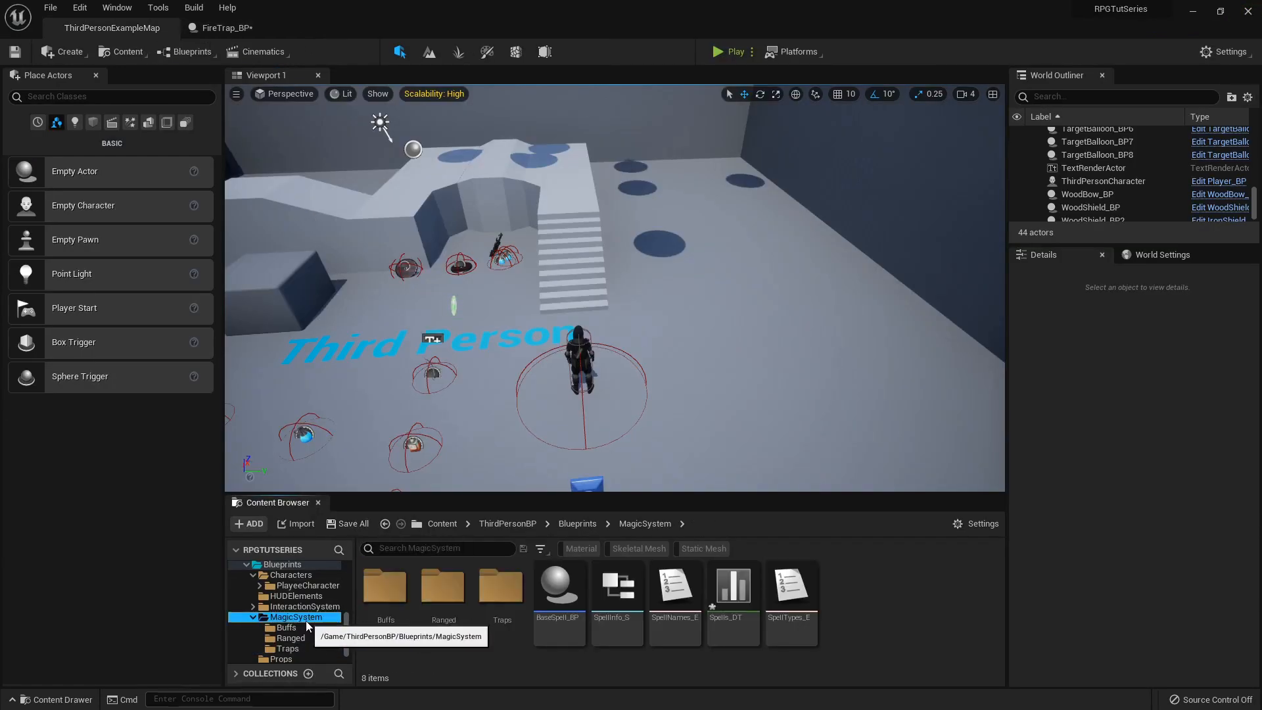
pyautogui.doubleClick(558, 583)
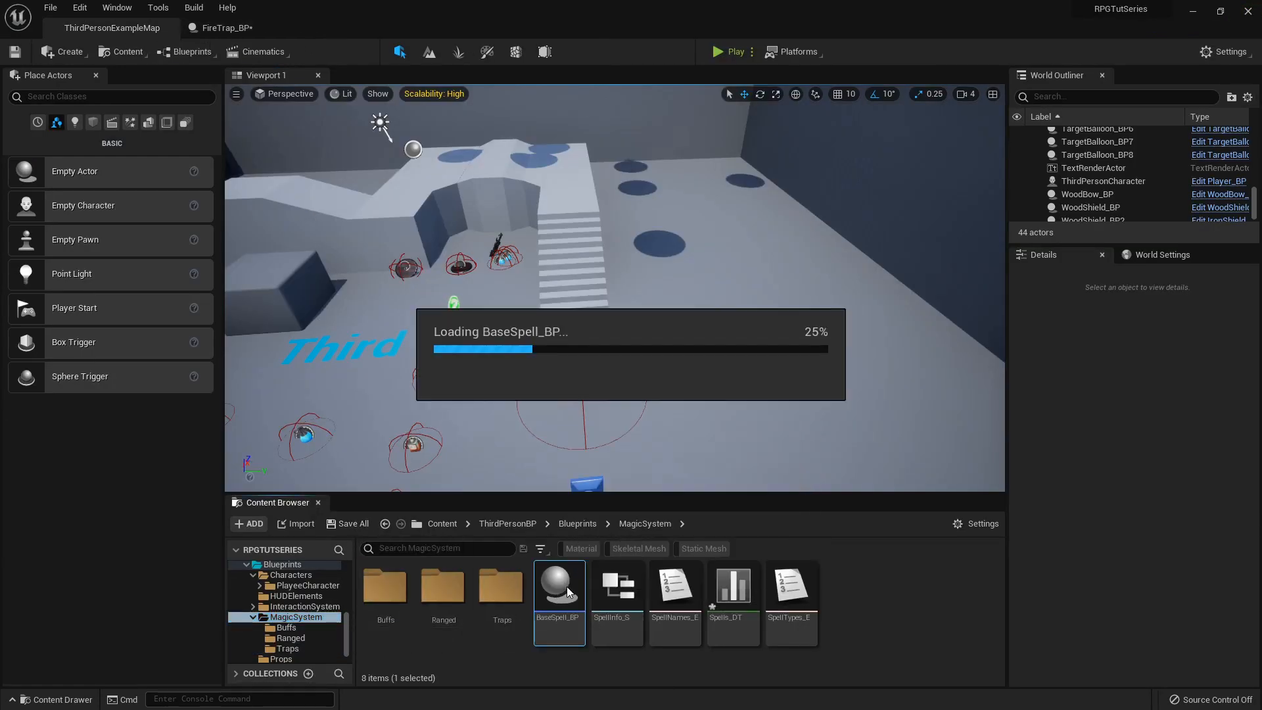
pyautogui.doubleClick(558, 581)
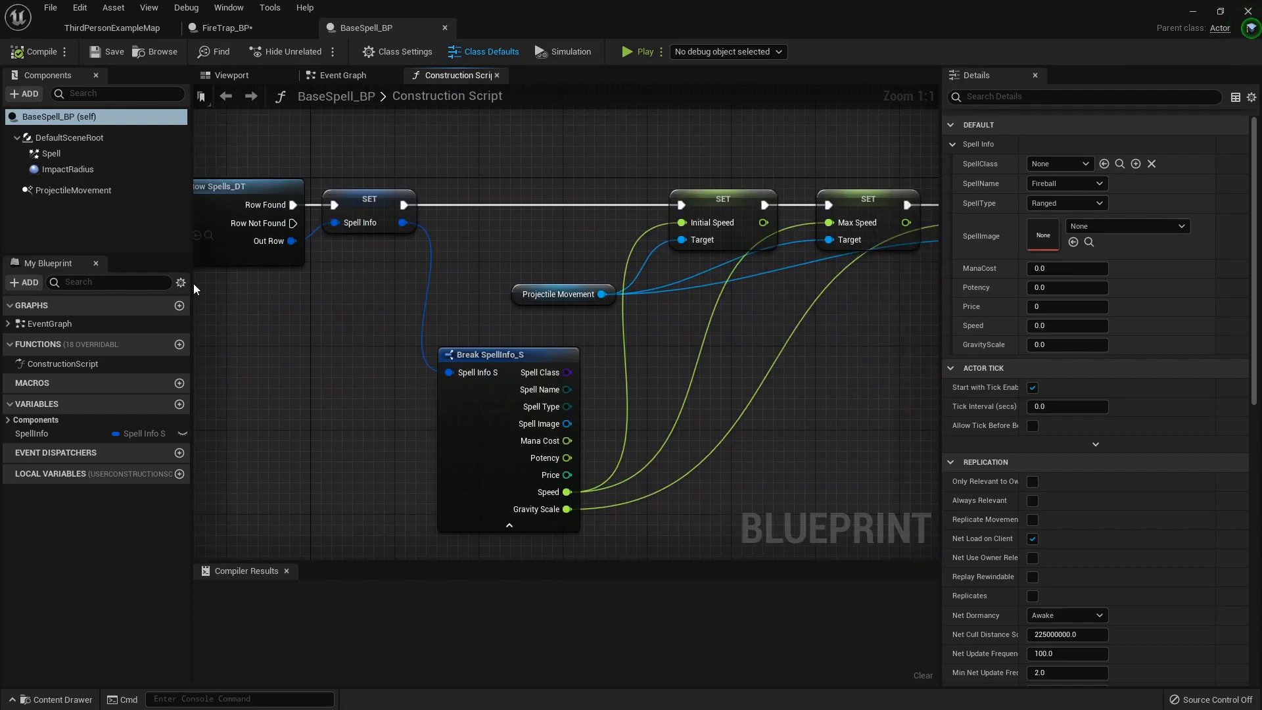
# - Remove BeginPlay and Tick, and check the overlapping actor for the Player tag into a Branch
pyautogui.click(341, 75)
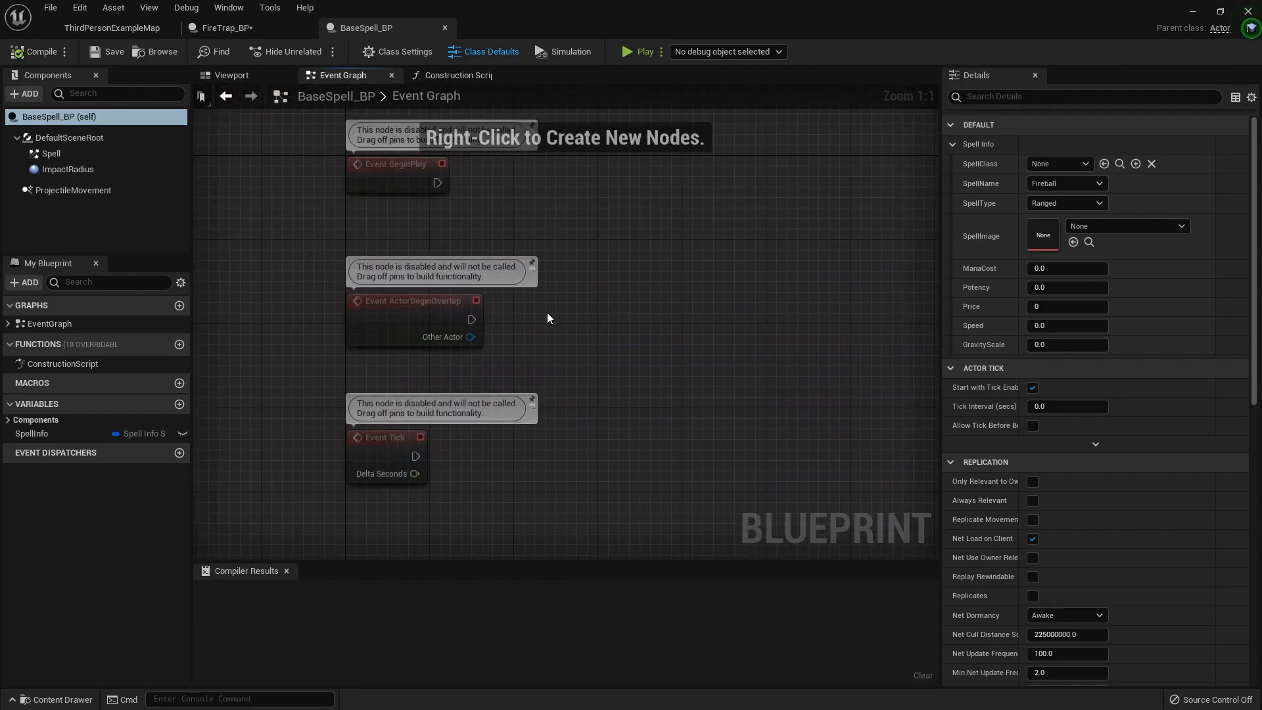
pyautogui.click(387, 437)
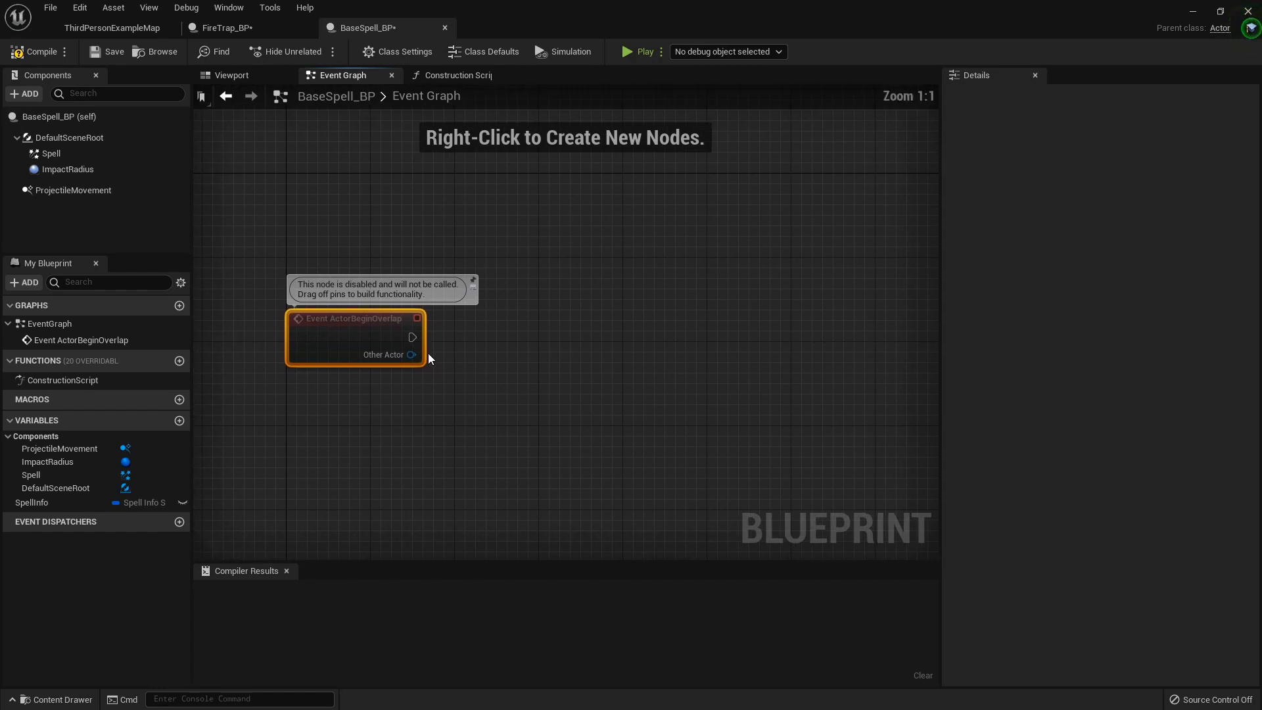
pyautogui.moveTo(386, 359)
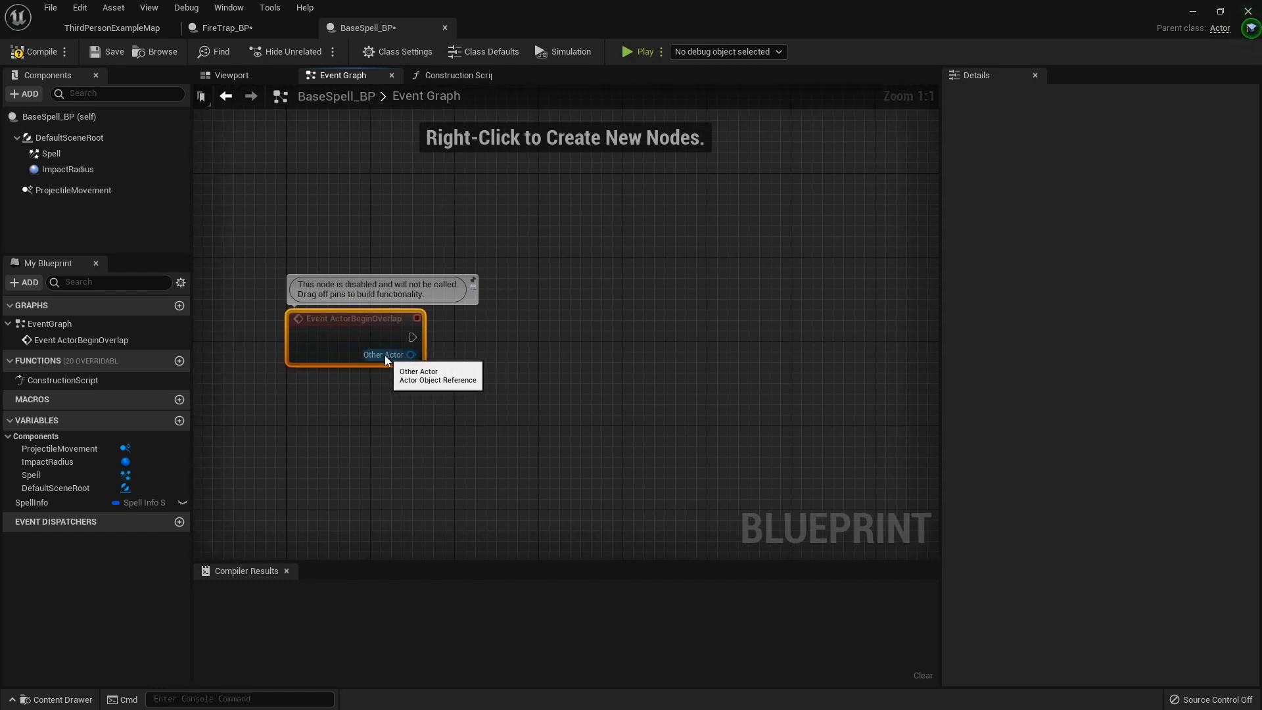
pyautogui.moveTo(545, 247)
pyautogui.write('has tag')
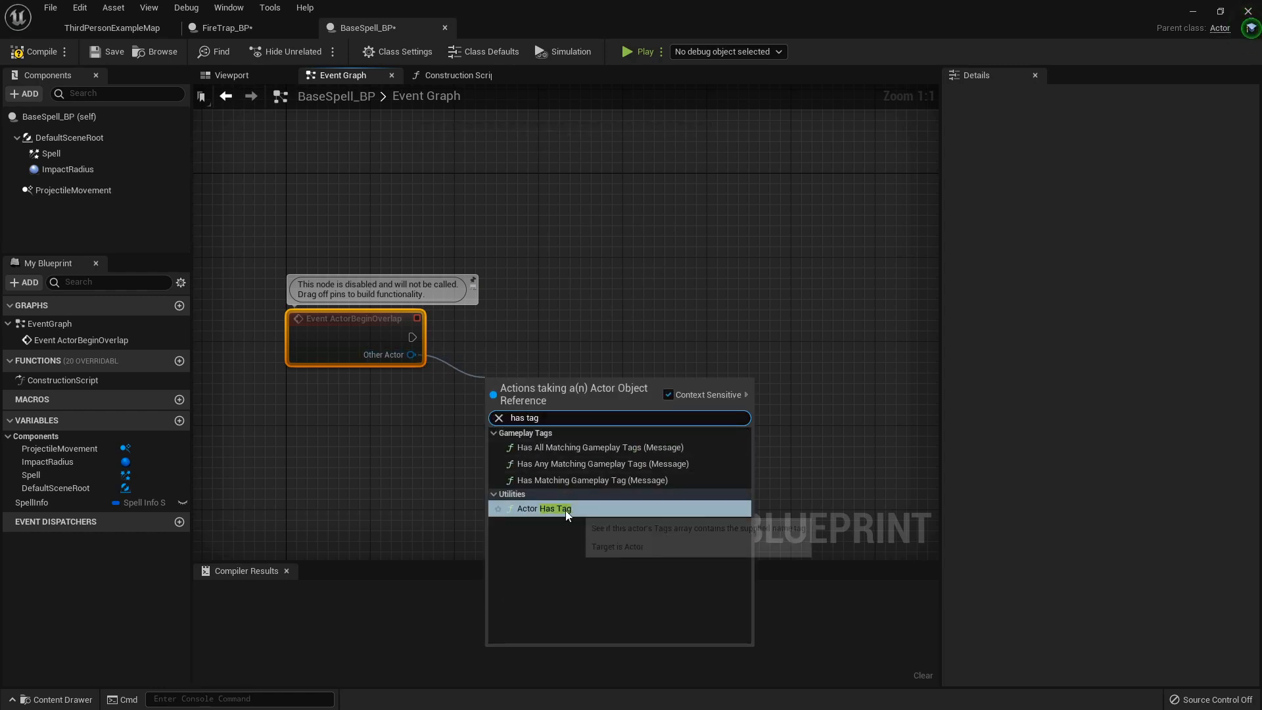
pyautogui.click(543, 507)
pyautogui.write('Player')
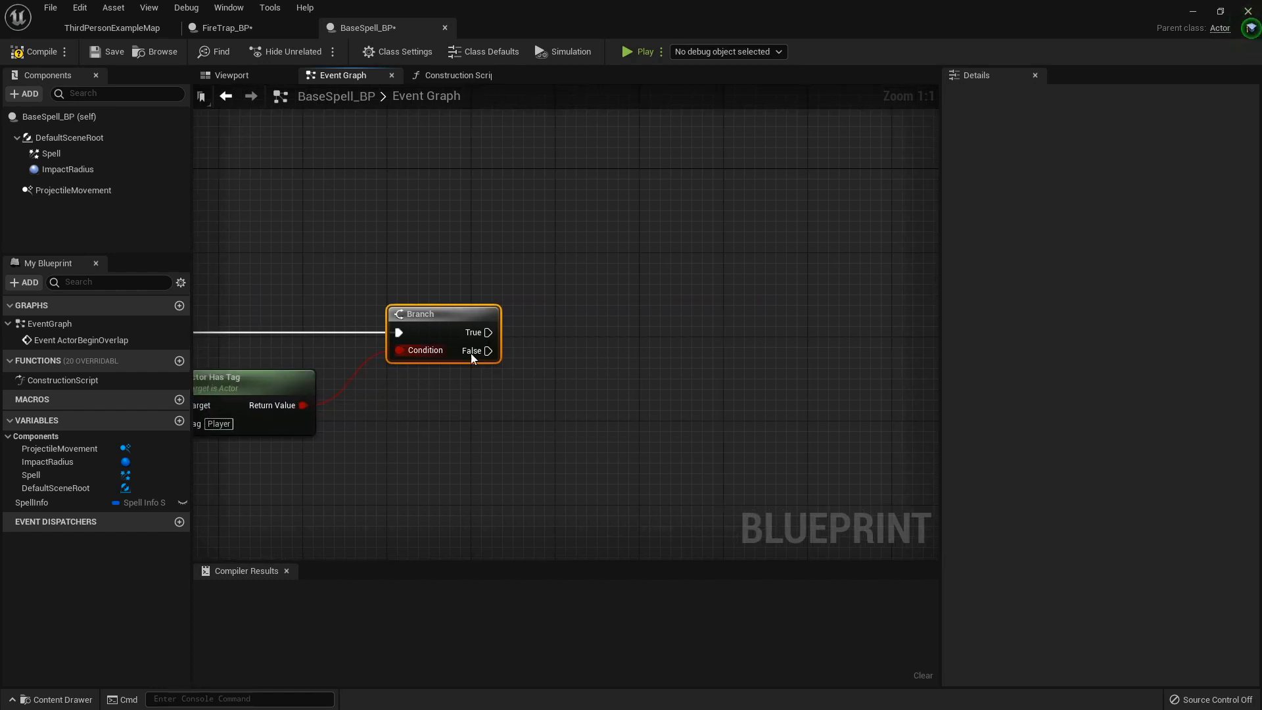
# - Add a Hit! custom event called from the Branch's False output and compile BaseSpell_BP
pyautogui.rightClick(527, 387)
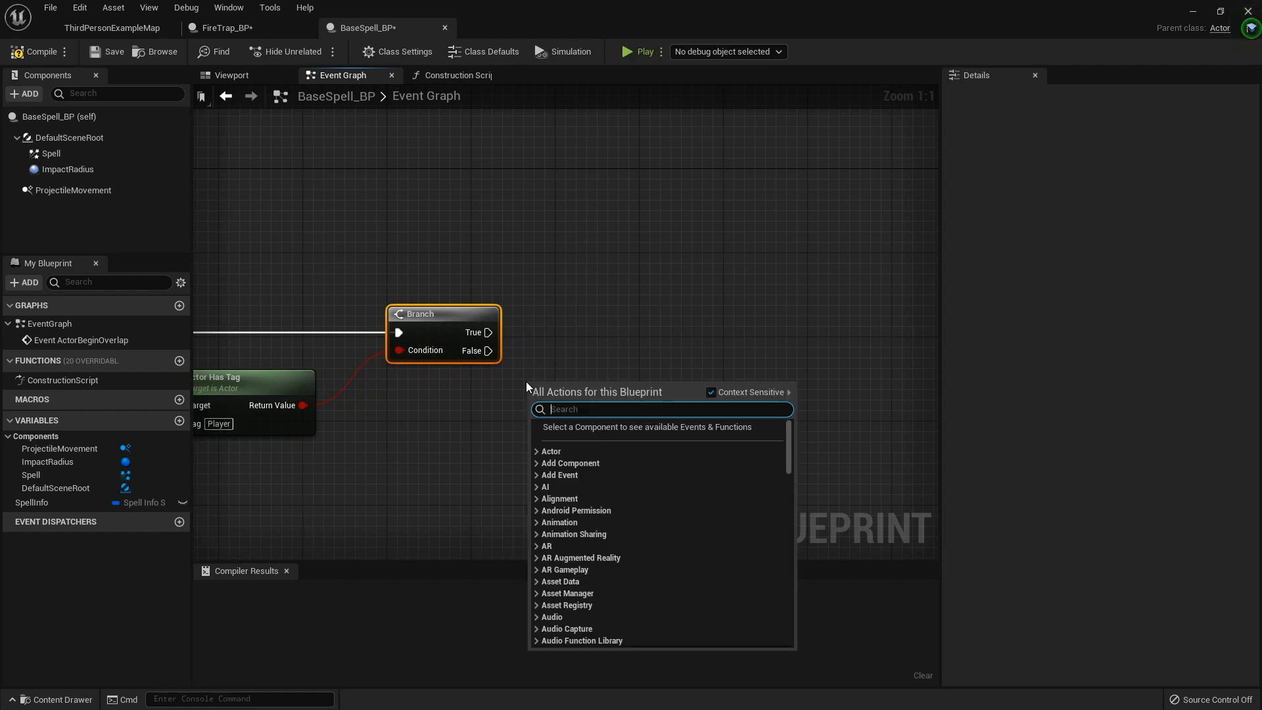
pyautogui.click(568, 402)
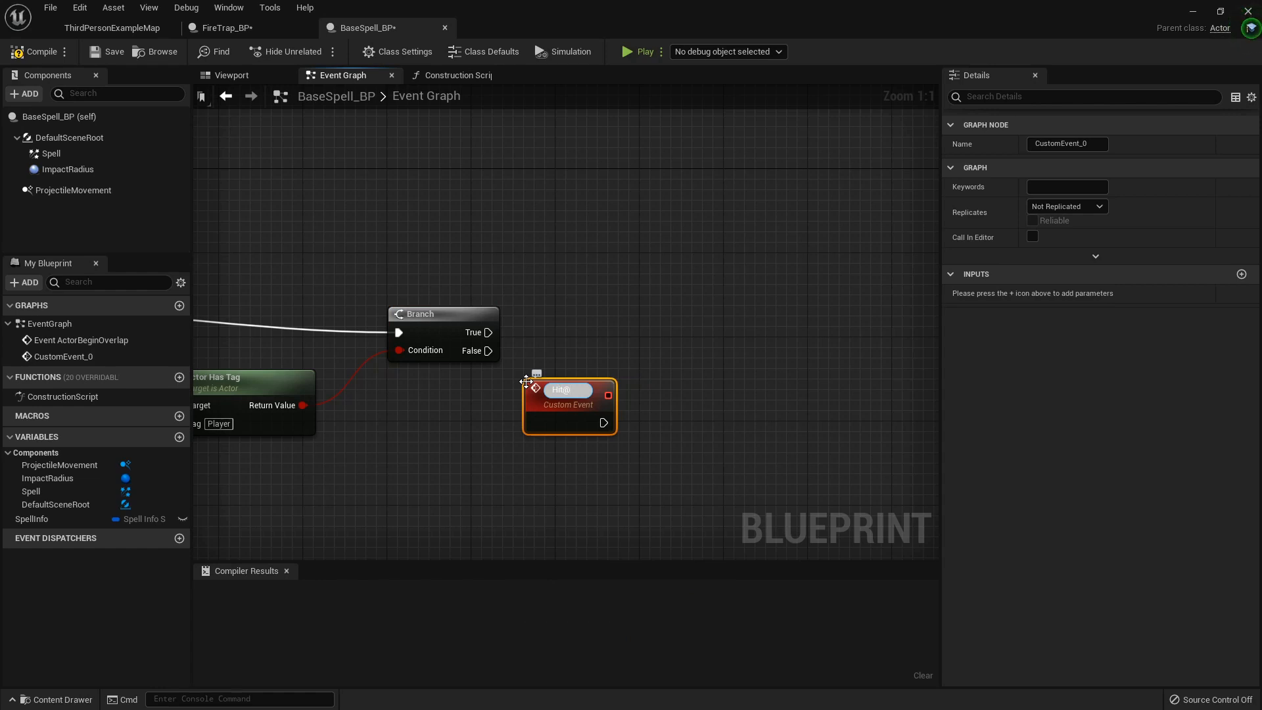
pyautogui.write('Hit!')
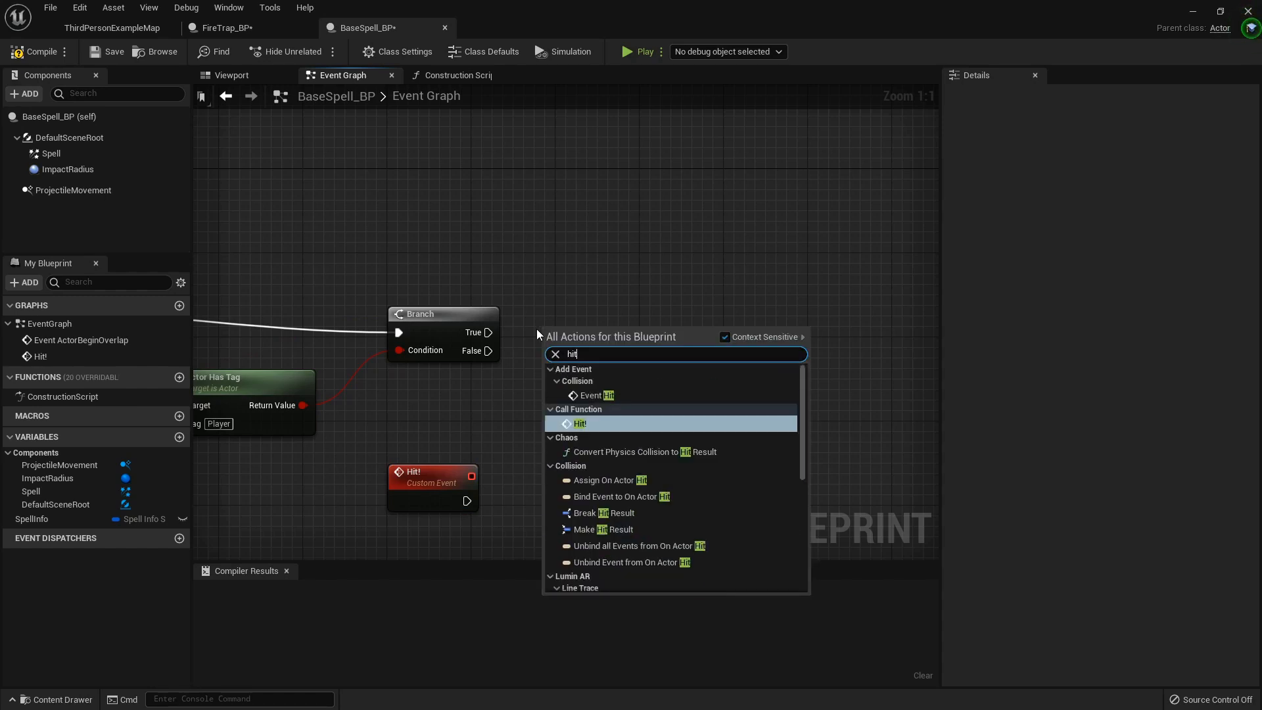
pyautogui.click(580, 423)
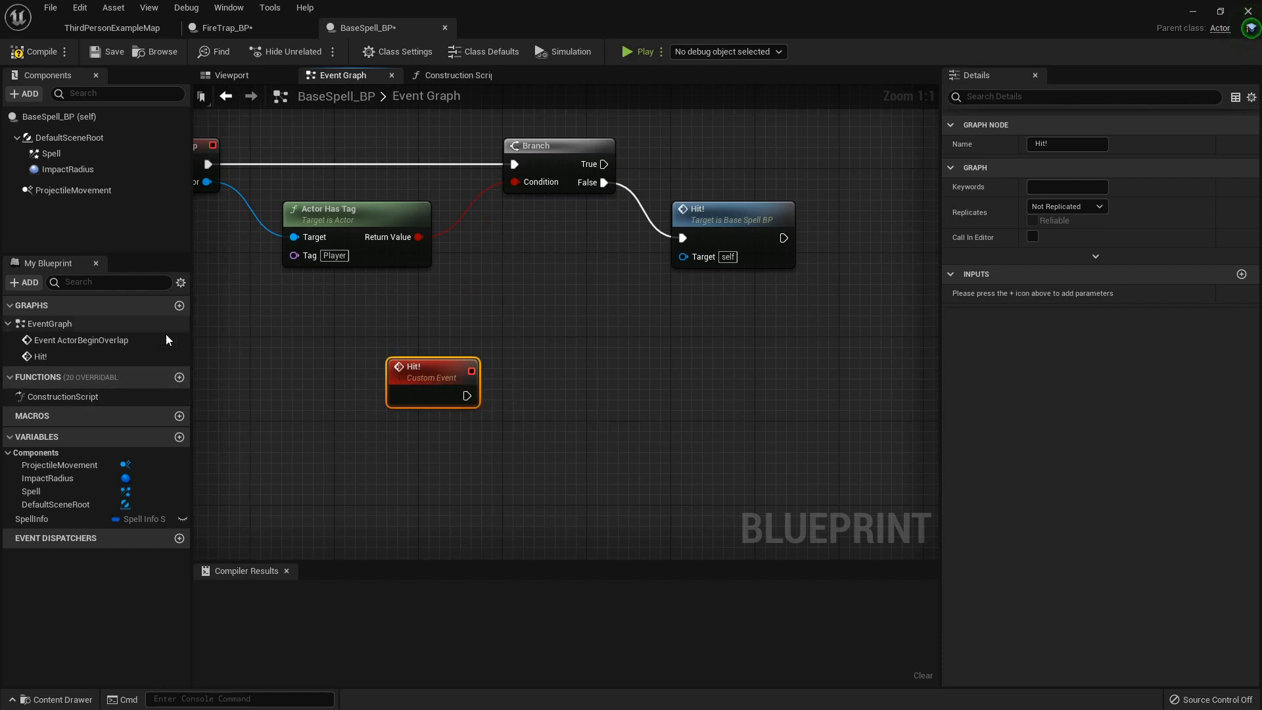
pyautogui.click(38, 52)
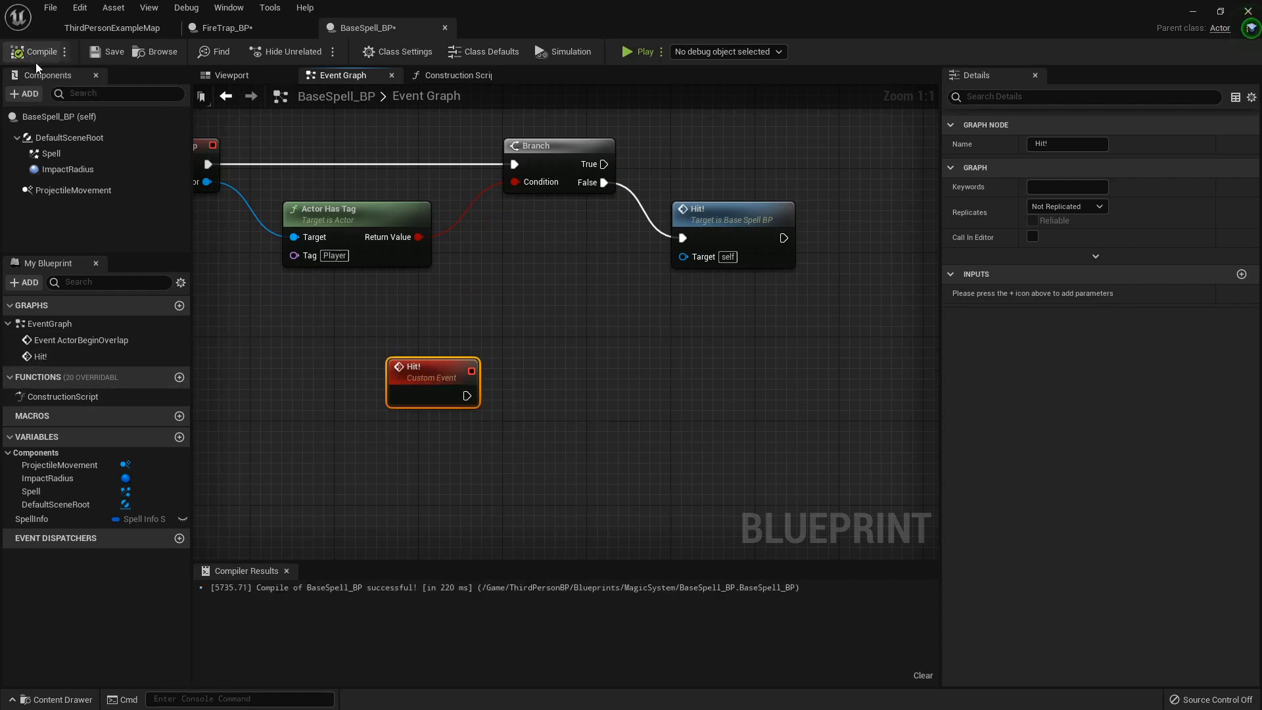
pyautogui.moveTo(223, 27)
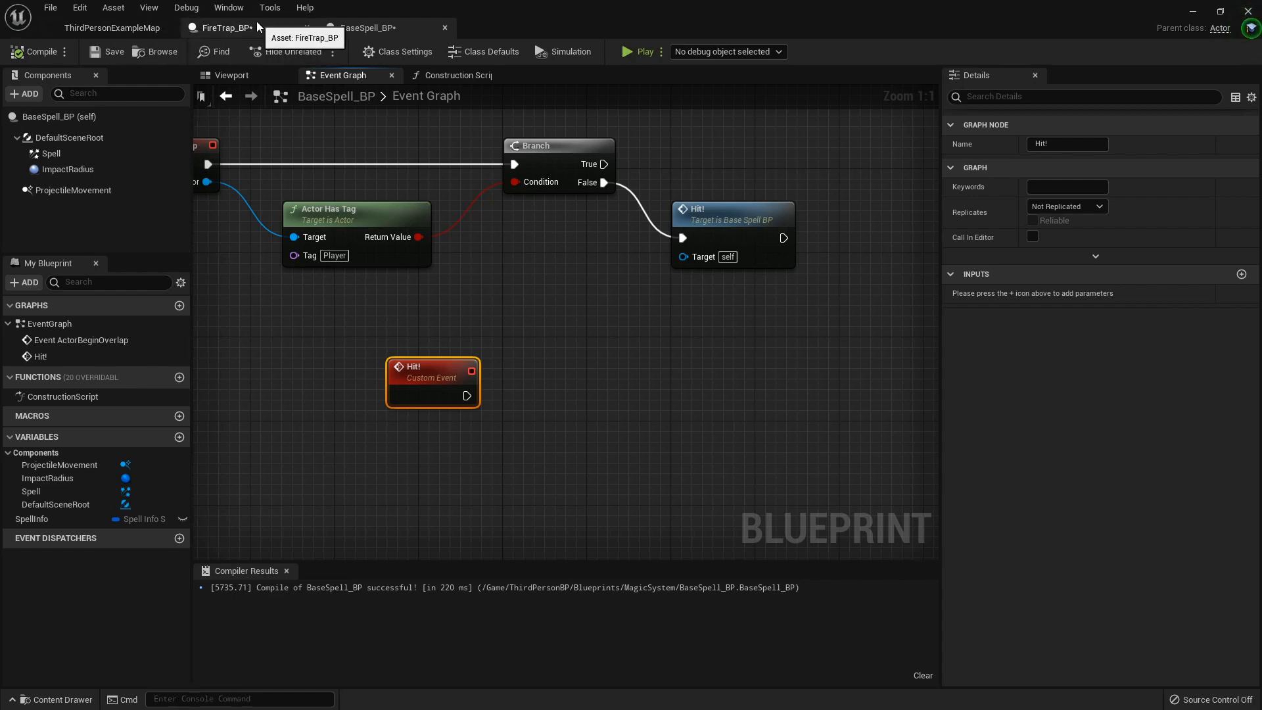
# - Add the Event Hit! node to FireTrap_BP's event graph
pyautogui.click(219, 28)
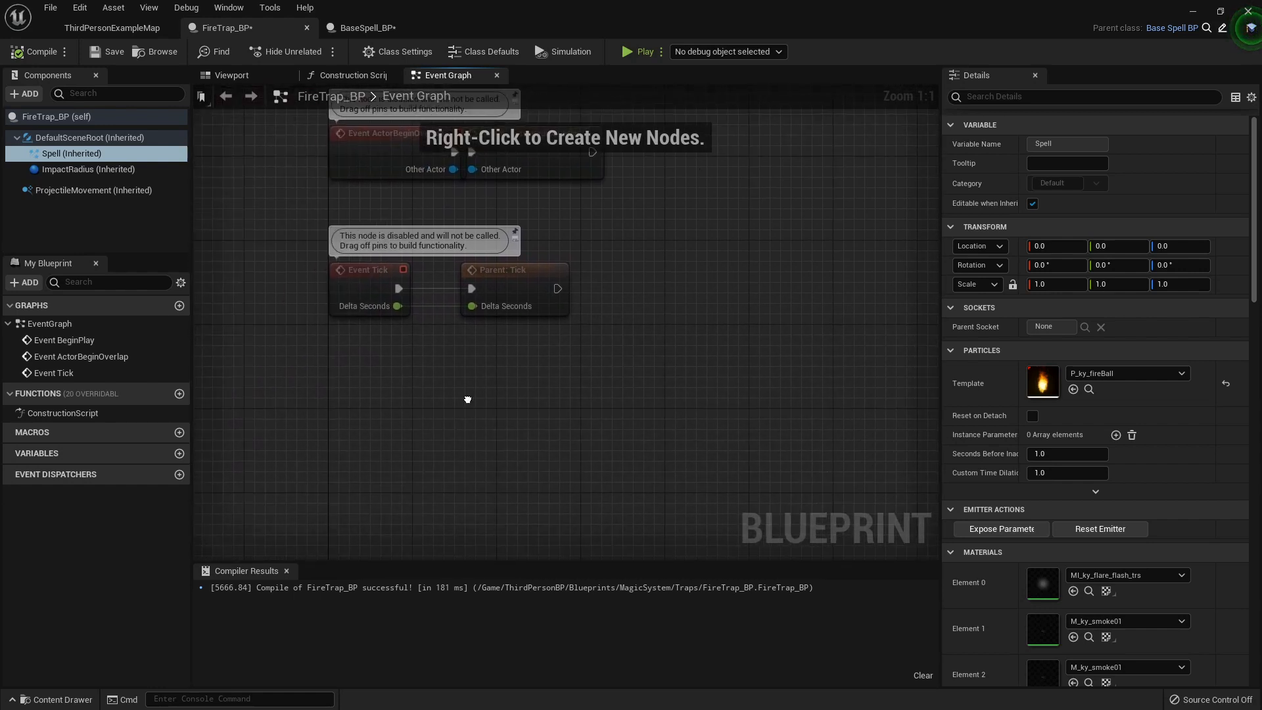
pyautogui.write('hit')
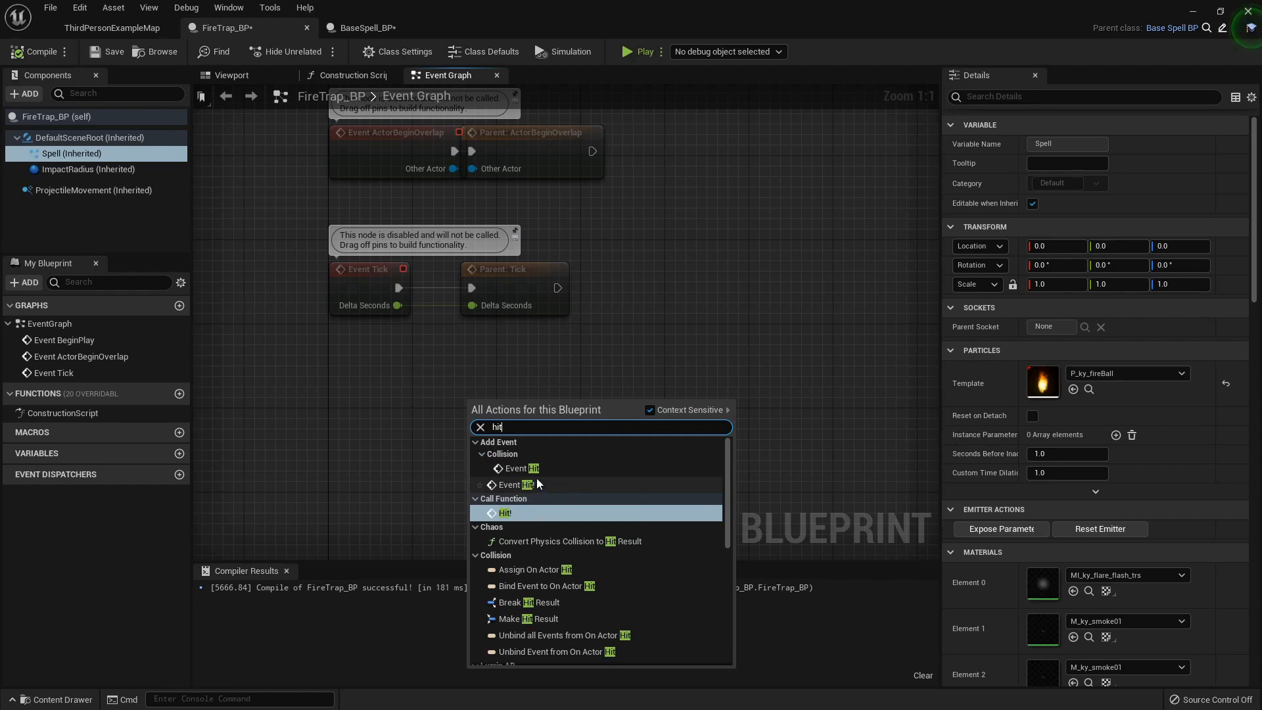
pyautogui.moveTo(527, 484)
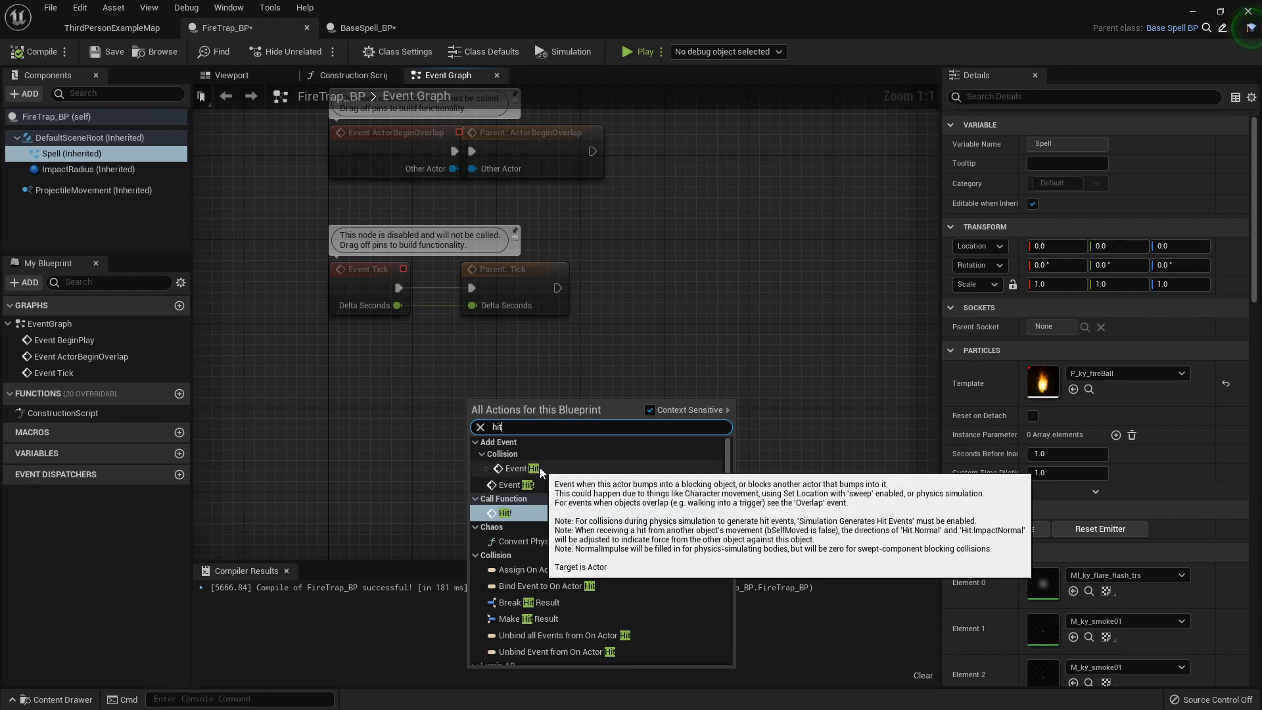
pyautogui.moveTo(528, 483)
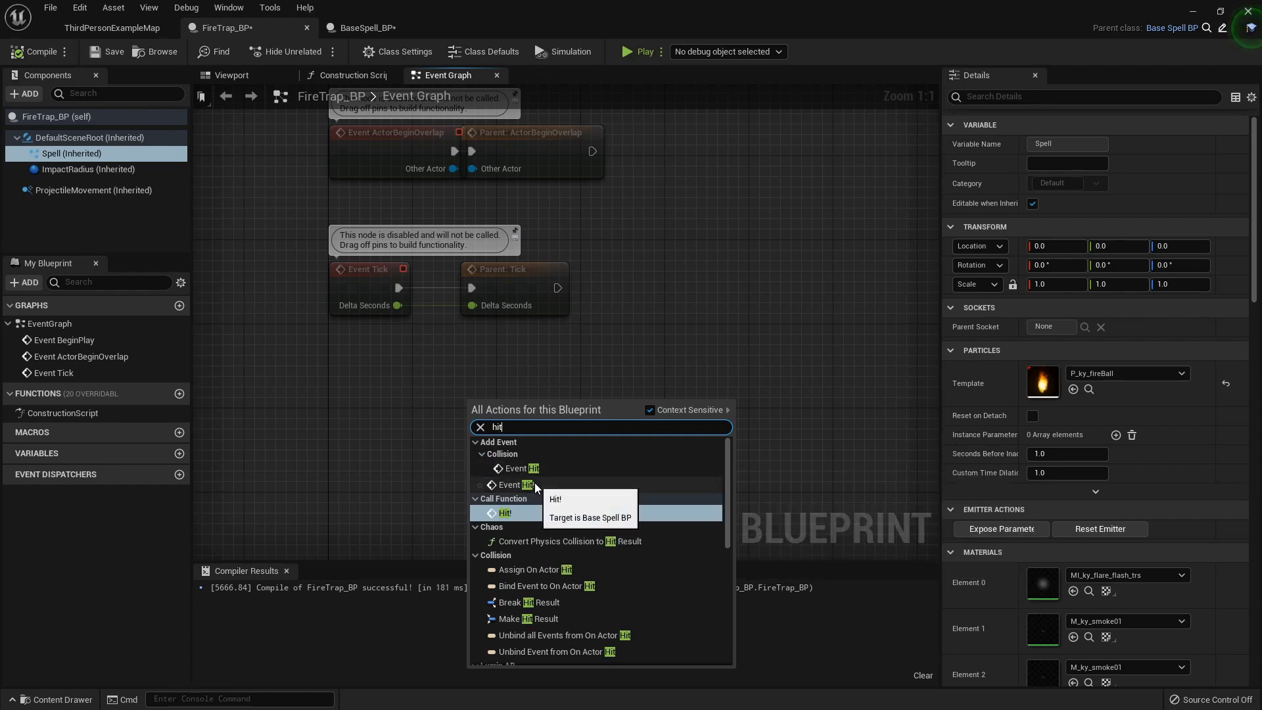
pyautogui.moveTo(516, 517)
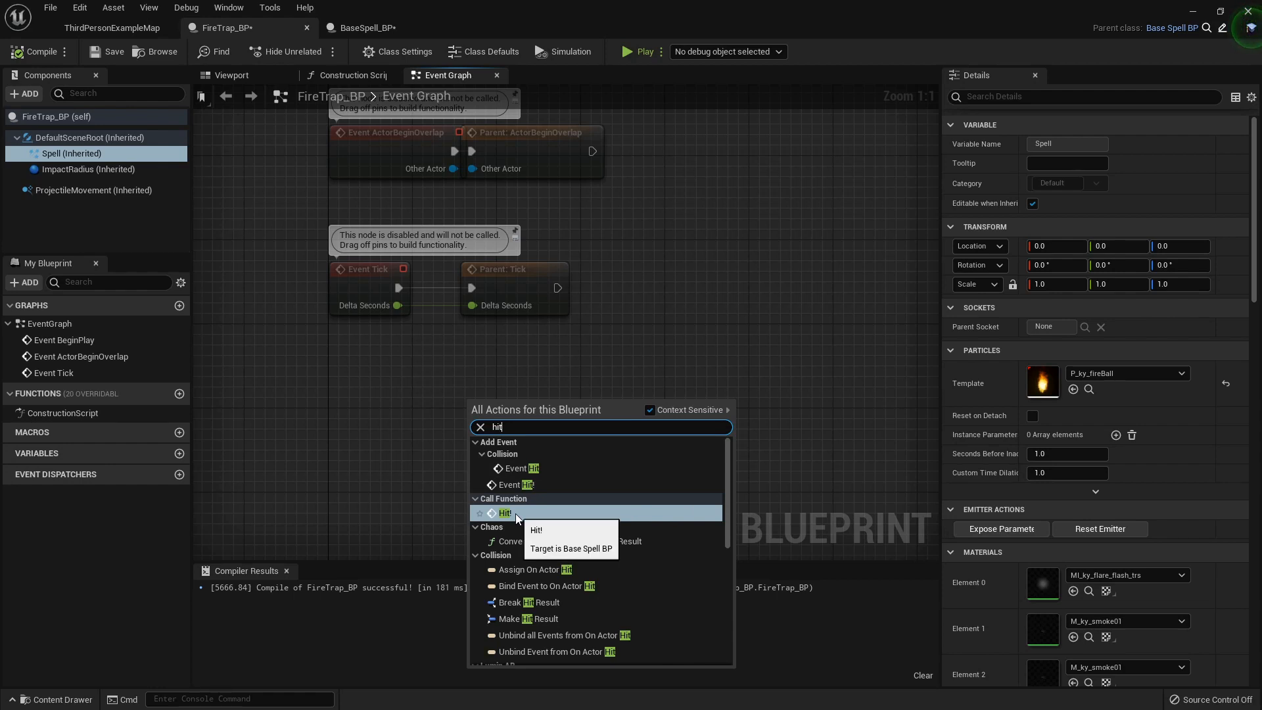
pyautogui.click(504, 513)
pyautogui.write('event')
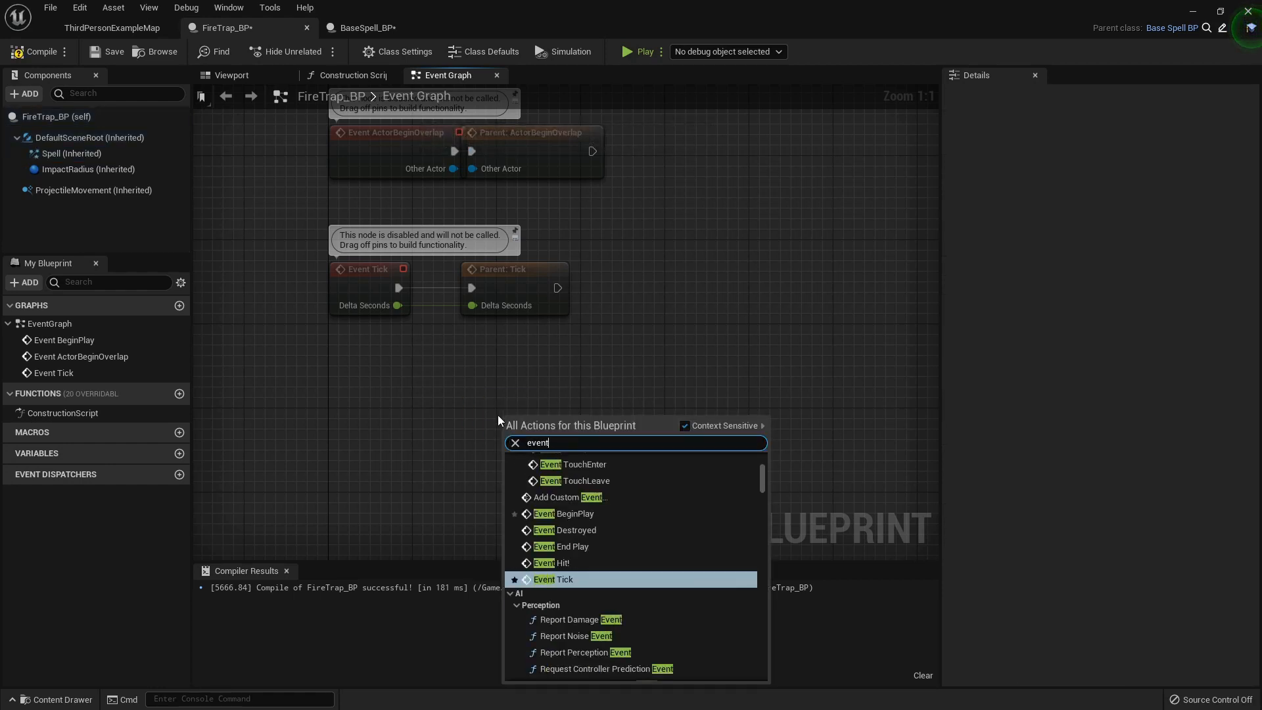
pyautogui.click(564, 563)
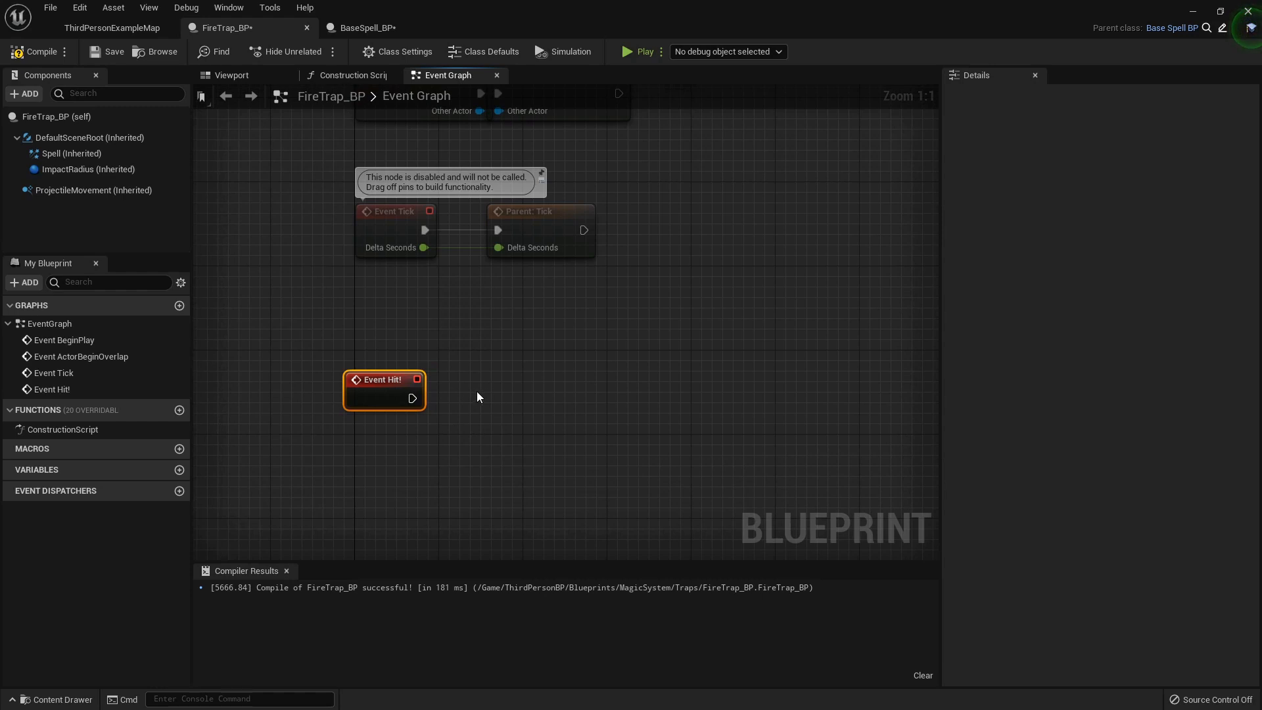
# - Add a Spawn Actor from Class node wired from Event Hit!'s exec pin
pyautogui.rightClick(478, 395)
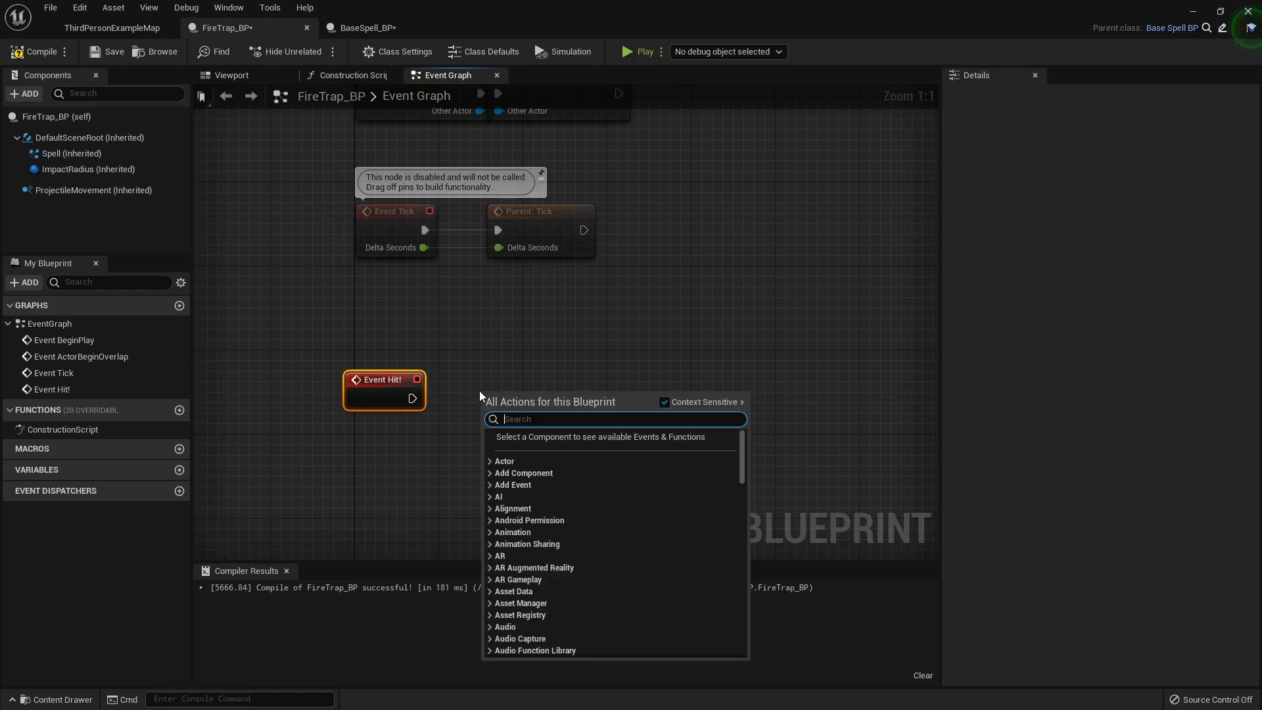
pyautogui.write('spawn actor fro')
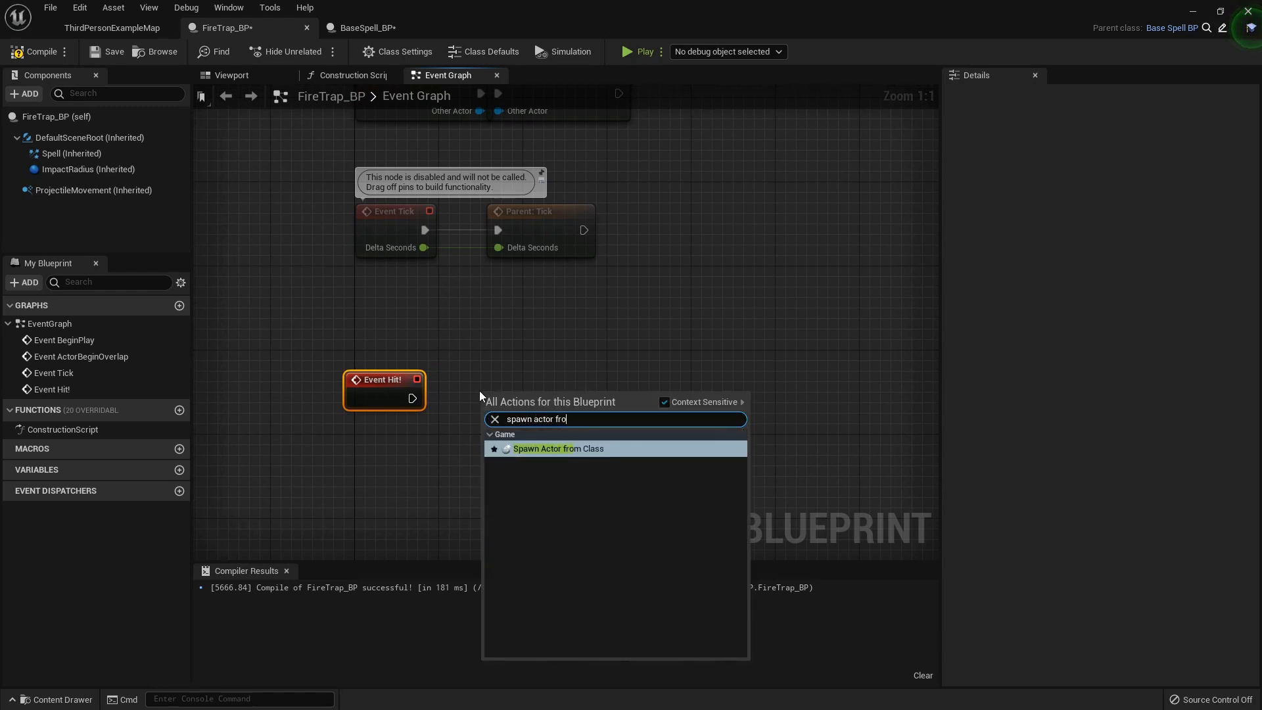
pyautogui.click(557, 448)
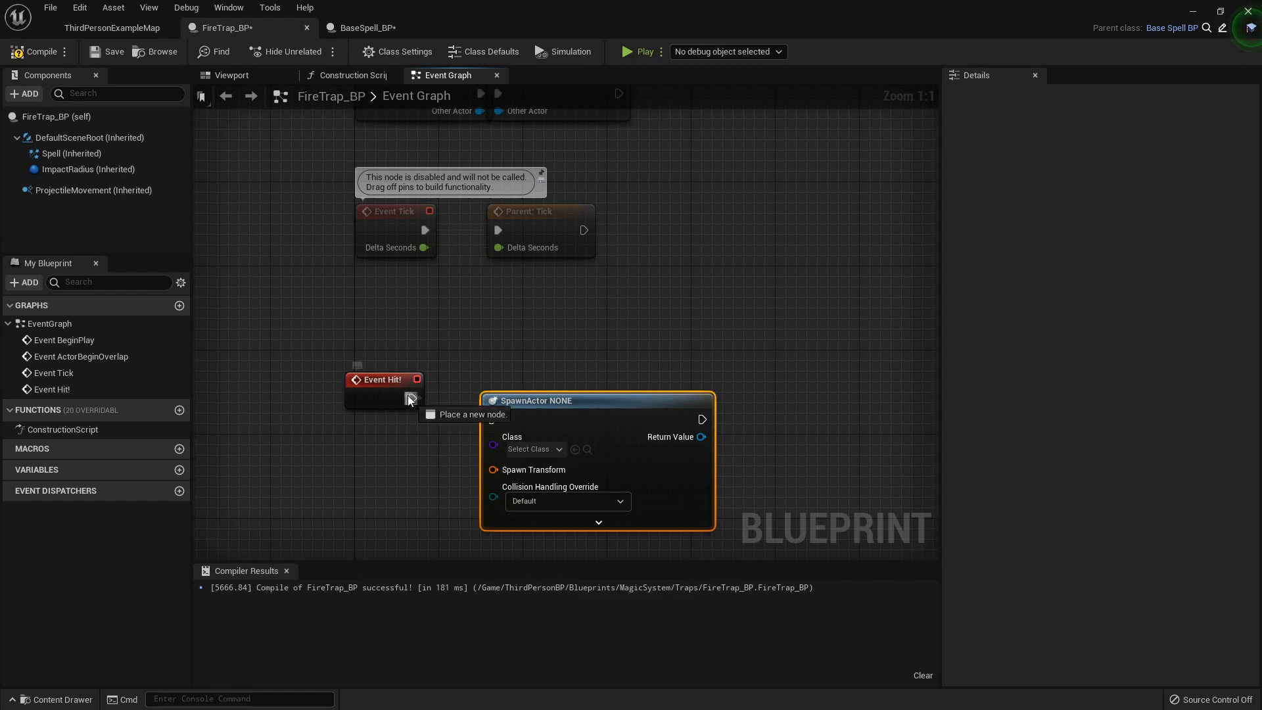
pyautogui.moveTo(410, 399); pyautogui.dragTo(493, 397)
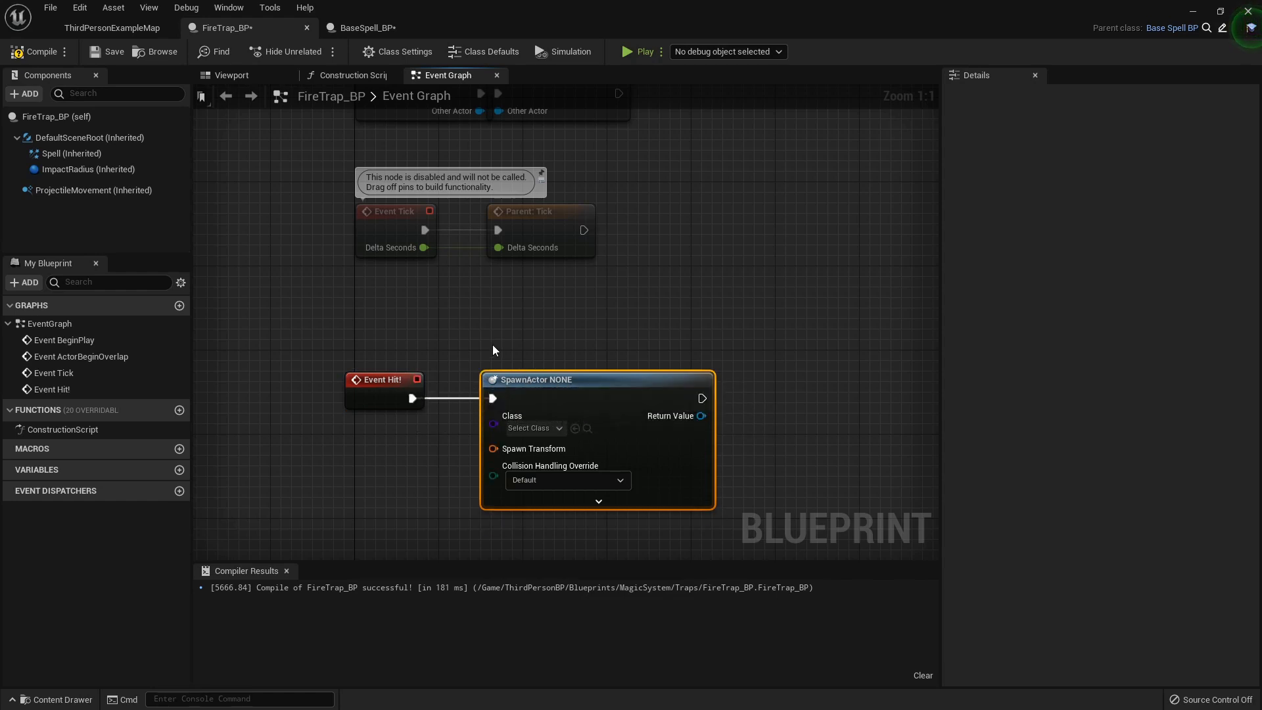
pyautogui.moveTo(111, 27)
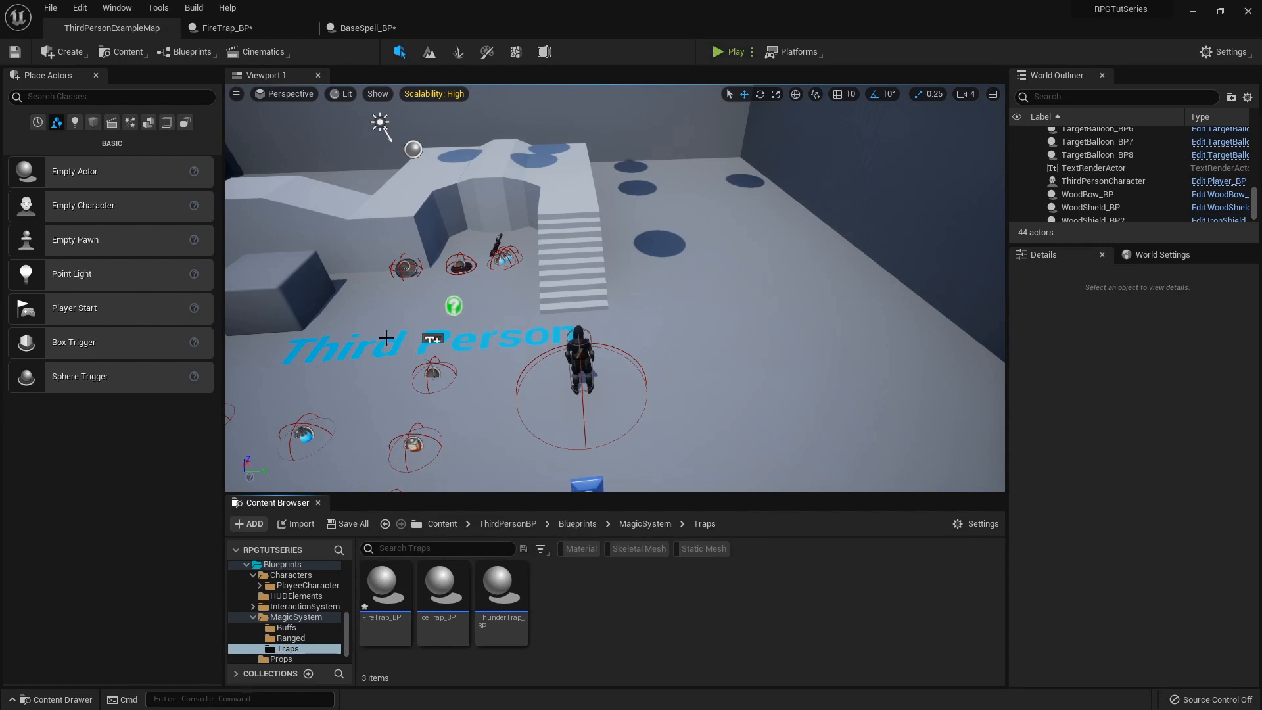
pyautogui.moveTo(859, 569)
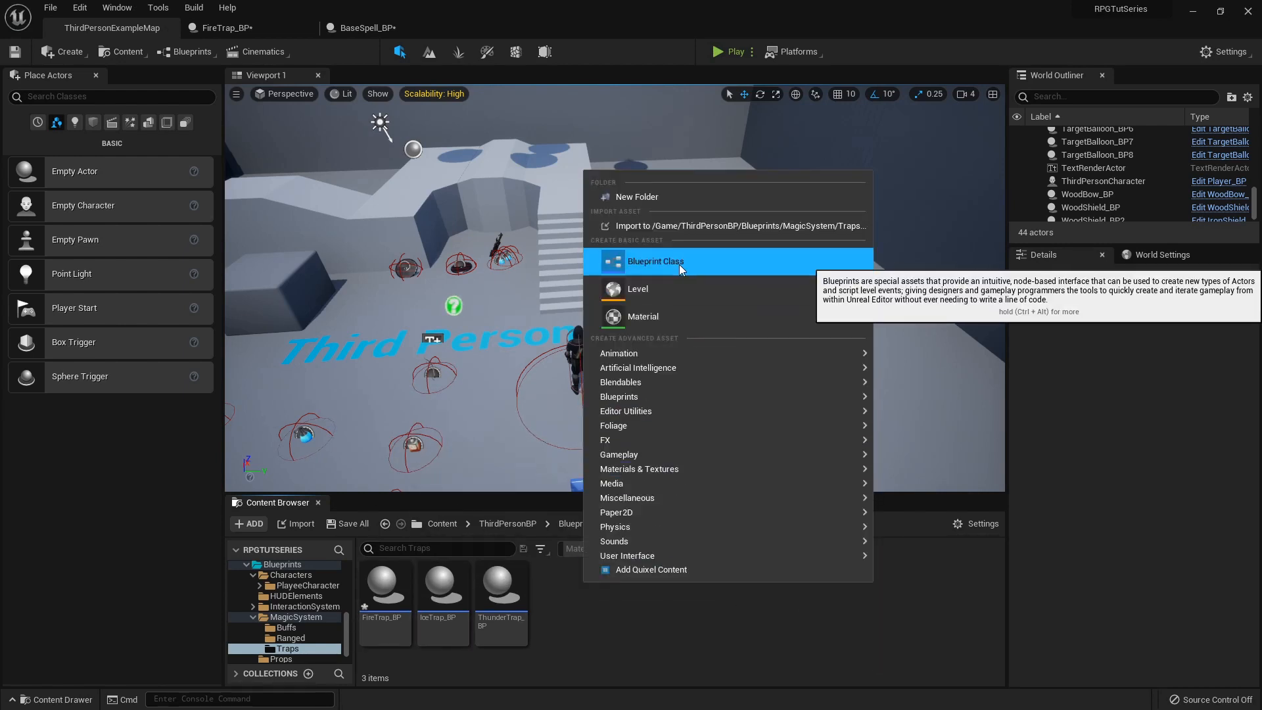
# - Create a new Actor blueprint class named BaseTrap_BP in the Traps folder
pyautogui.click(654, 260)
pyautogui.write('BaseTrap_BP')
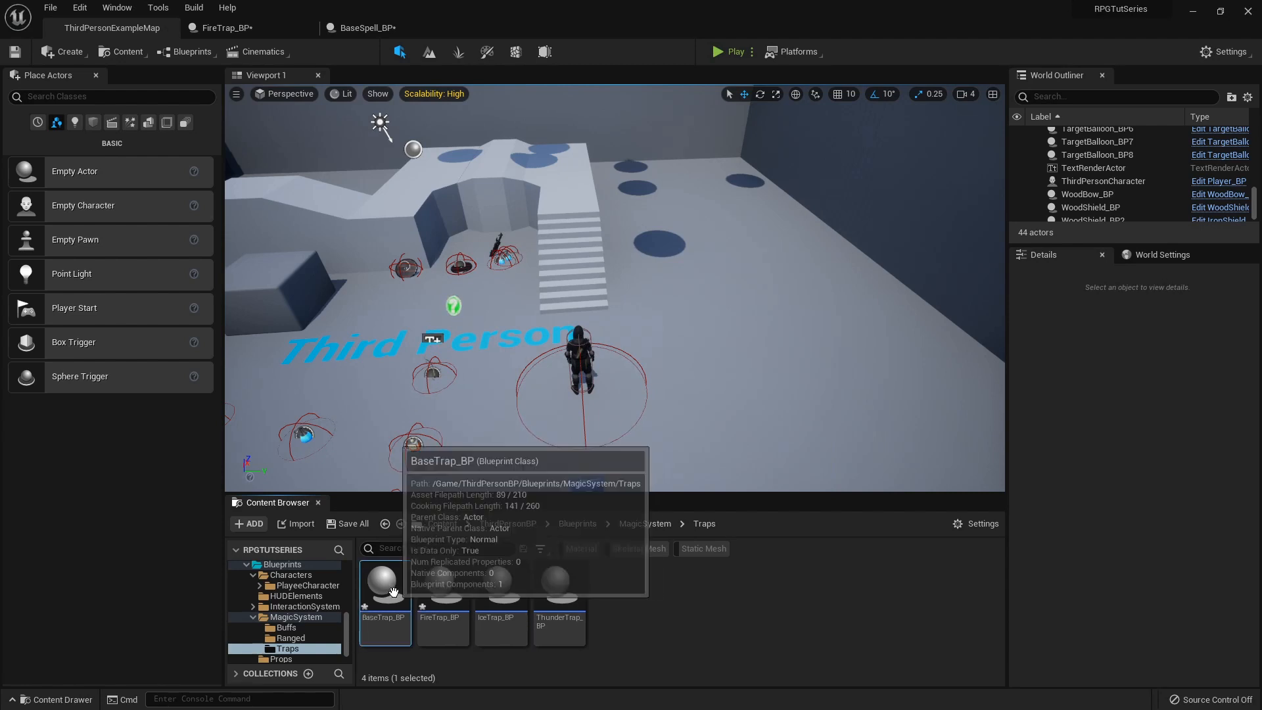
# - Add a particle system component named Spell to BaseTrap_BP
pyautogui.doubleClick(385, 583)
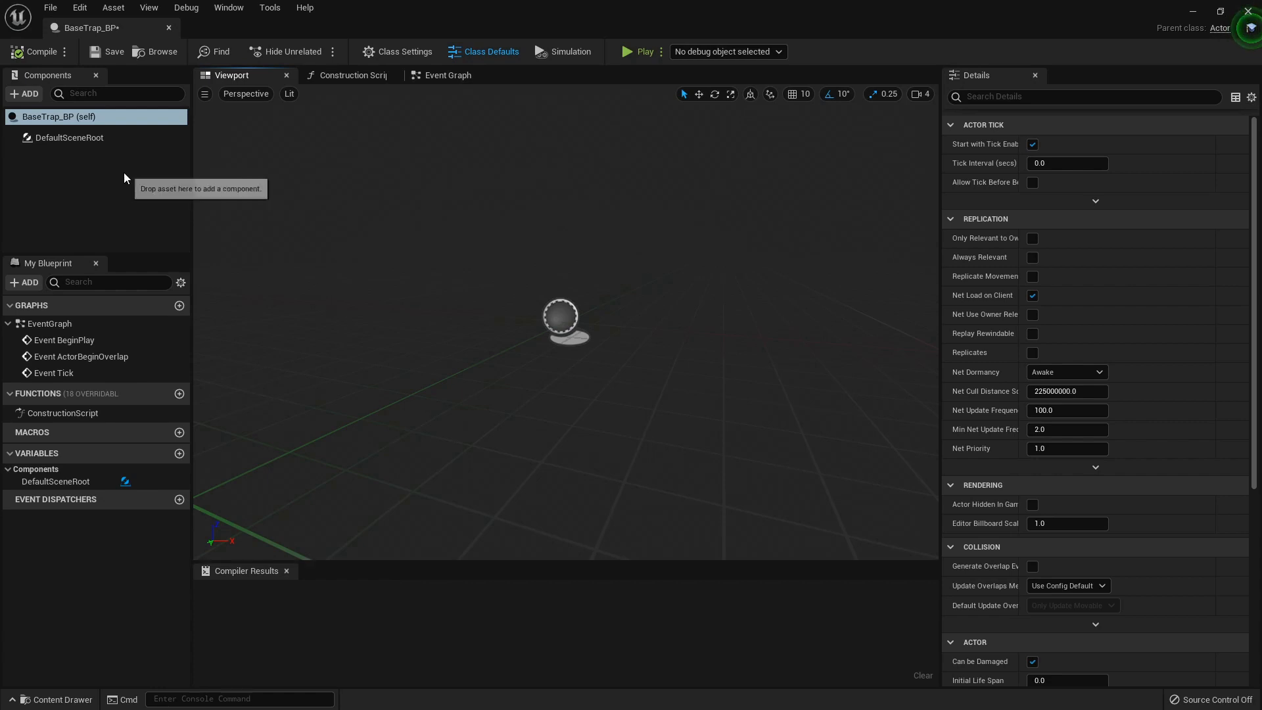
pyautogui.moveTo(27, 94)
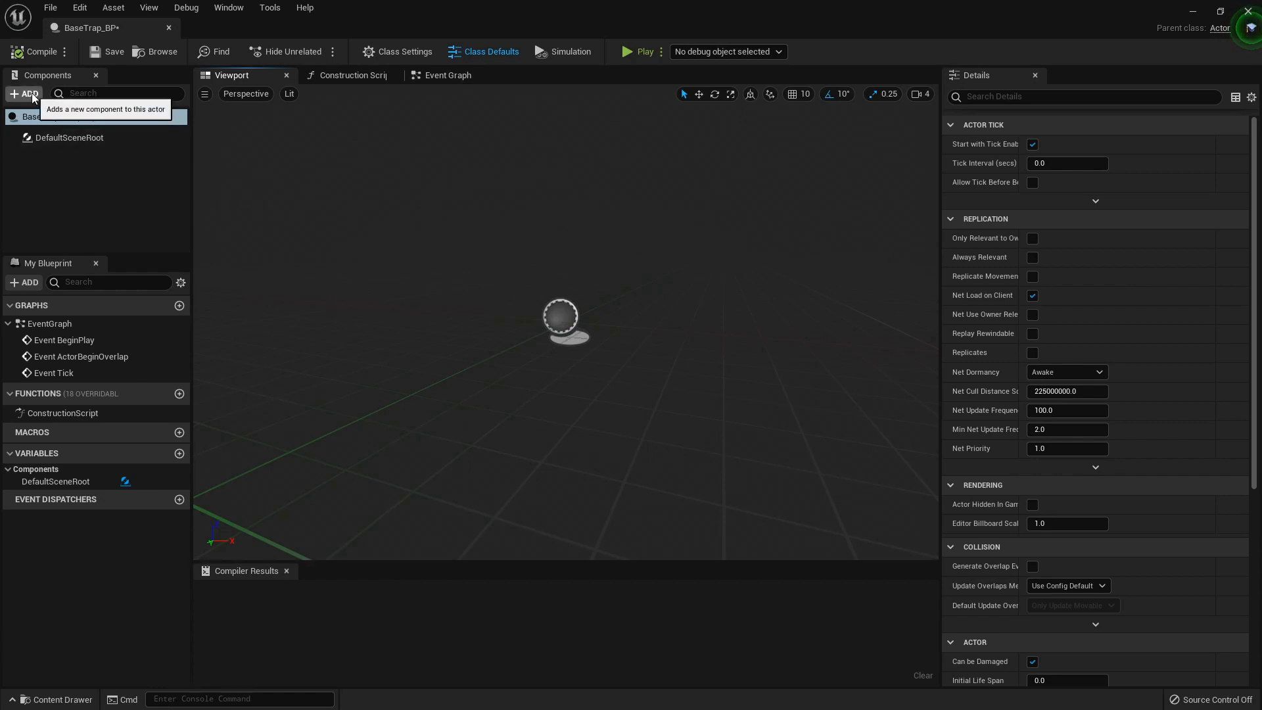
pyautogui.write('particle')
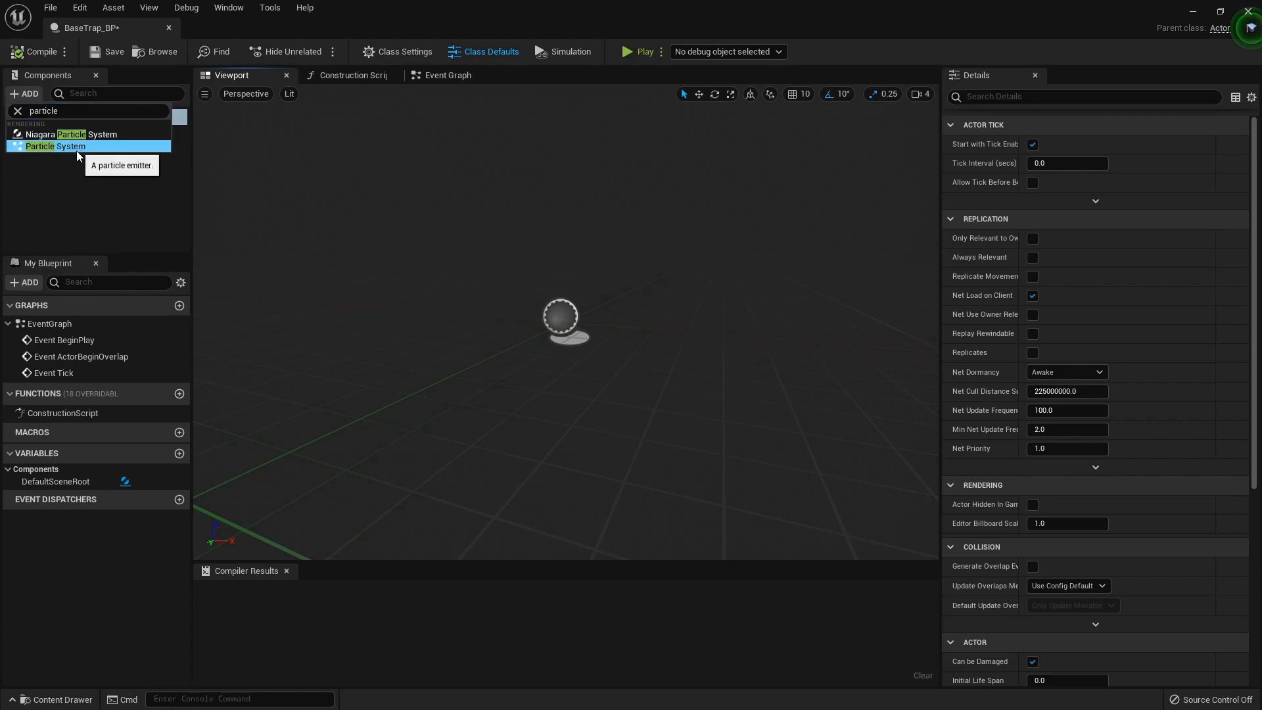
pyautogui.click(55, 146)
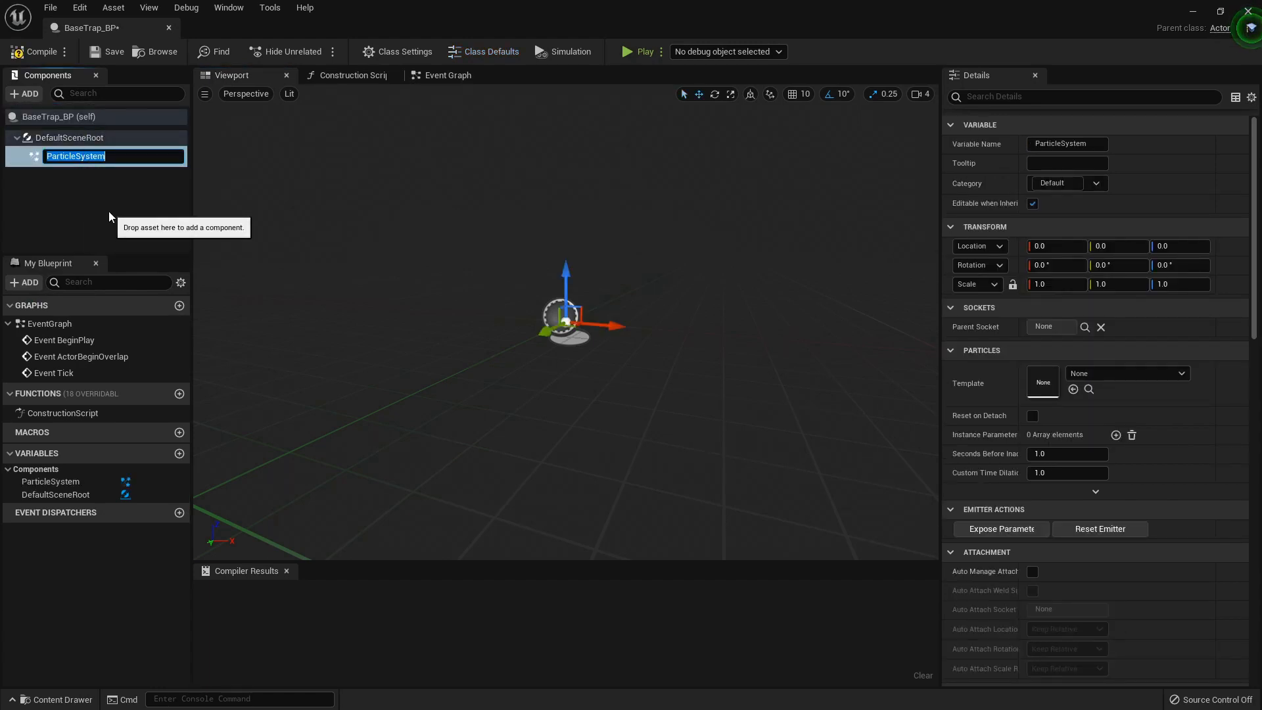
pyautogui.write('Spel')
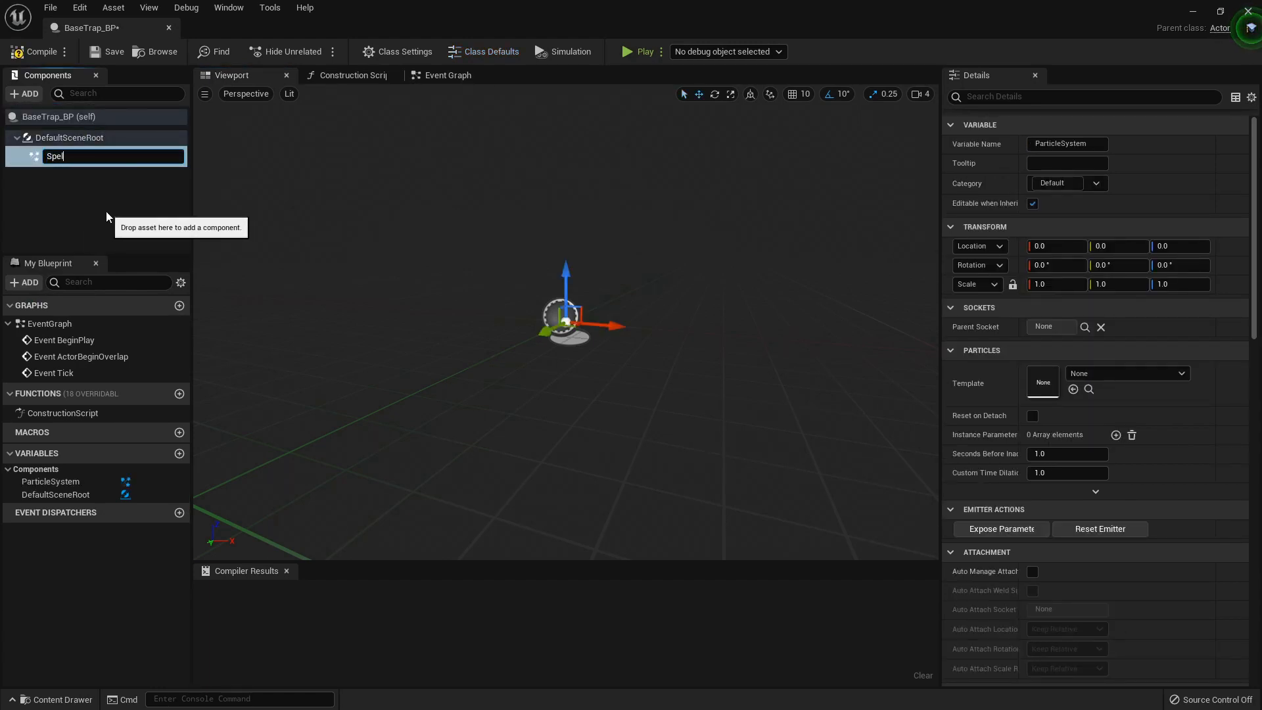
# - Add a Sphere collision component beneath Spell with radius 150
pyautogui.click(23, 94)
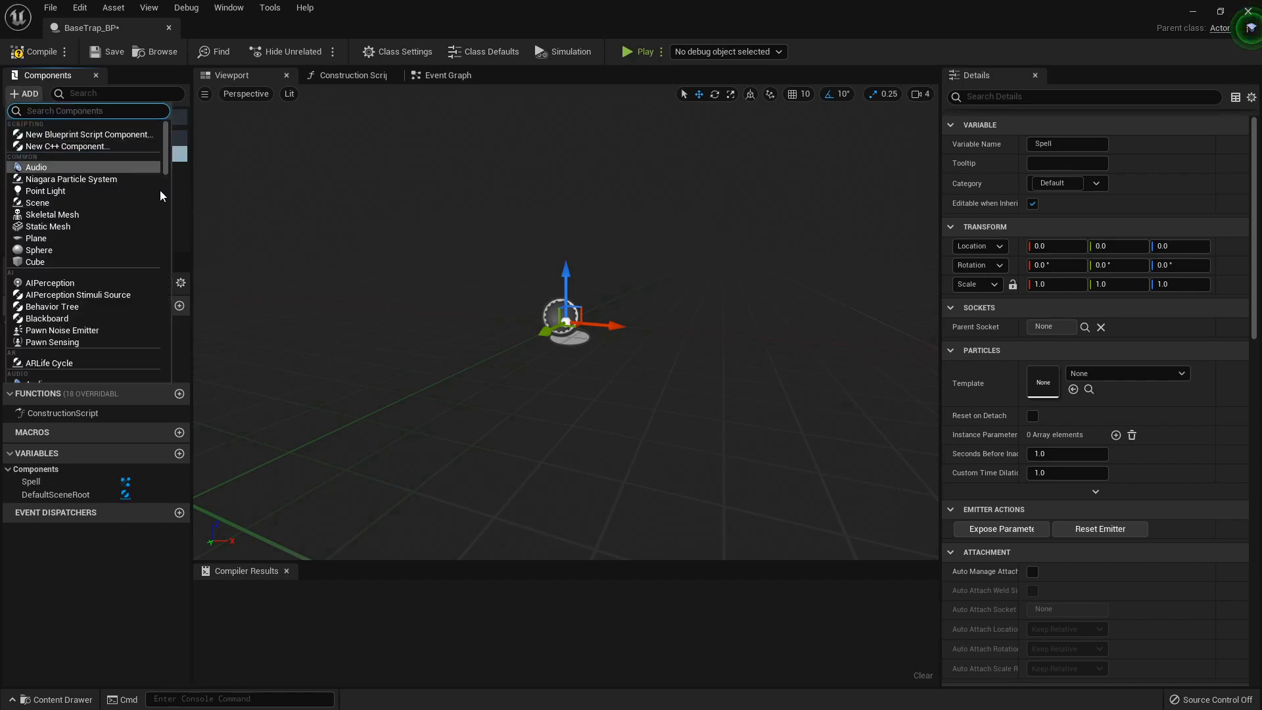
pyautogui.moveTo(182, 212)
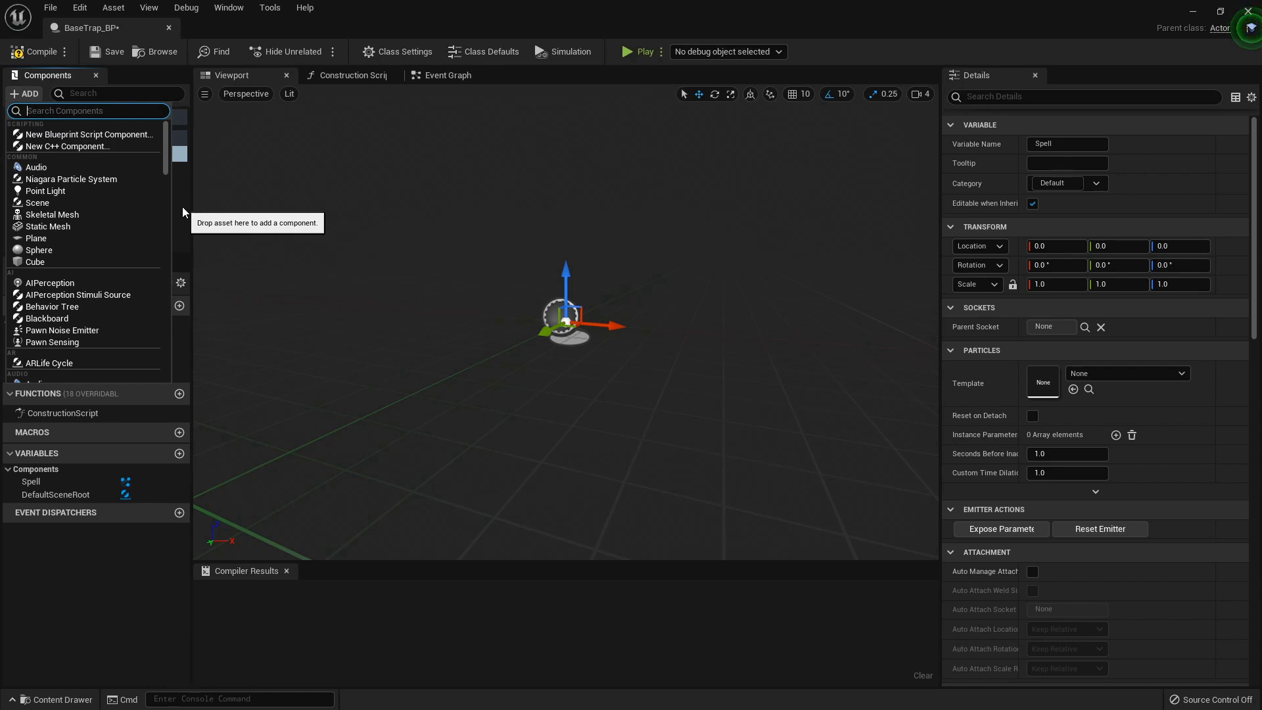
pyautogui.write('sphere')
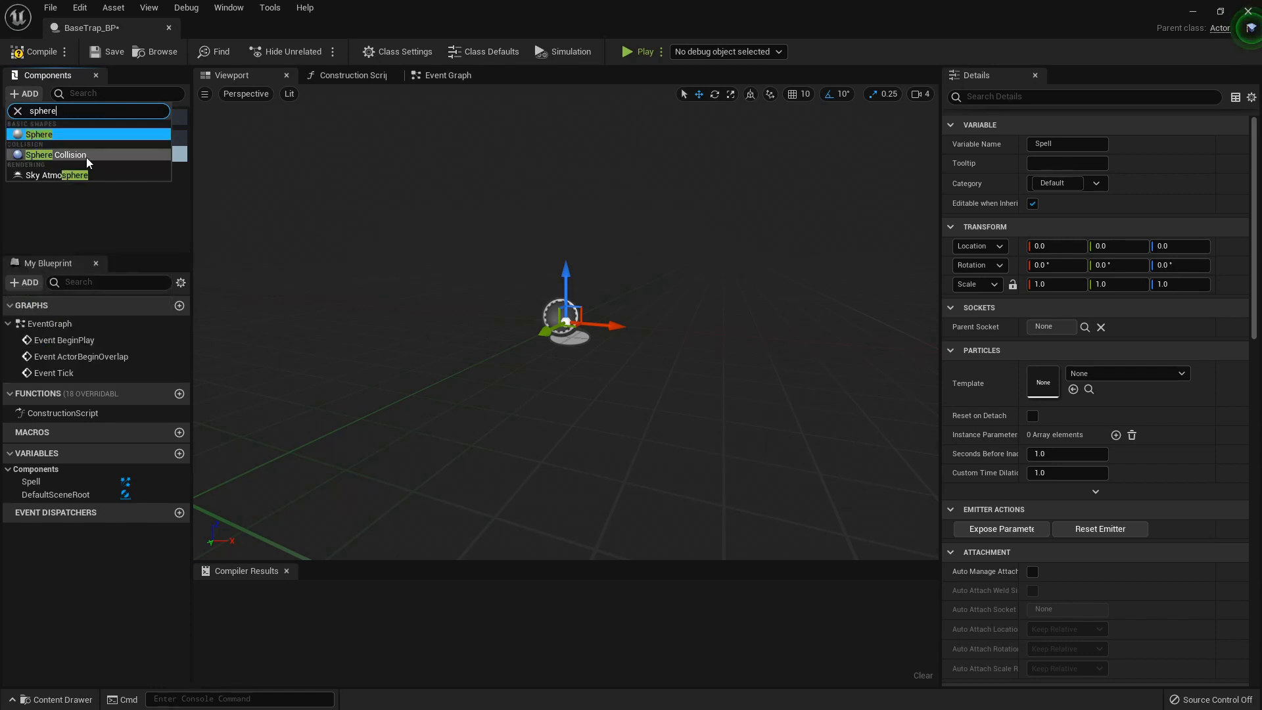
pyautogui.click(58, 155)
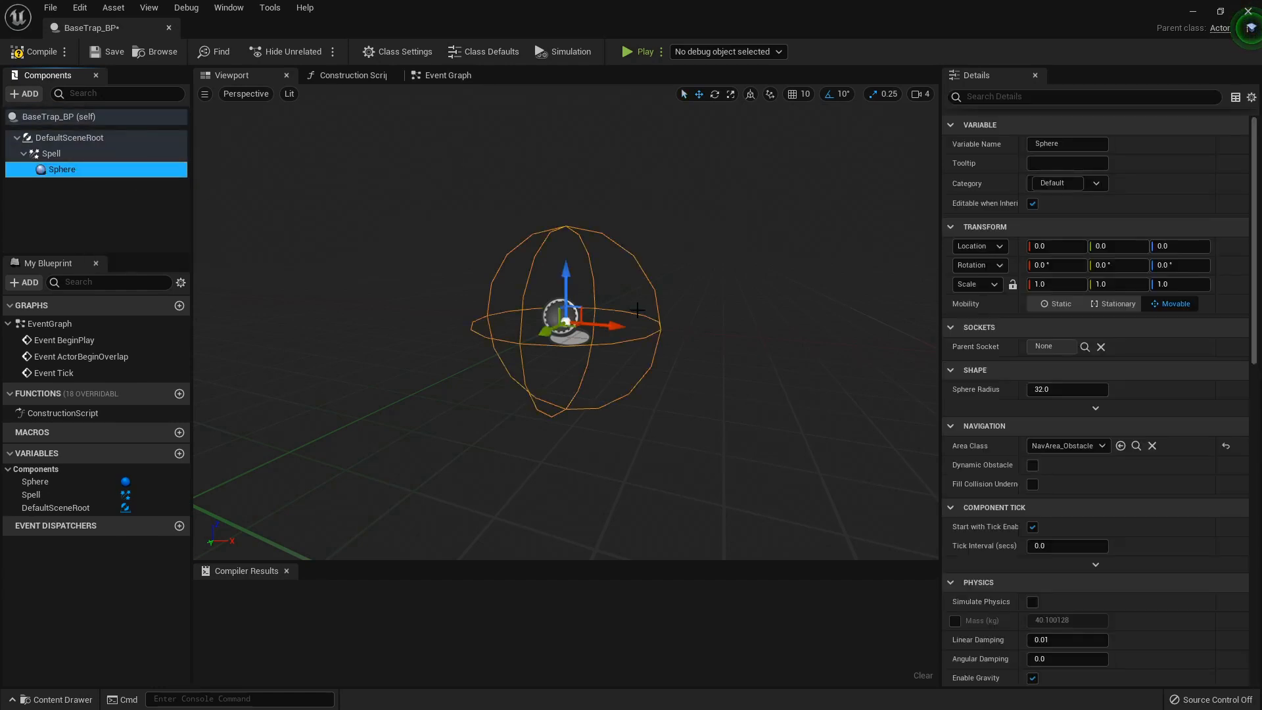
pyautogui.click(1066, 389)
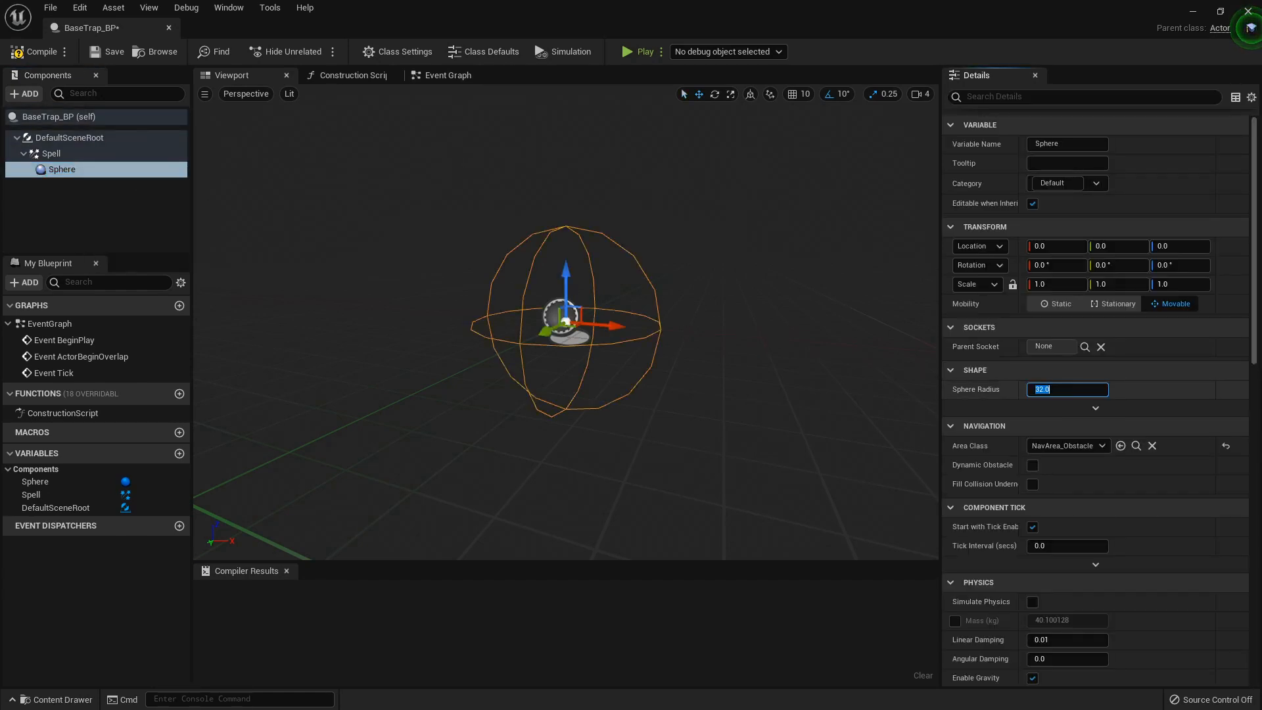
pyautogui.write('150.0')
pyautogui.write('ky')
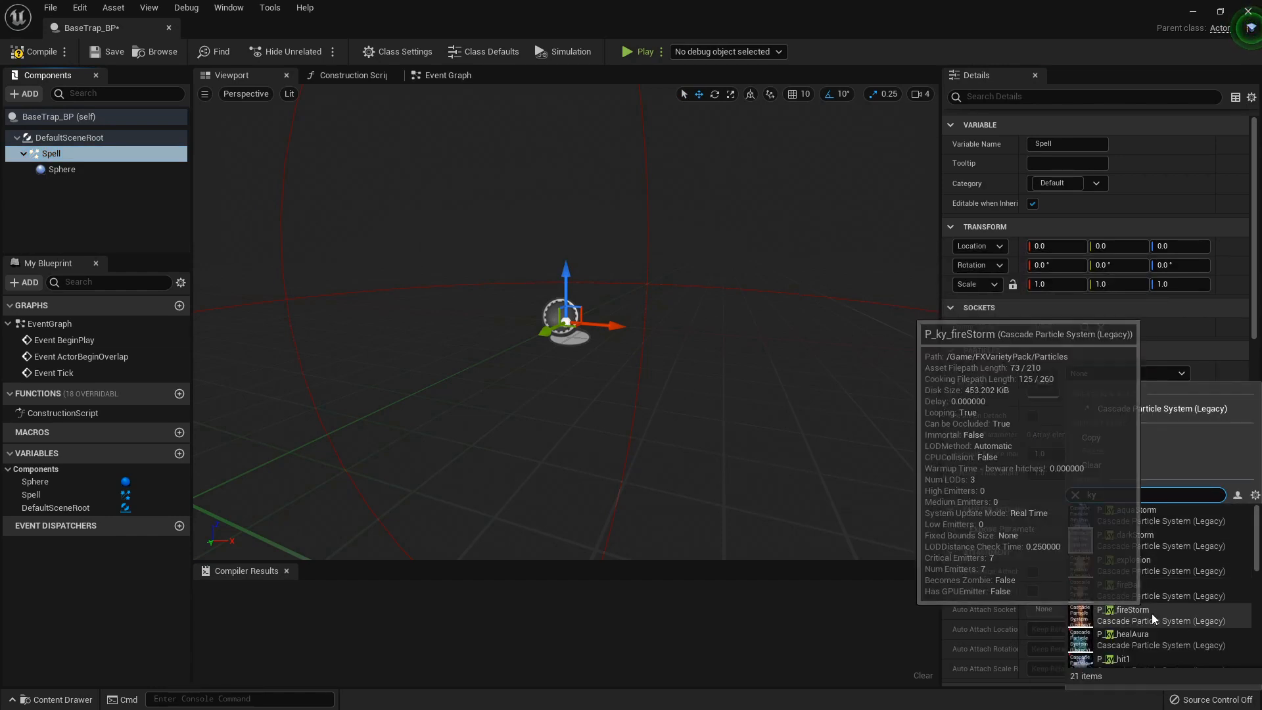
# - Set Spell's particle template to P_ky_fireStorm and compile BaseTrap_BP
pyautogui.click(1124, 614)
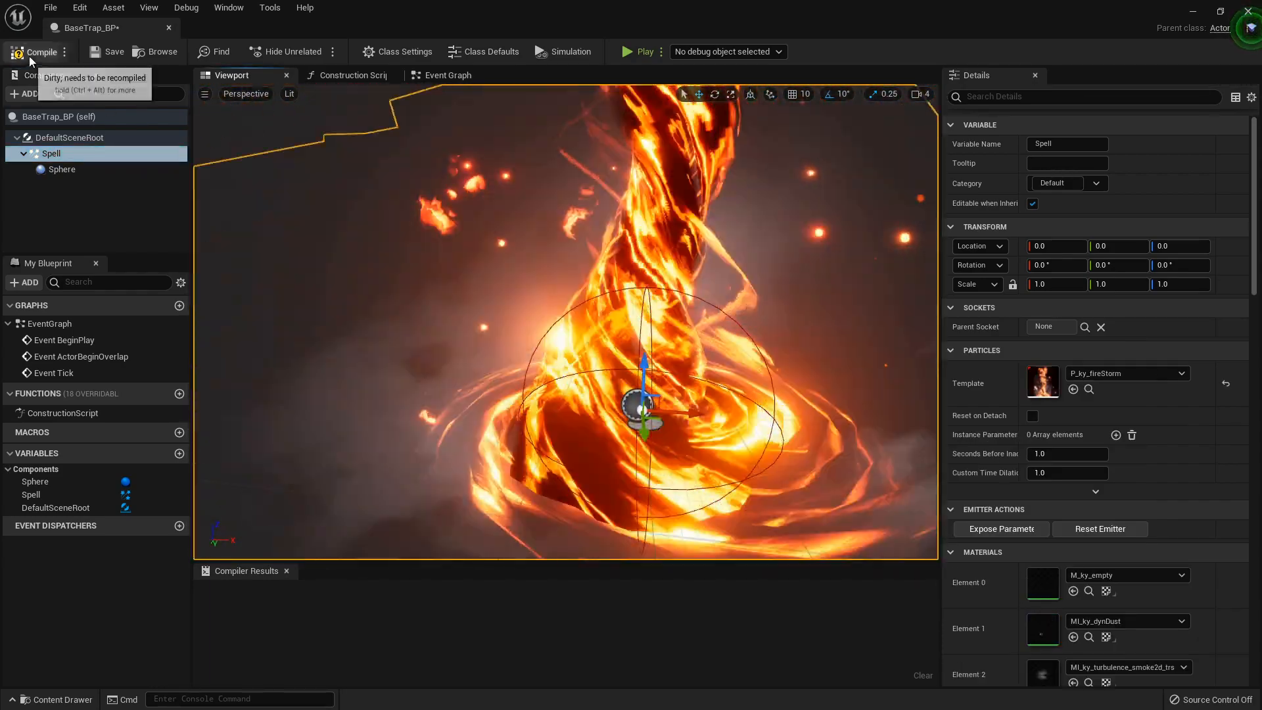
pyautogui.click(41, 52)
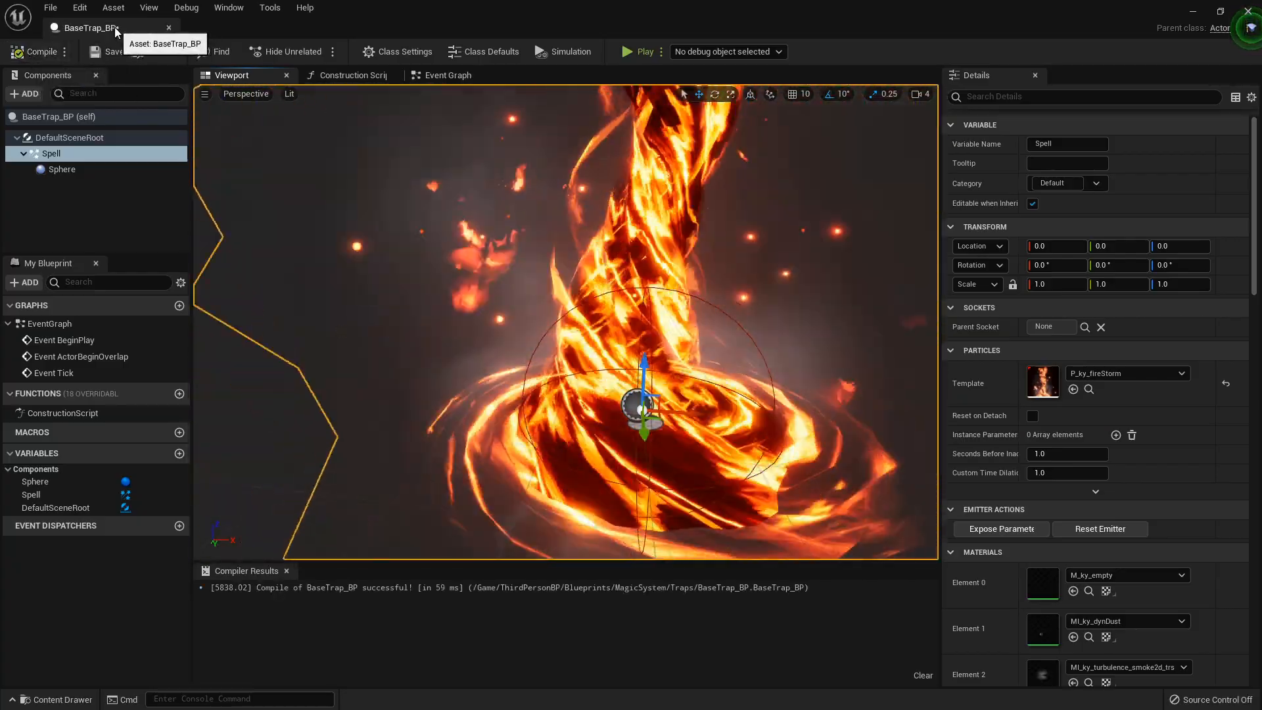
pyautogui.click(445, 75)
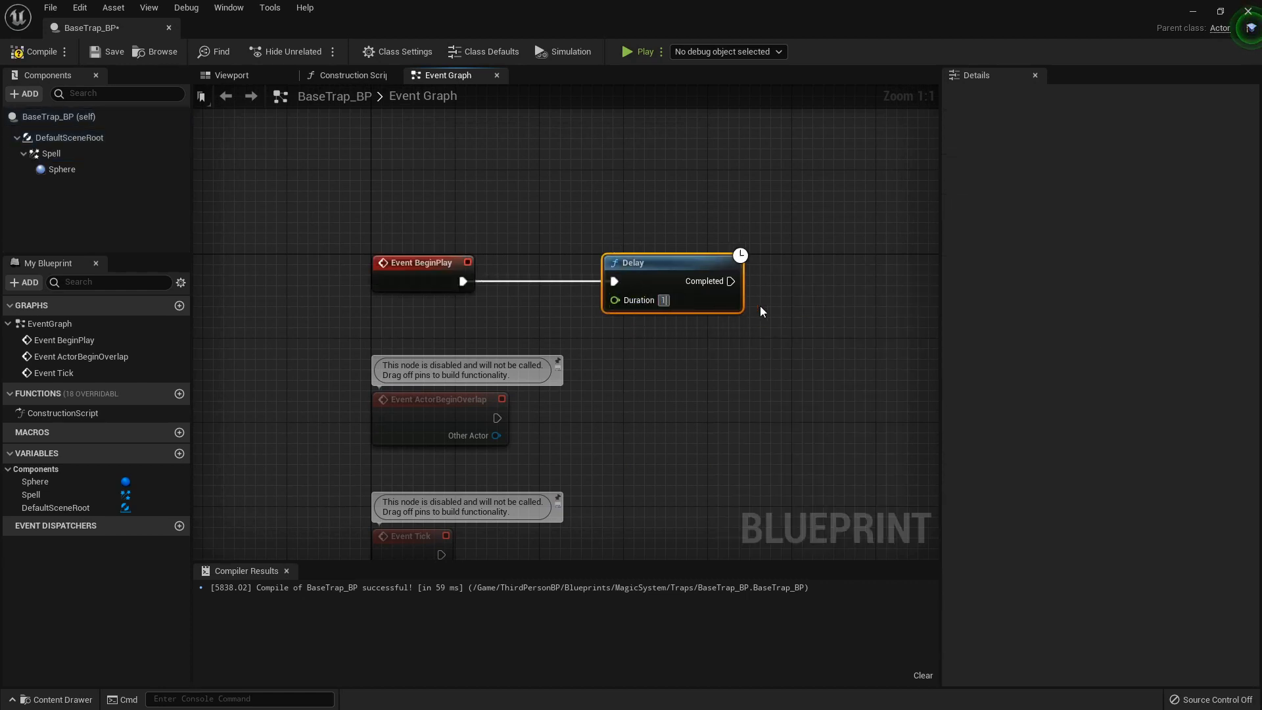
# - Add DestroyActor after the Delay and set the Delay Duration to 5.0
pyautogui.write('des')
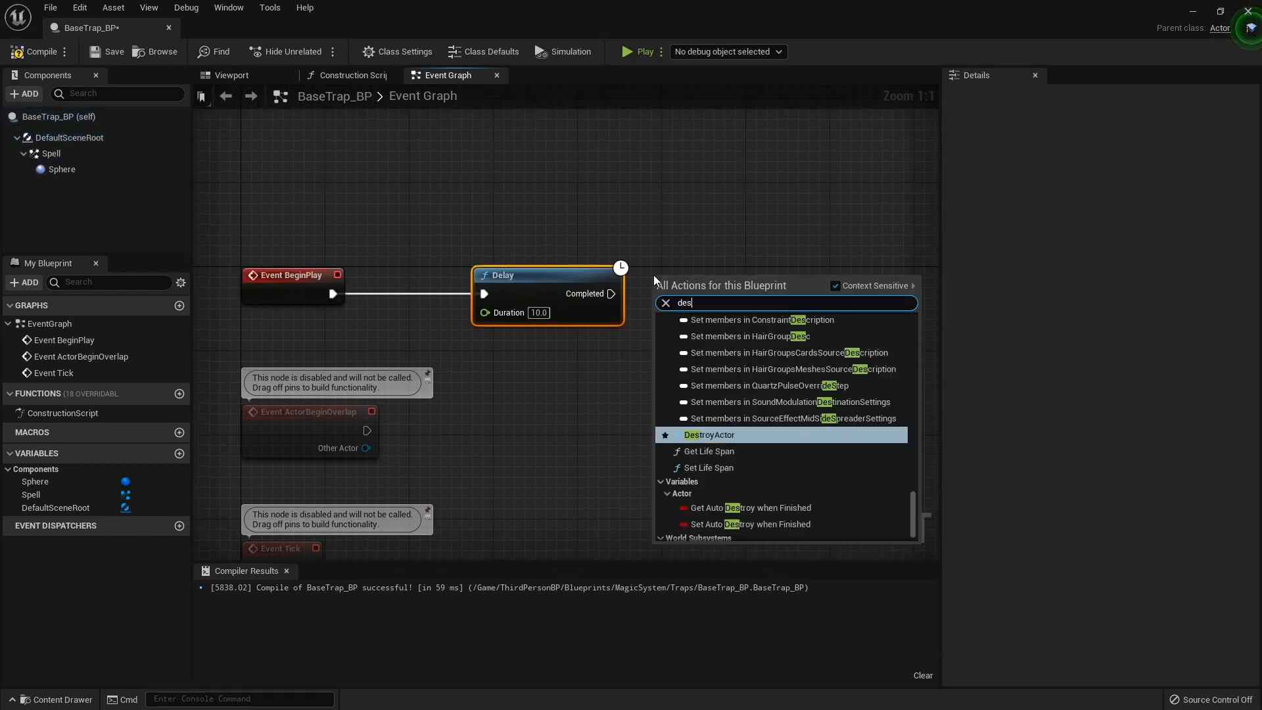
pyautogui.click(707, 435)
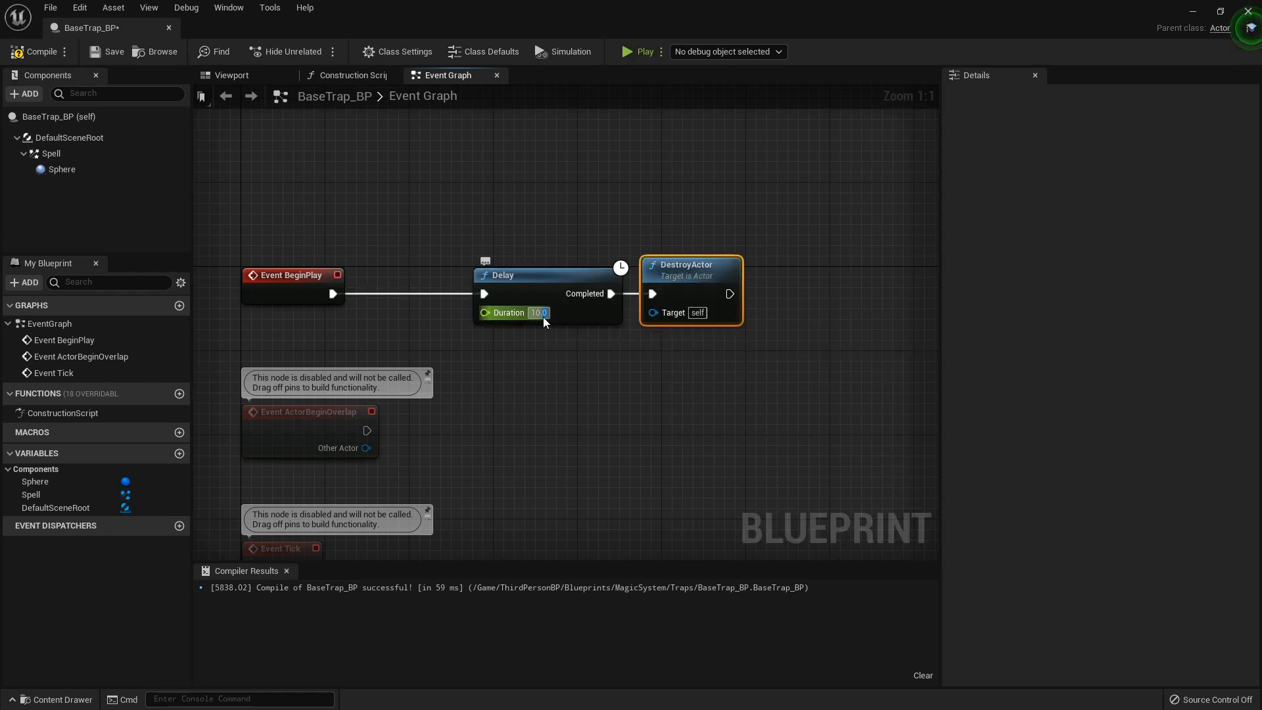
pyautogui.write('5.0')
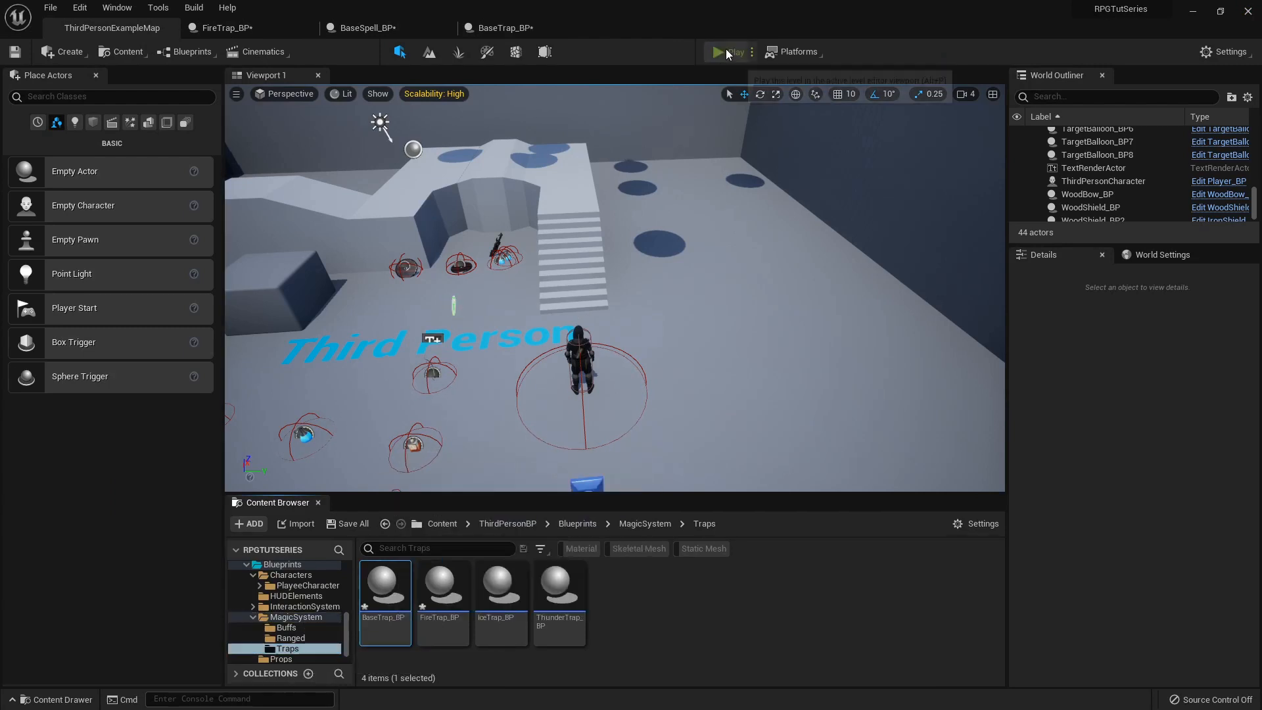
# - Start a play-test and cancel it at the FireTrap_BP compilation errors dialog
pyautogui.click(728, 51)
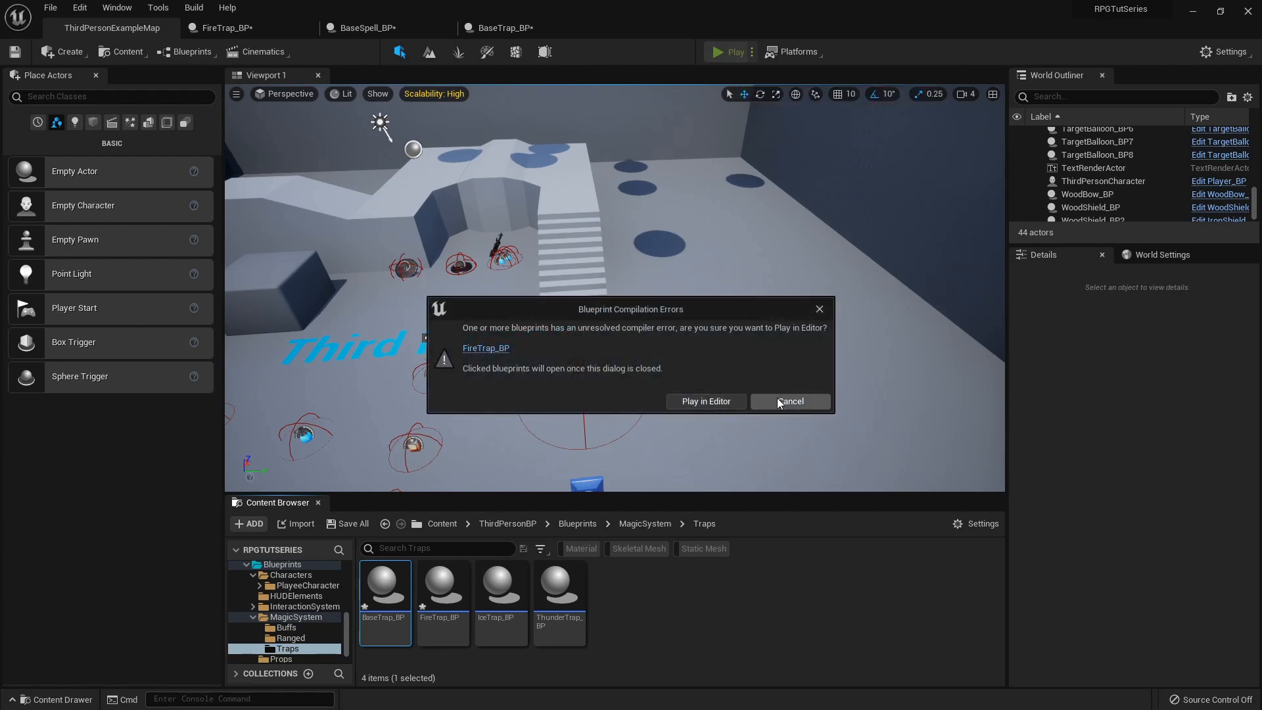
pyautogui.click(789, 401)
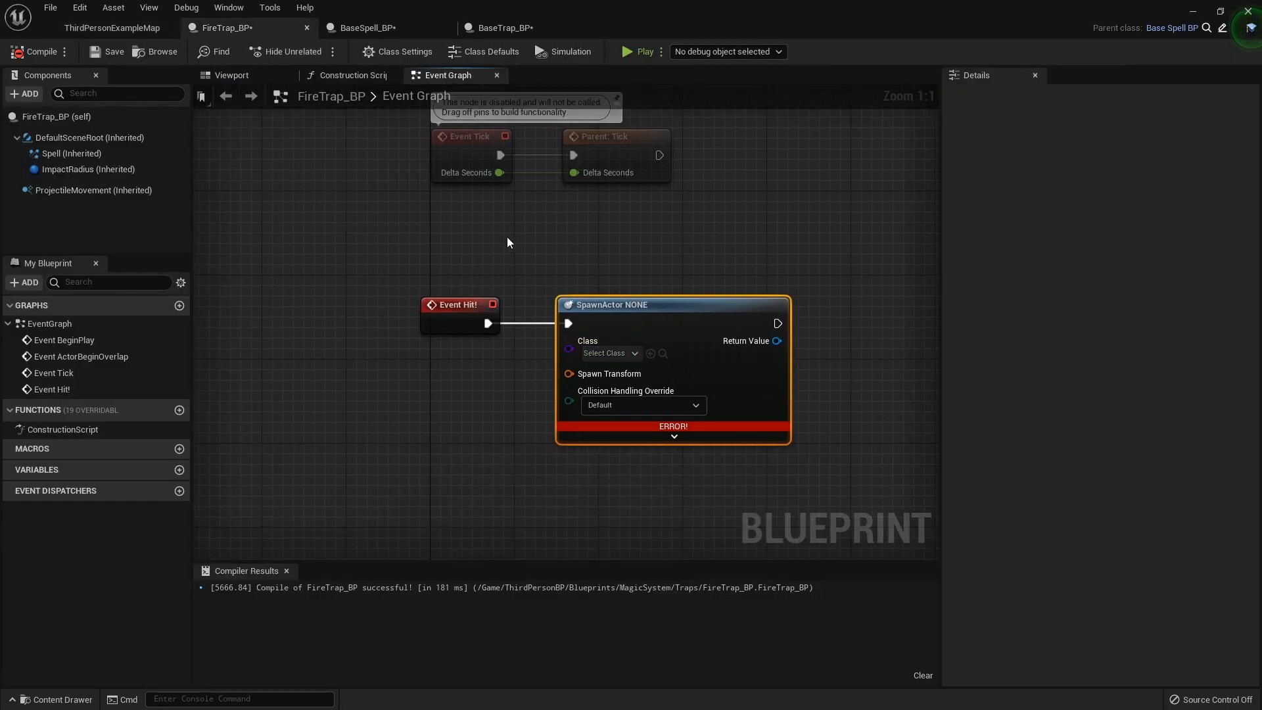
# - Set the SpawnActor node's Class to BaseTrap_BP
pyautogui.click(608, 352)
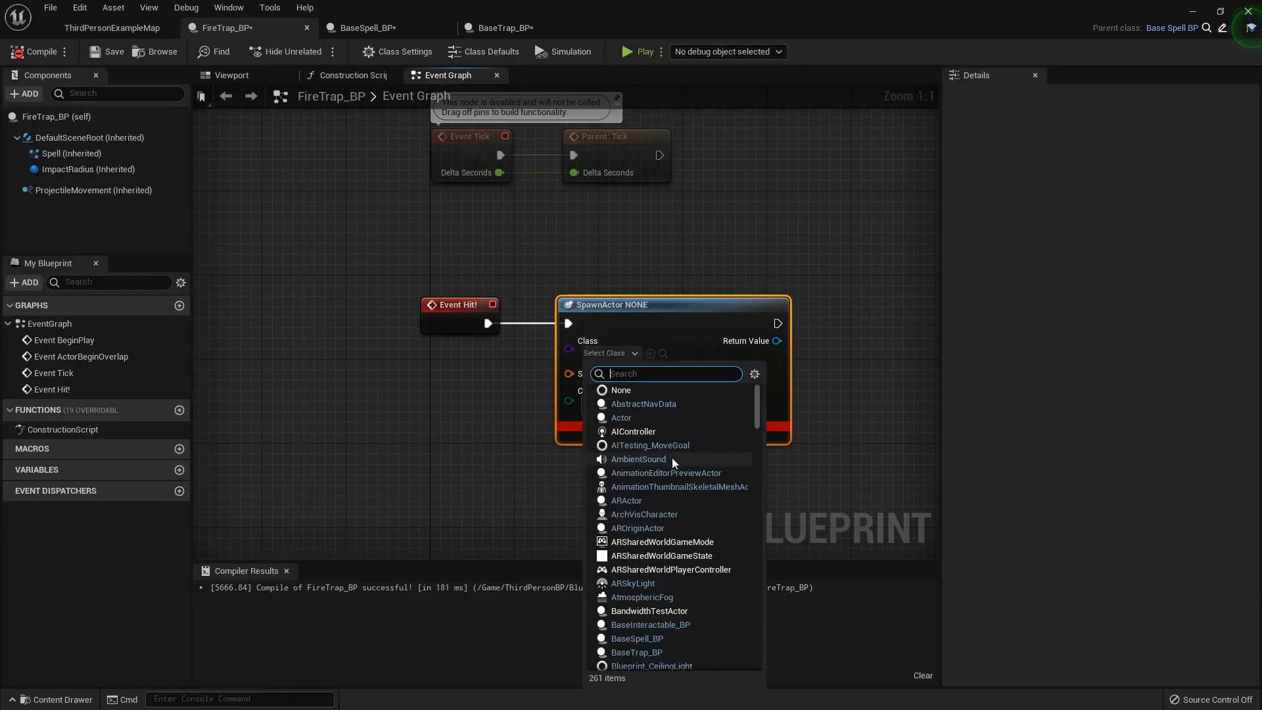
pyautogui.write('fi')
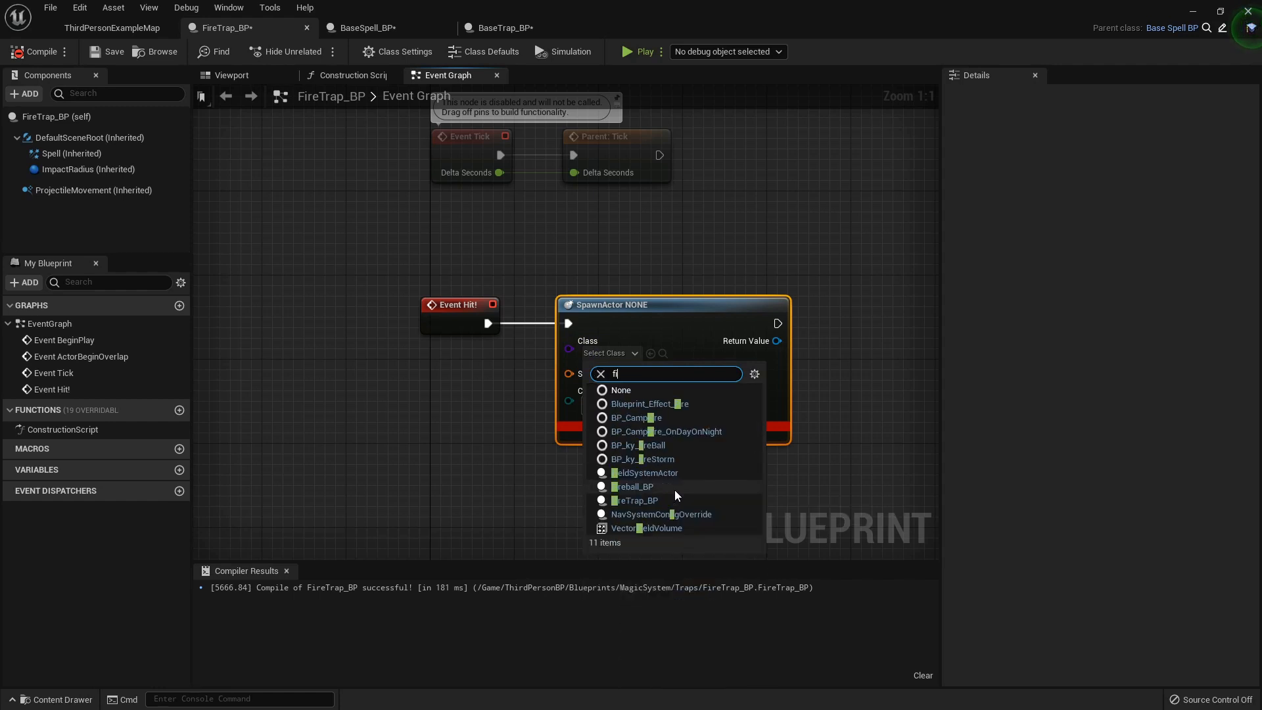
pyautogui.write('re')
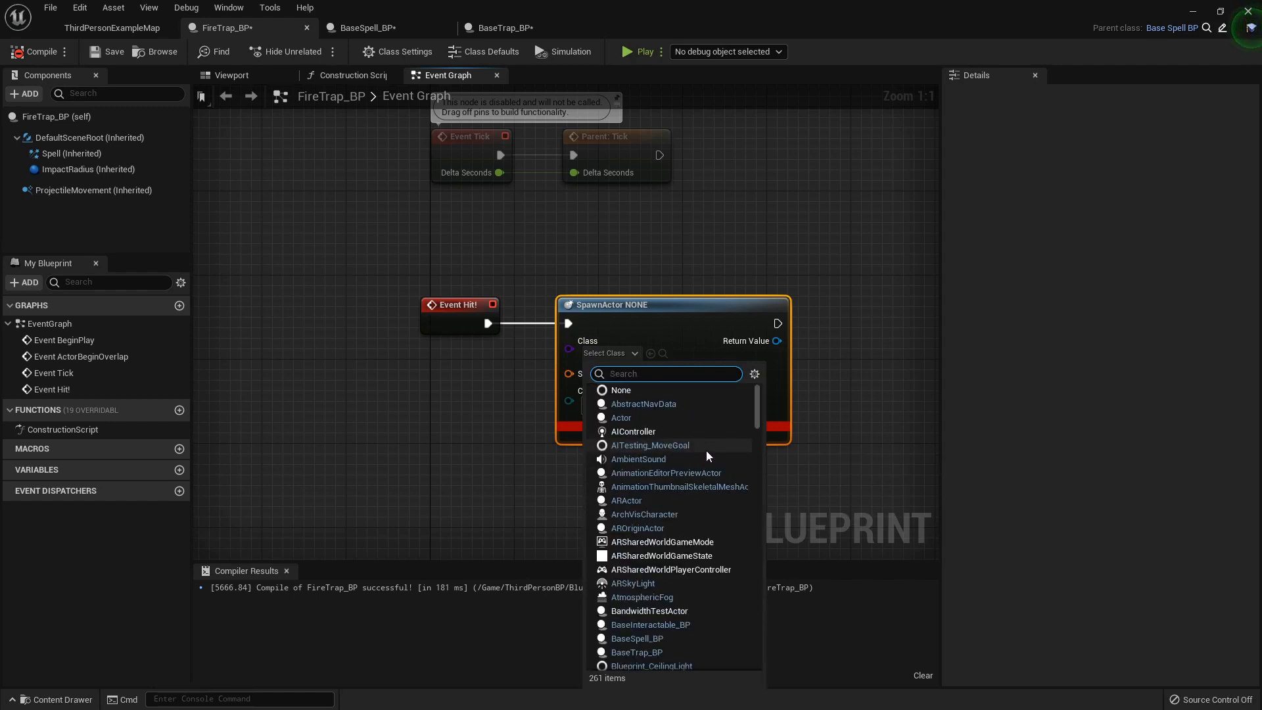
pyautogui.write('basetrap')
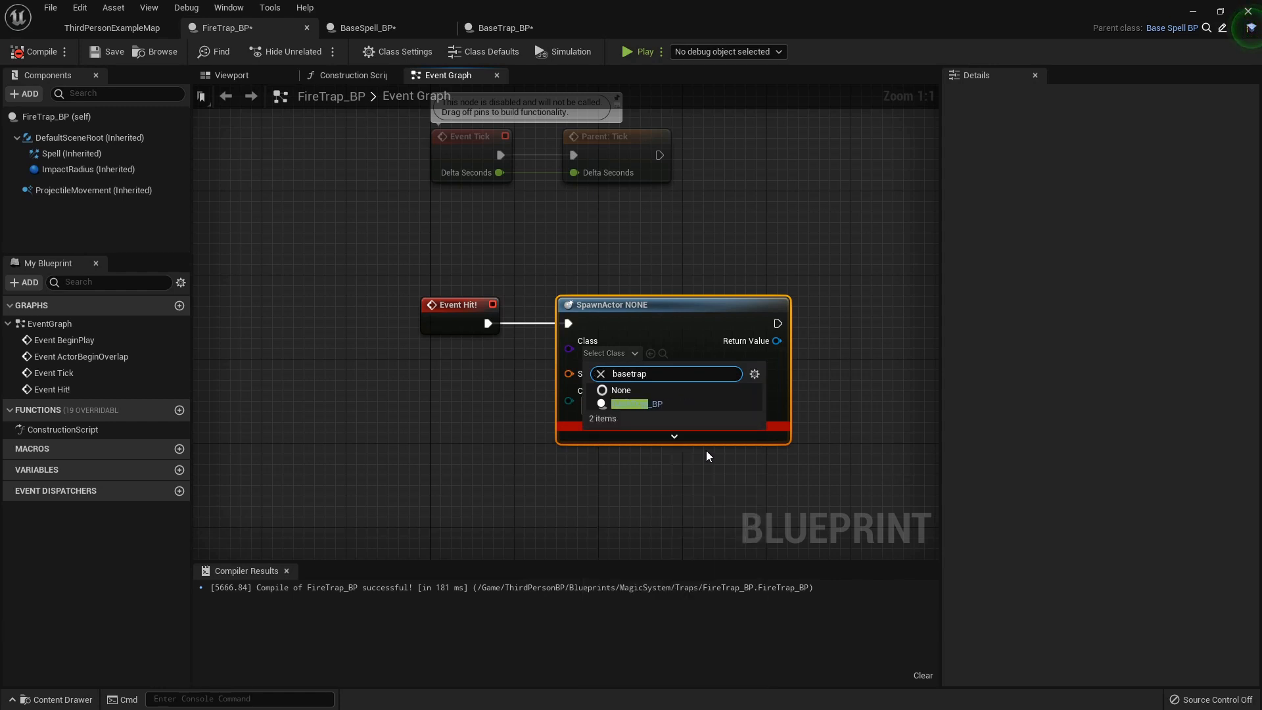
pyautogui.click(636, 403)
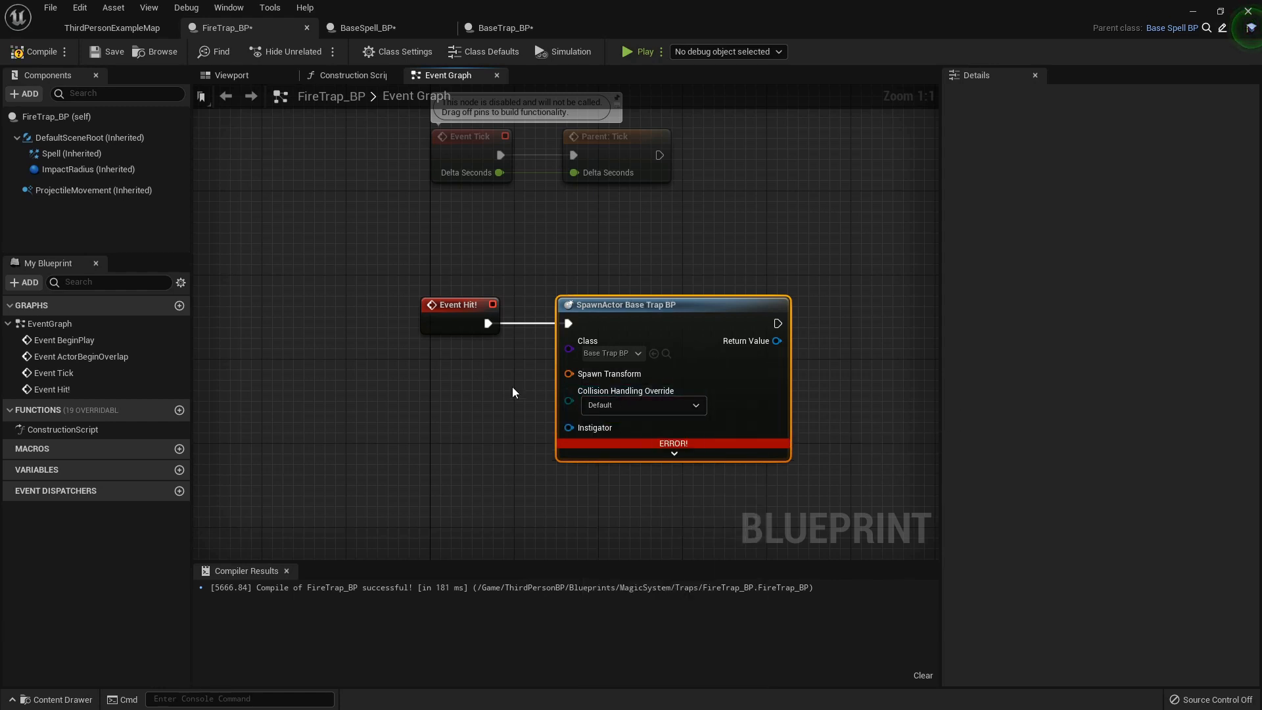
# - Feed GetActorTransform into Spawn Transform, add DestroyActor afterward, and compile FireTrap_BP
pyautogui.write('get a')
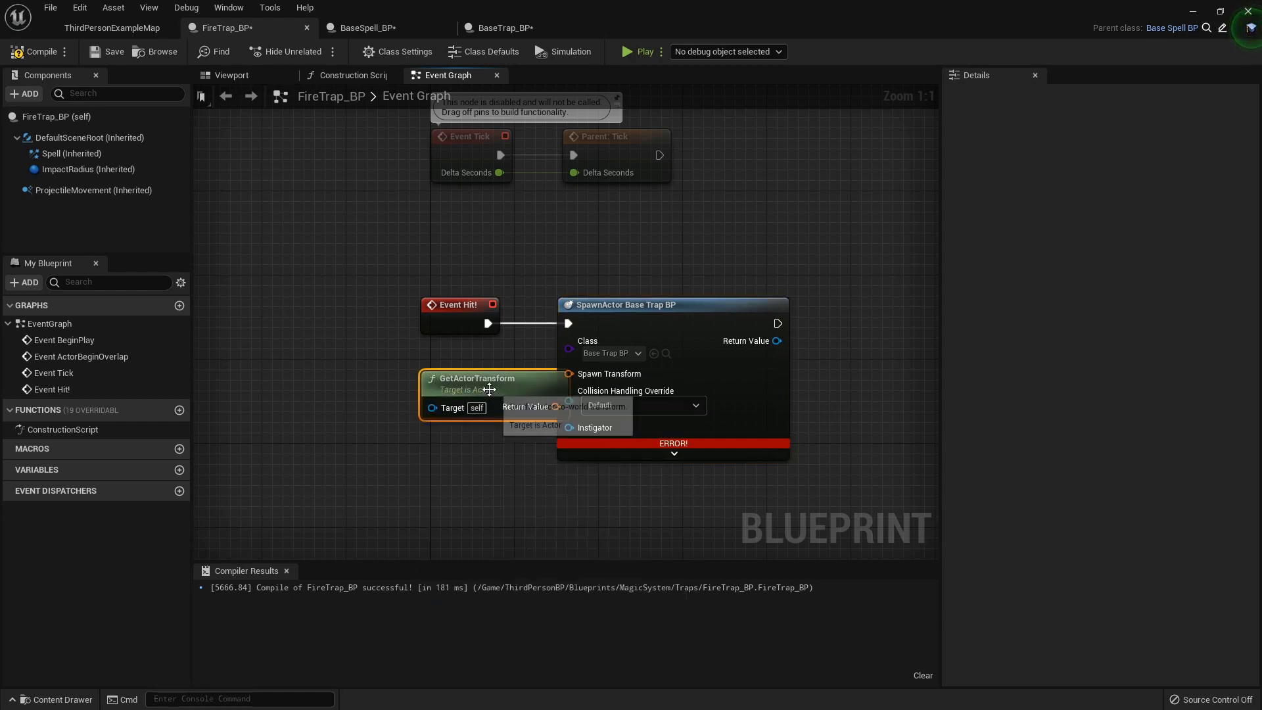
pyautogui.moveTo(486, 389); pyautogui.dragTo(399, 395)
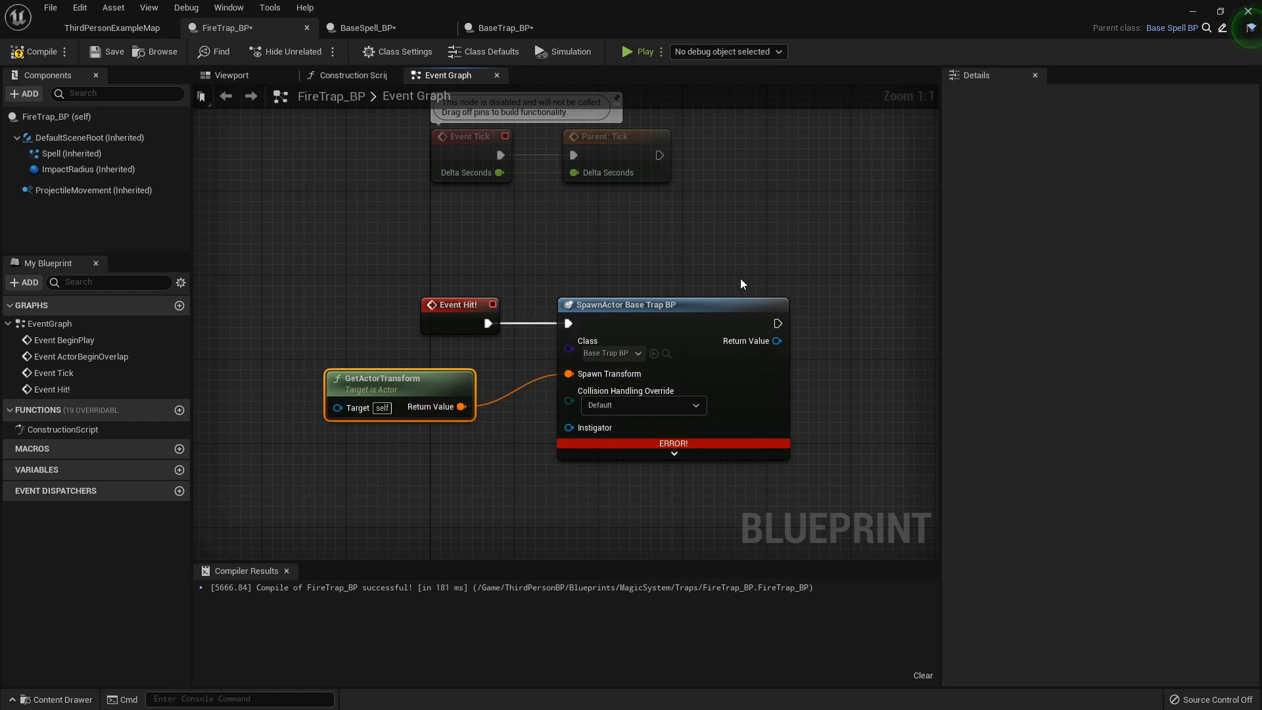
pyautogui.write('destr')
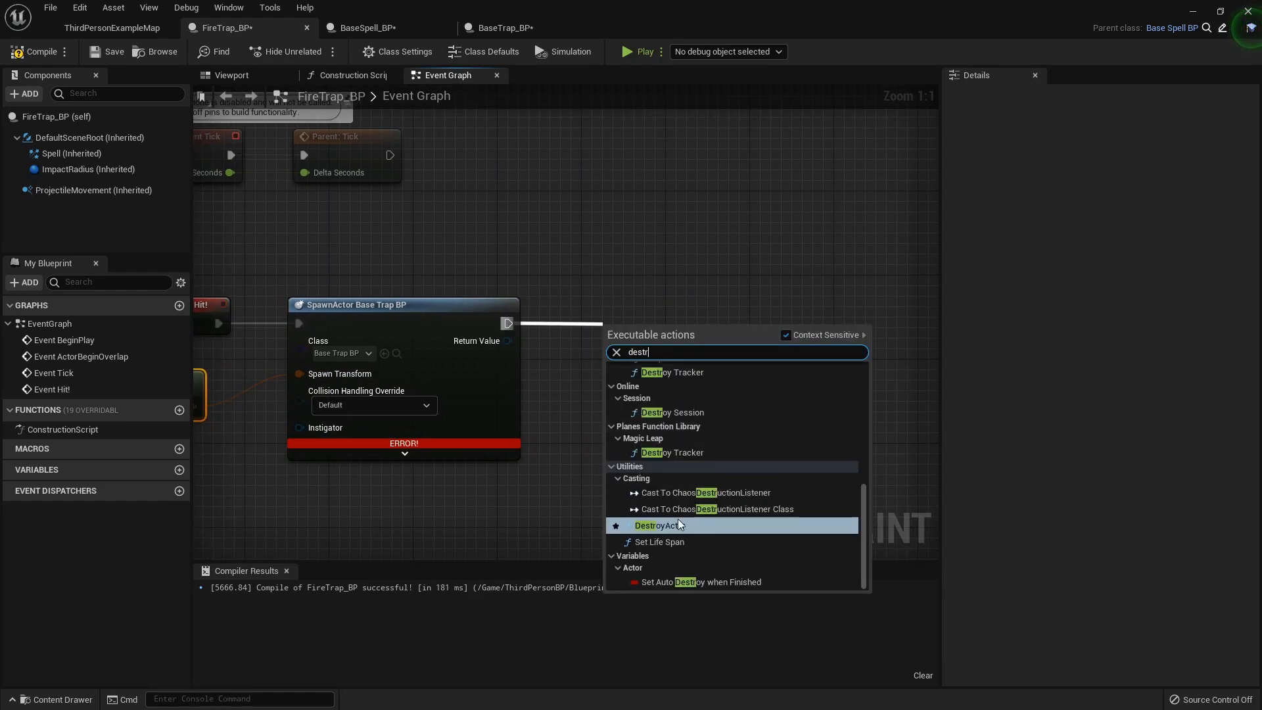
pyautogui.click(656, 524)
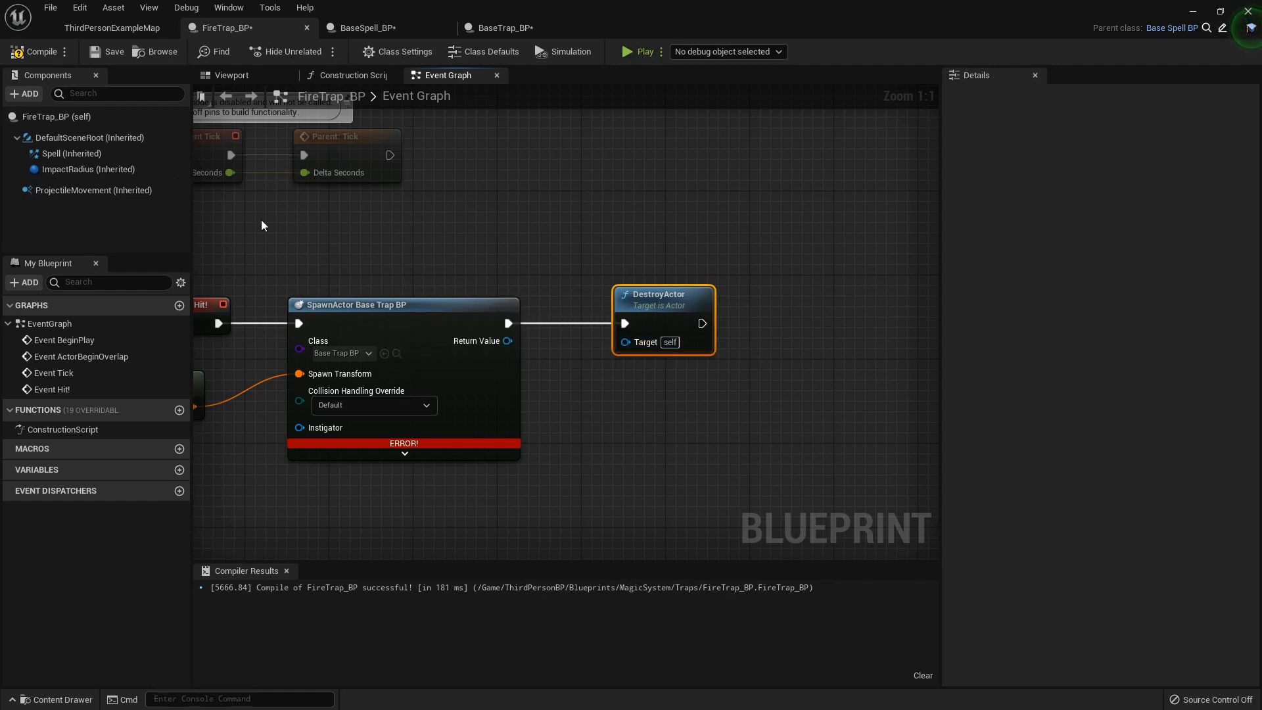
pyautogui.click(38, 52)
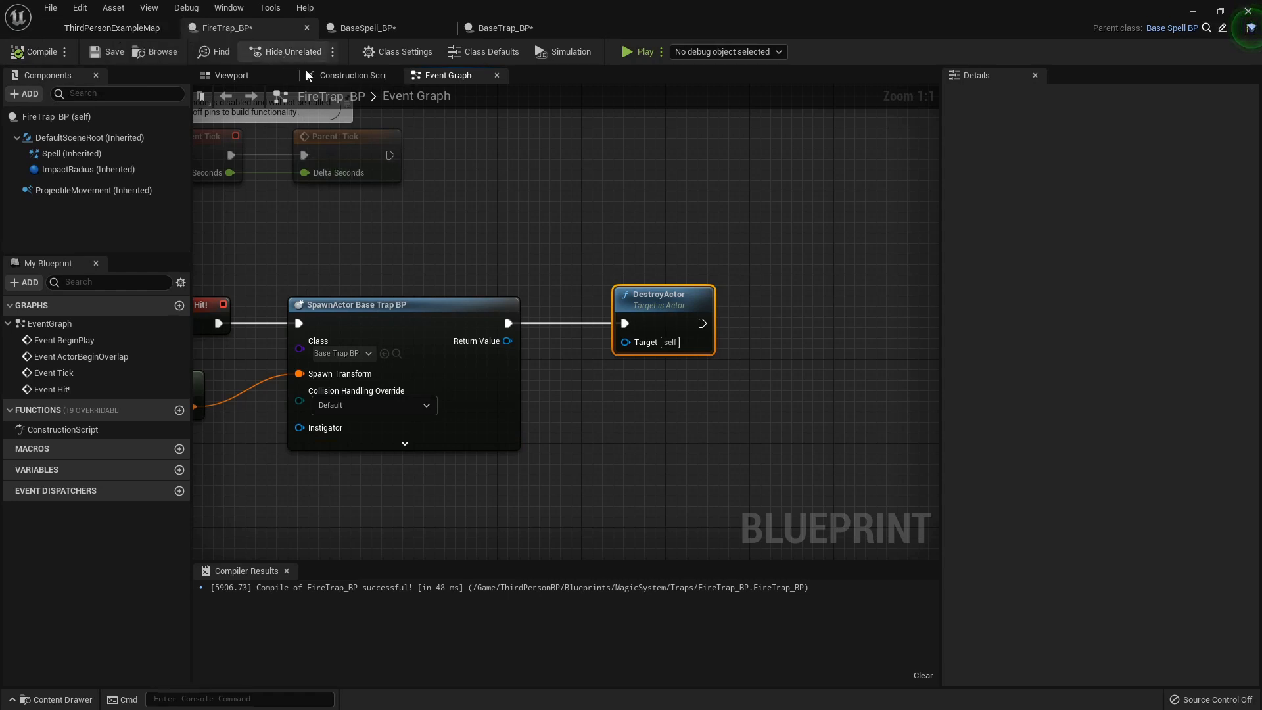
pyautogui.click(112, 28)
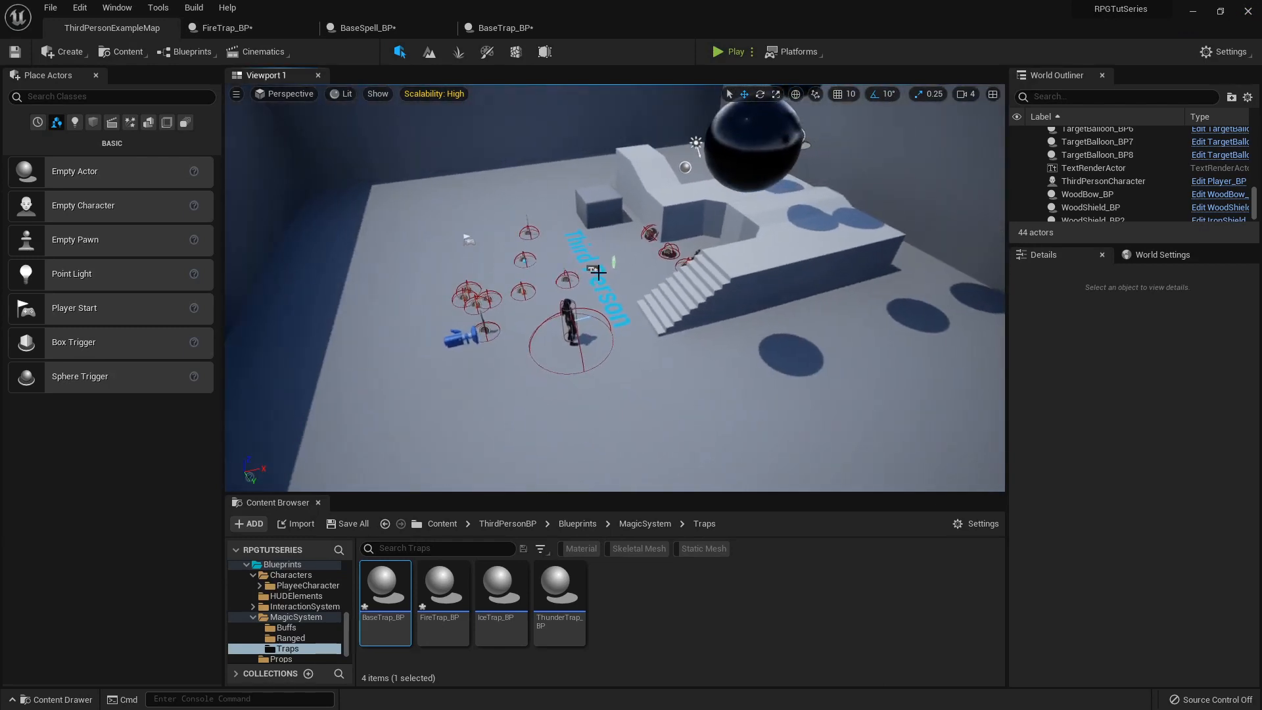
# - Edit Player_BP so the Fire Trap case sets Learn to FireTrap, then return to the level
pyautogui.click(730, 51)
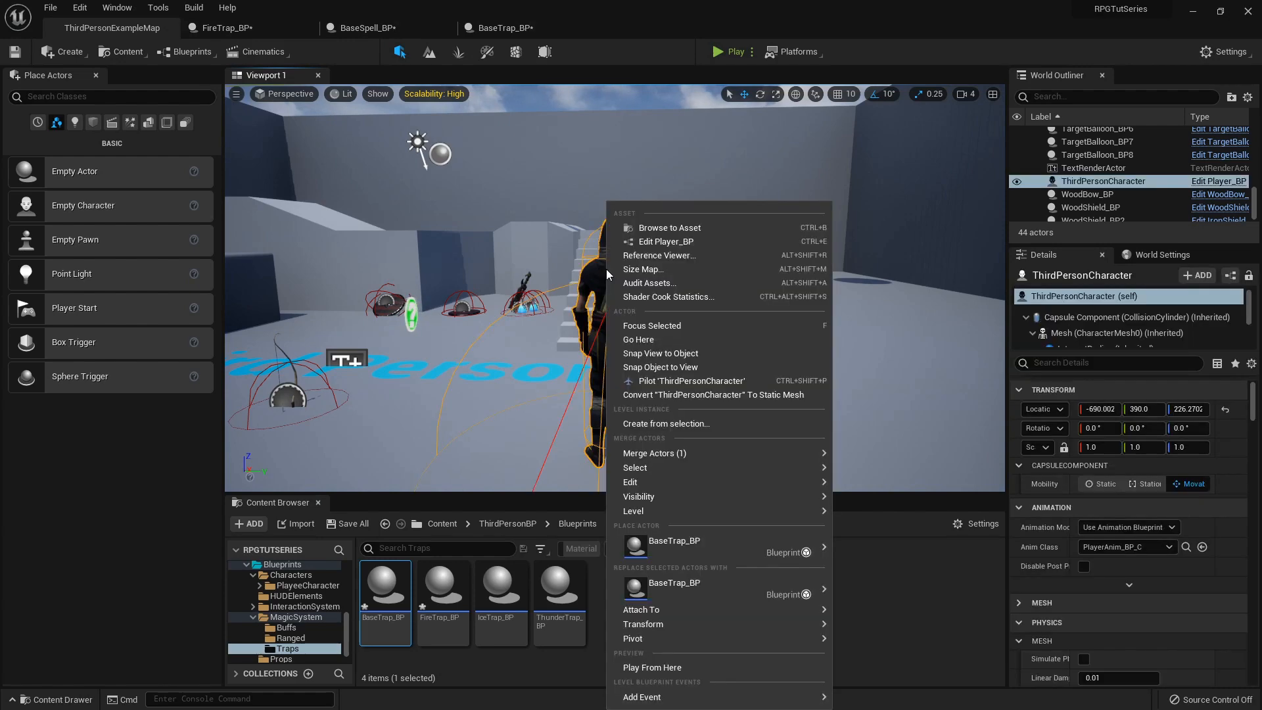
pyautogui.click(665, 242)
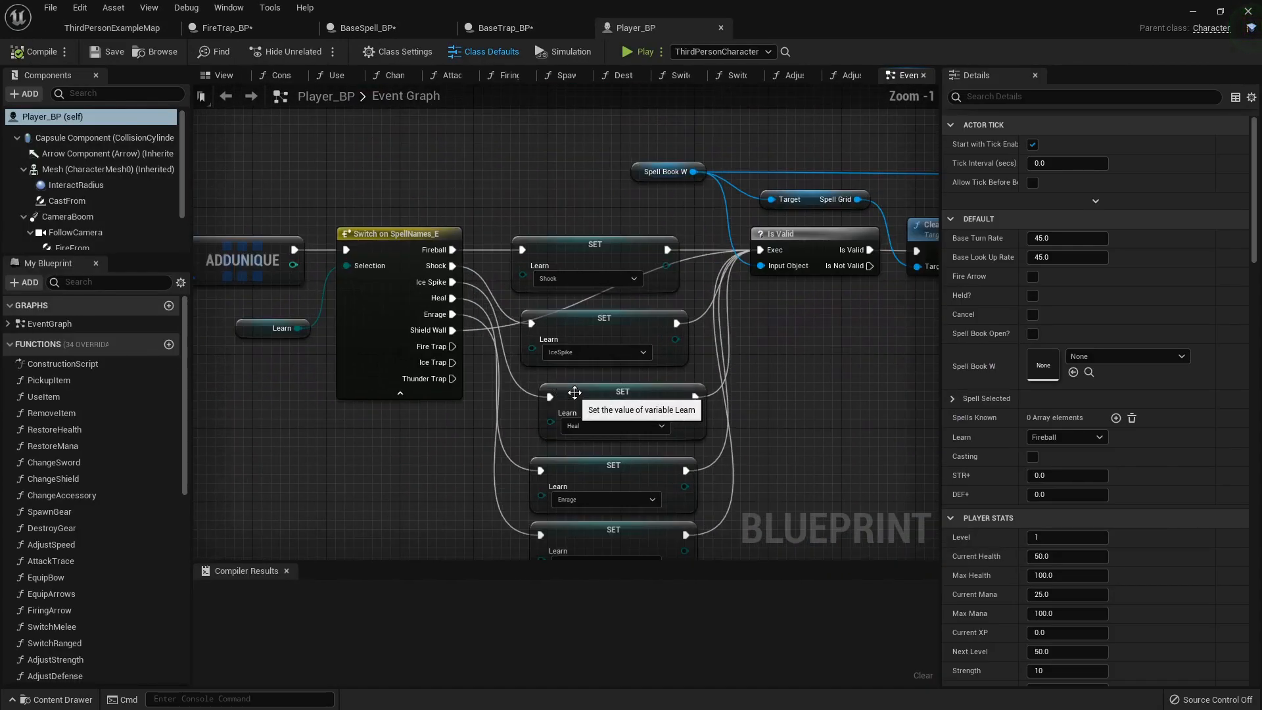
pyautogui.scroll(-3)
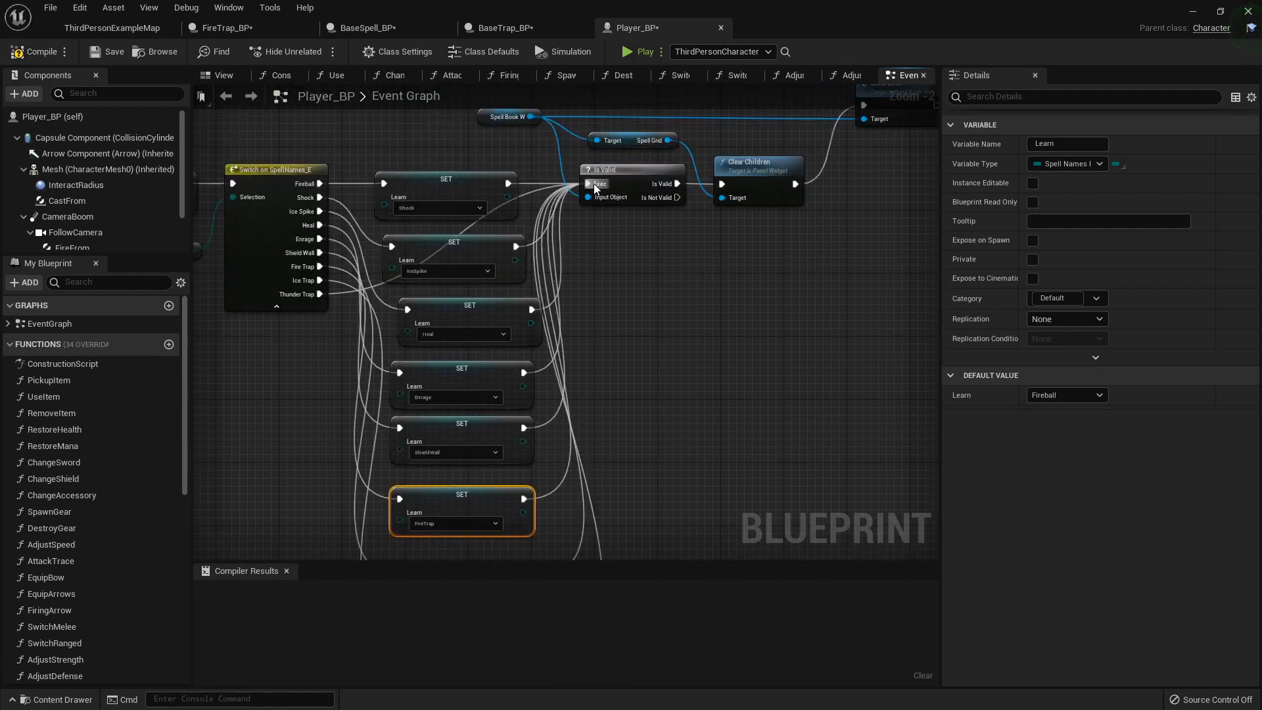
pyautogui.click(39, 51)
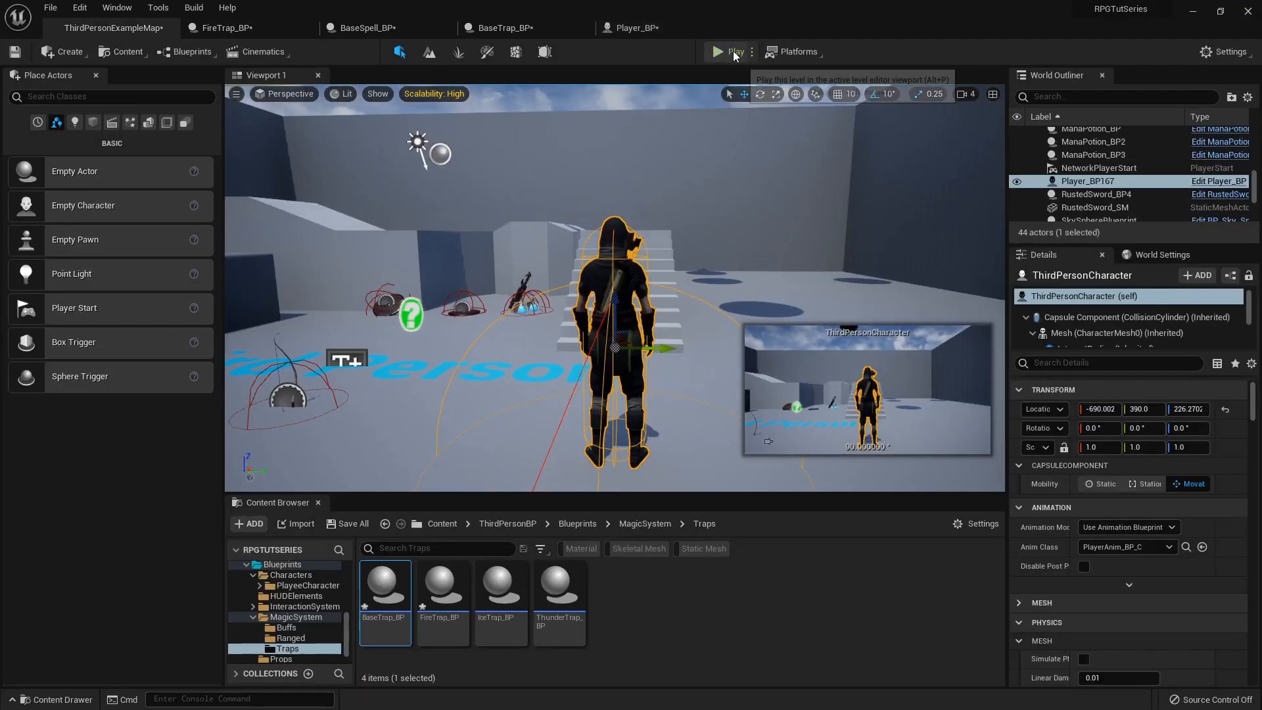
# - Play the level and cast the Fire Trap spell with the I key
pyautogui.click(723, 51)
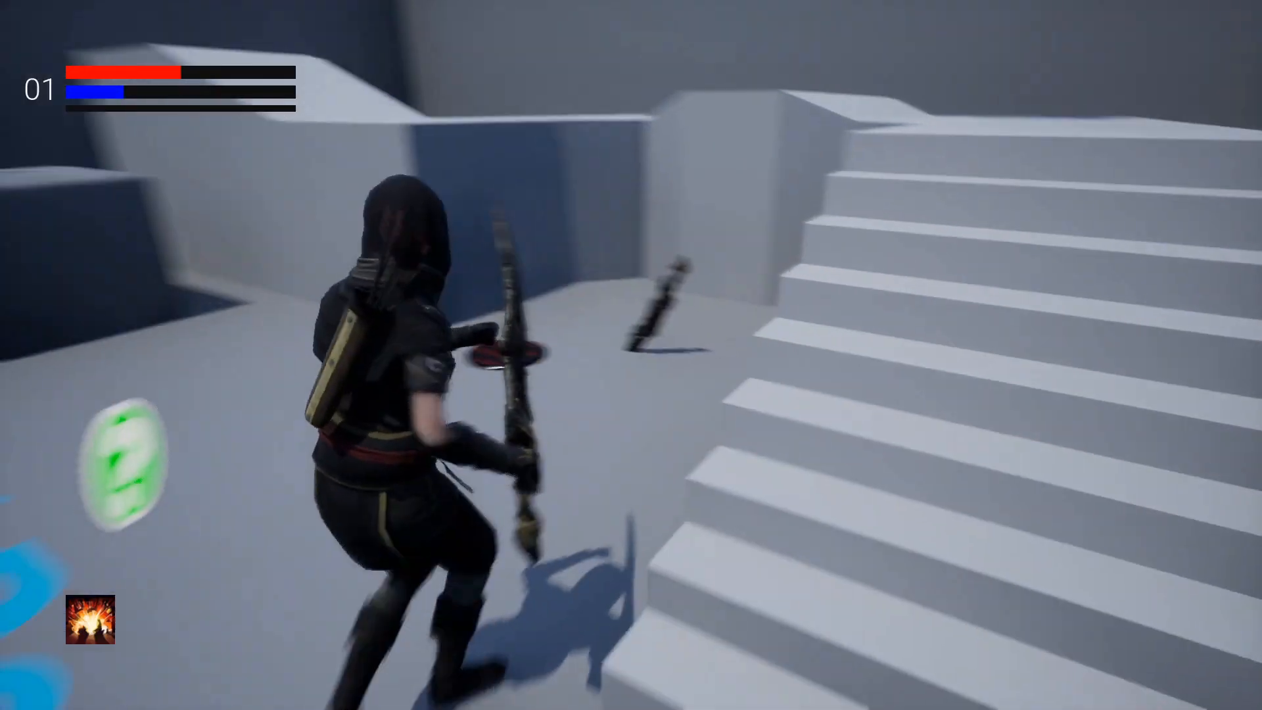
pyautogui.press('i')
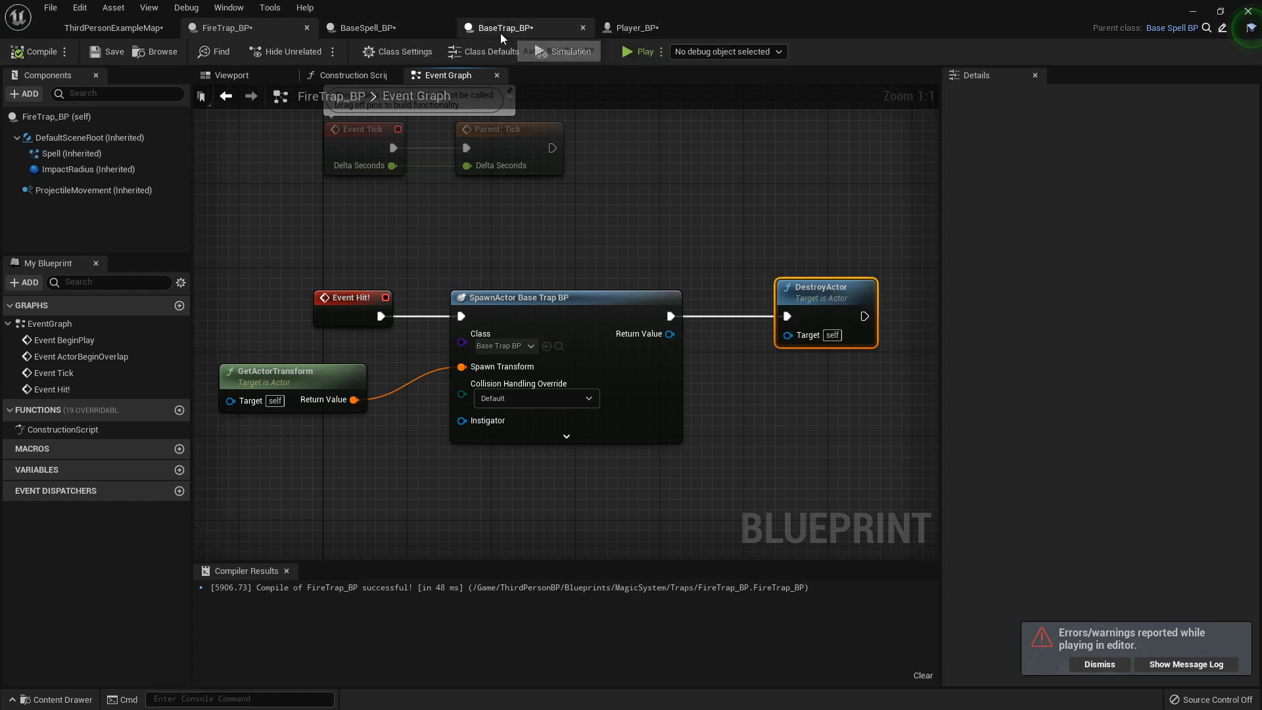
# - Open BaseInteractable_BP from the InteractionSystem folder
pyautogui.click(363, 27)
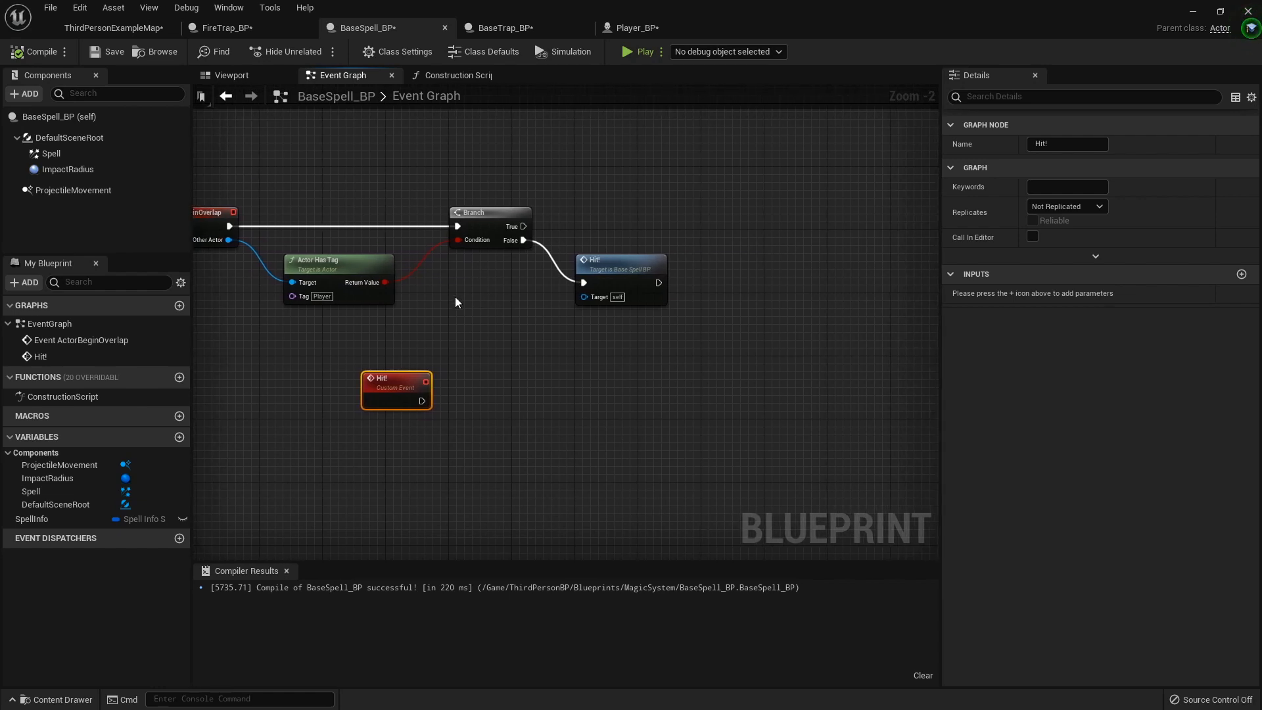
pyautogui.click(113, 27)
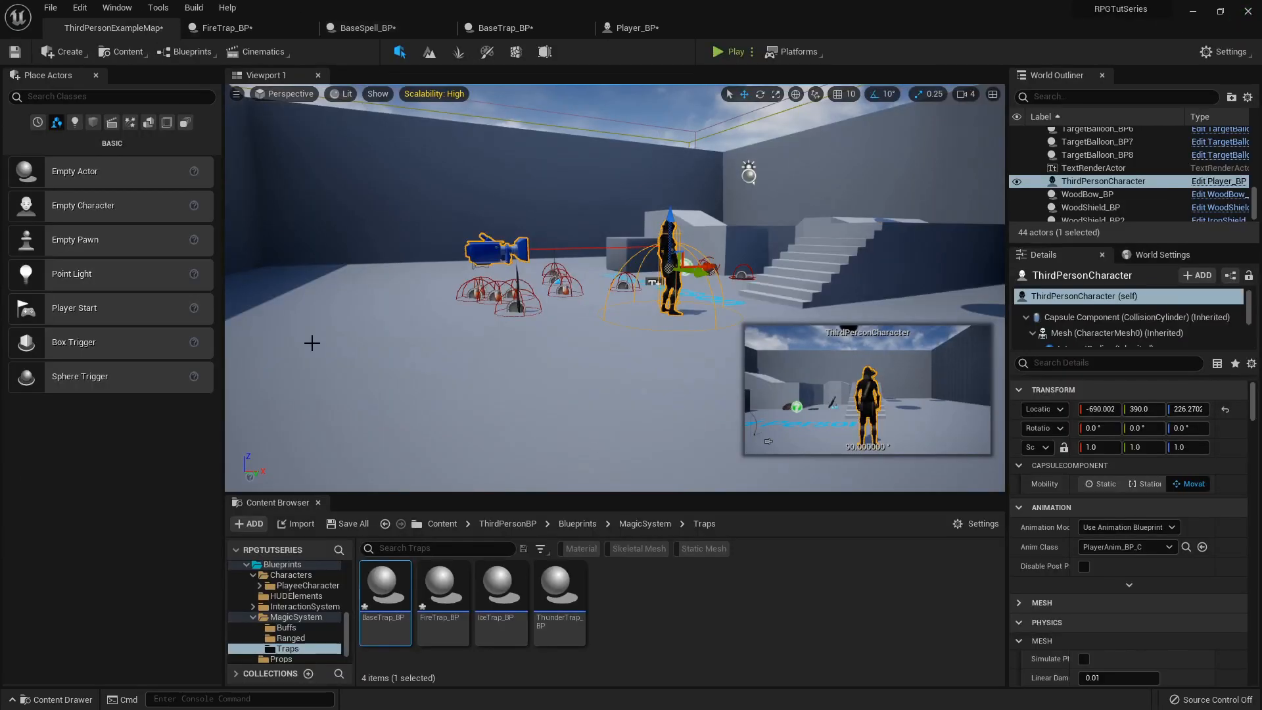
pyautogui.click(309, 606)
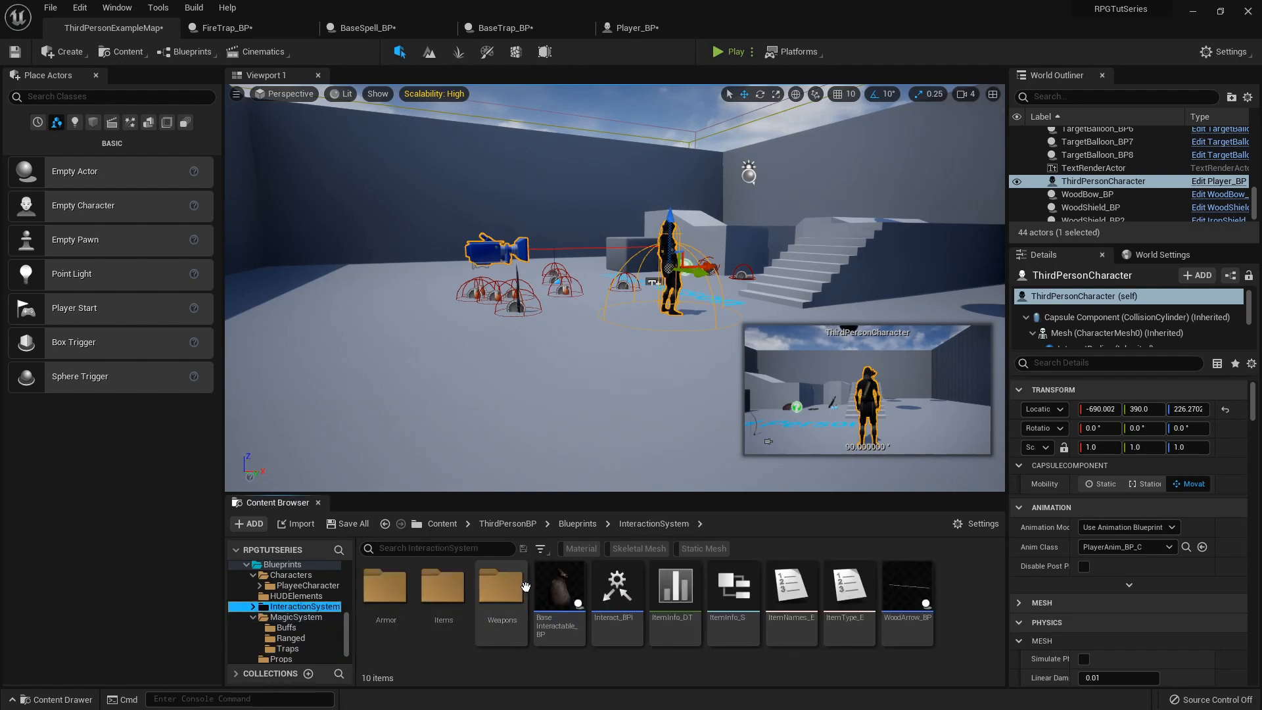
pyautogui.doubleClick(559, 585)
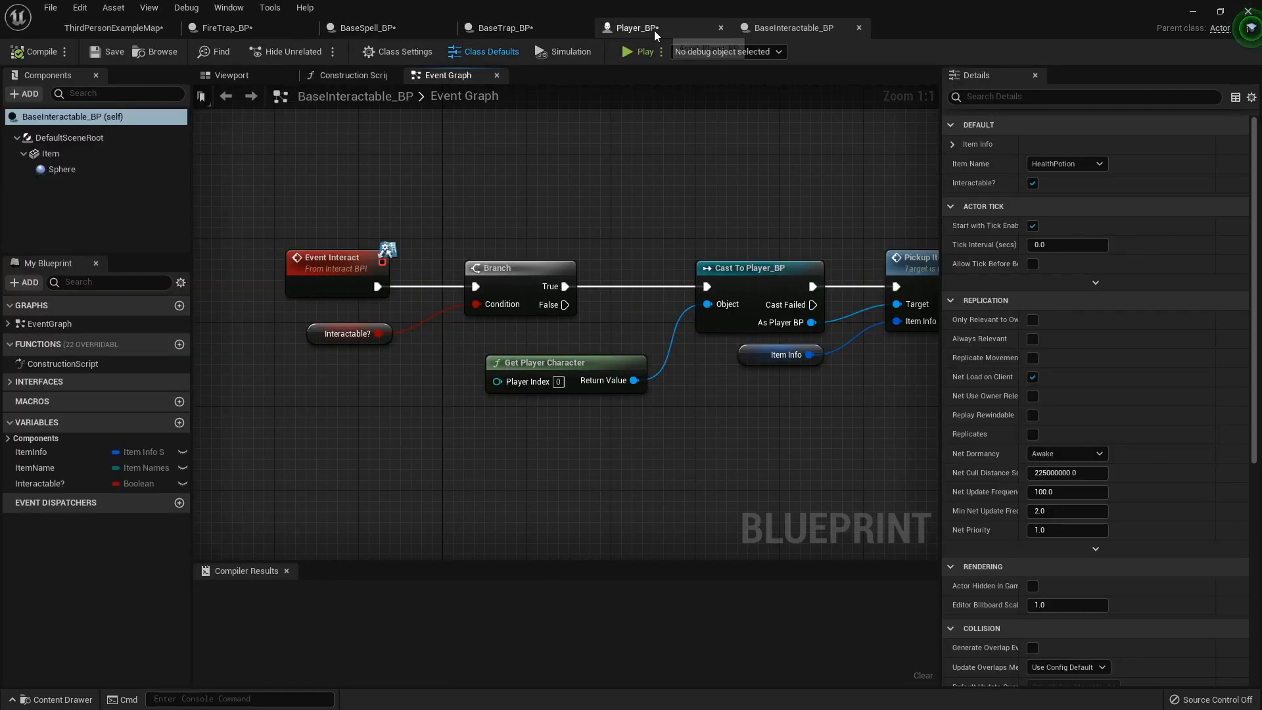
# - In Player_BP Class Defaults add a Tags element named Player
pyautogui.click(632, 26)
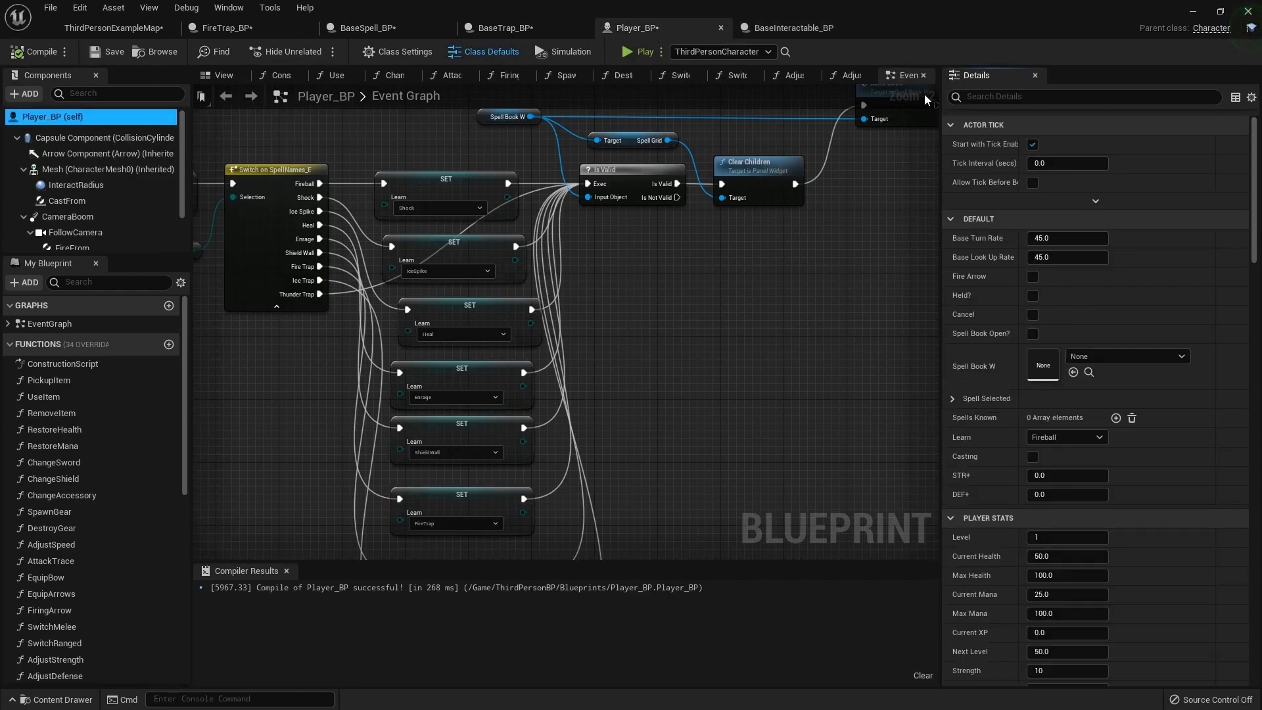
pyautogui.click(57, 117)
pyautogui.write('t')
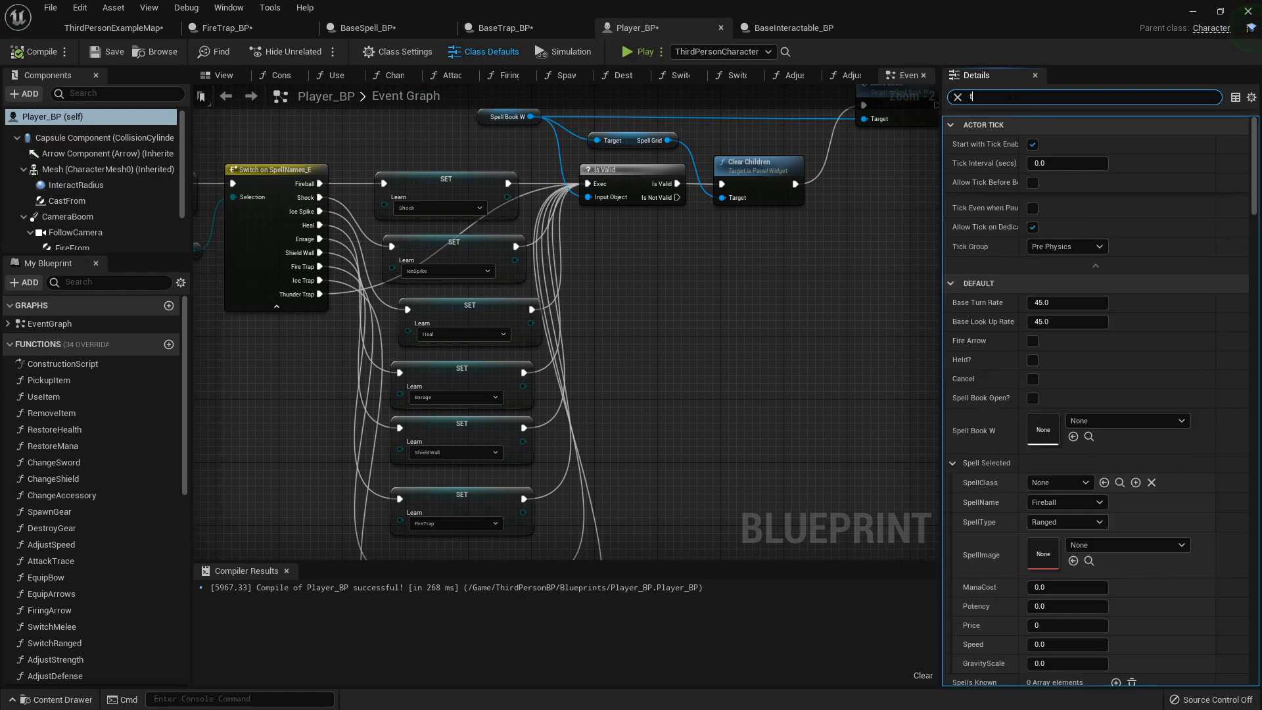
pyautogui.write('ag')
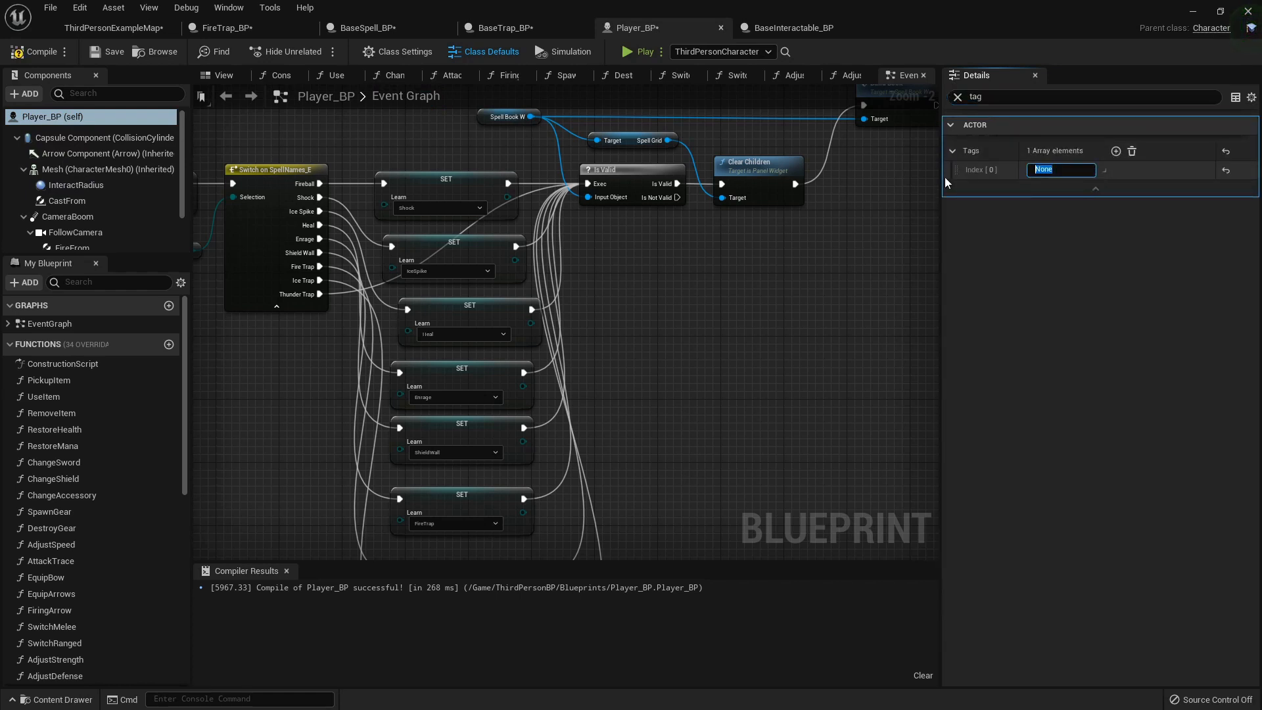
pyautogui.write('Player')
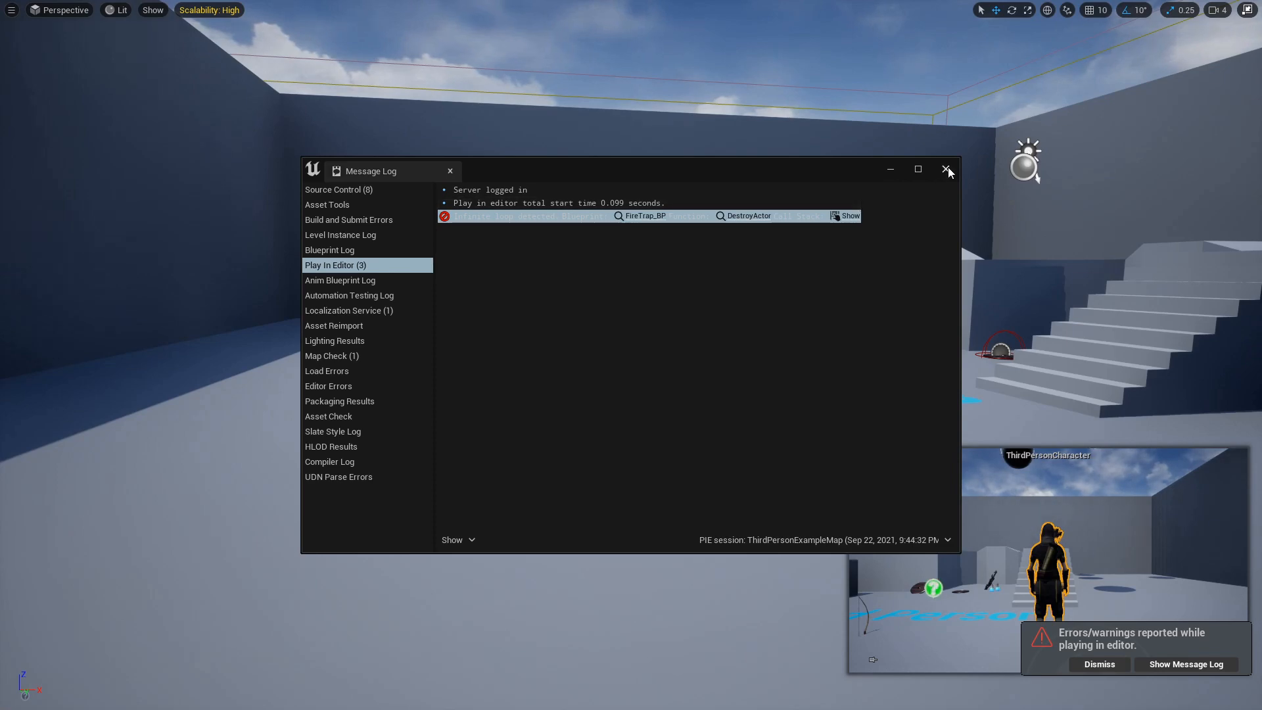
# - Close the Message Log showing the FireTrap_BP DestroyActor error
pyautogui.click(948, 170)
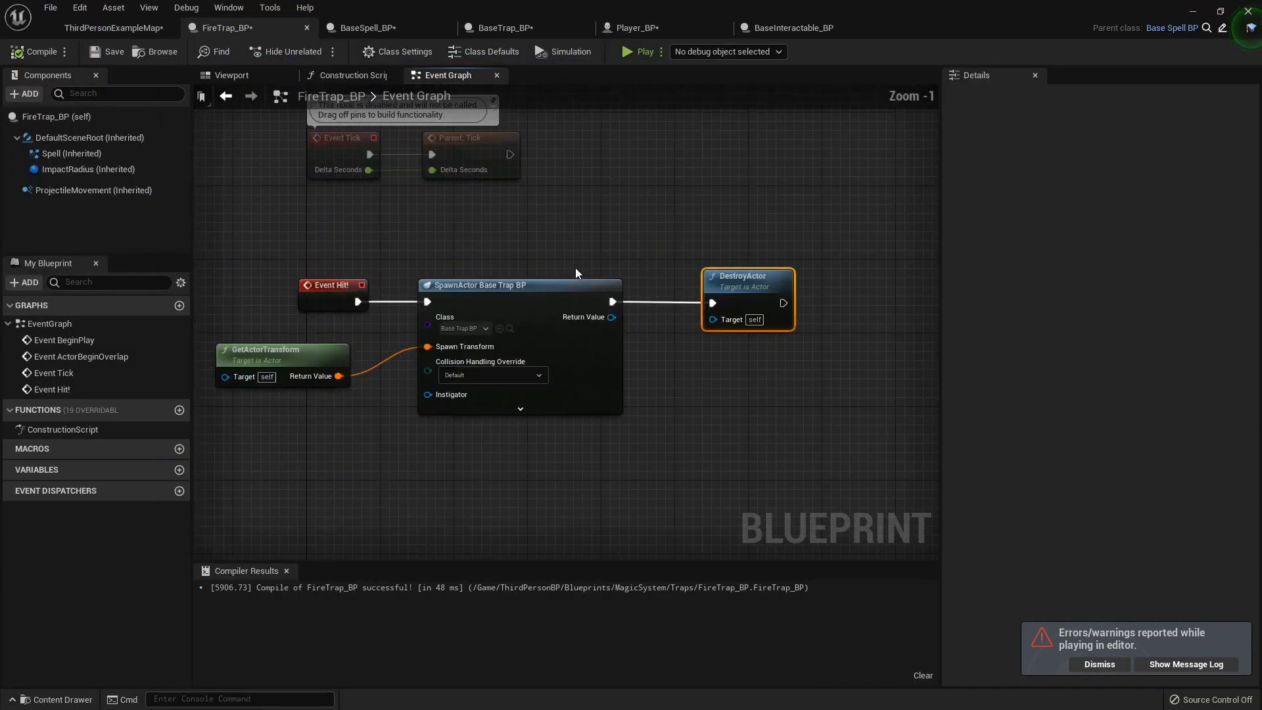
# - Insert a Do Once node before BaseSpell_BP's Hit! call and compile
pyautogui.scroll(-3)
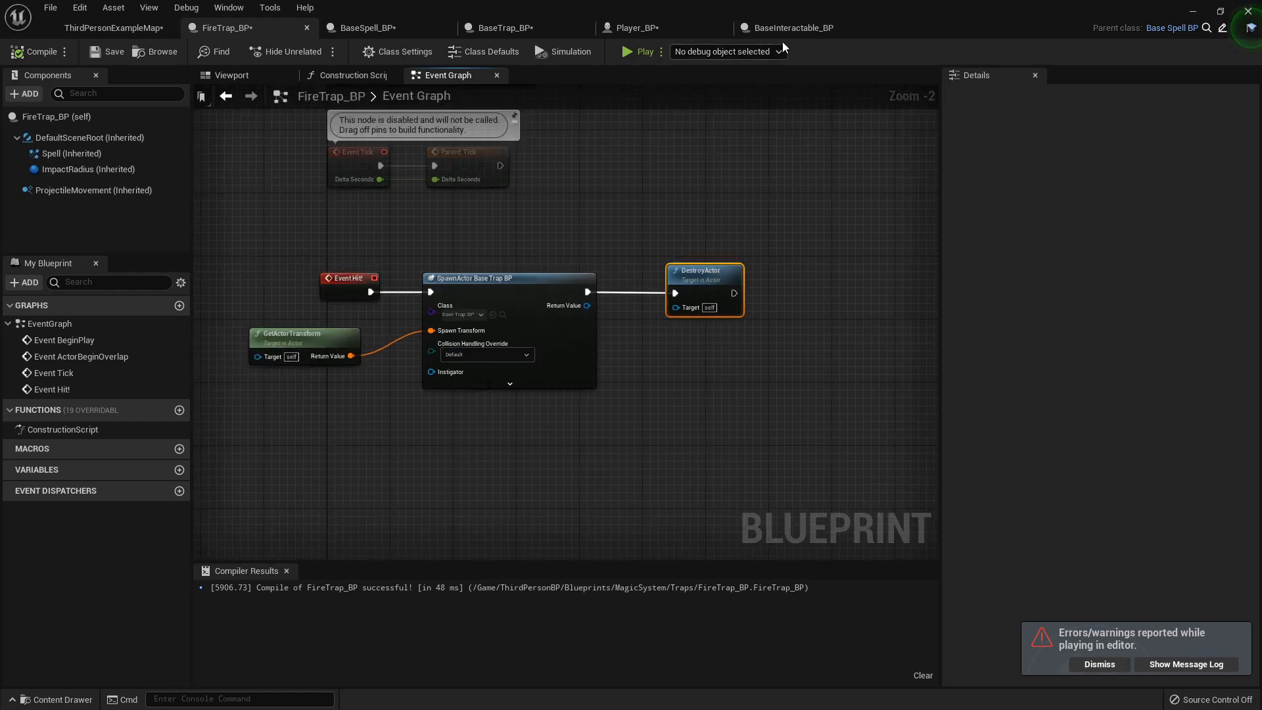
pyautogui.moveTo(800, 34)
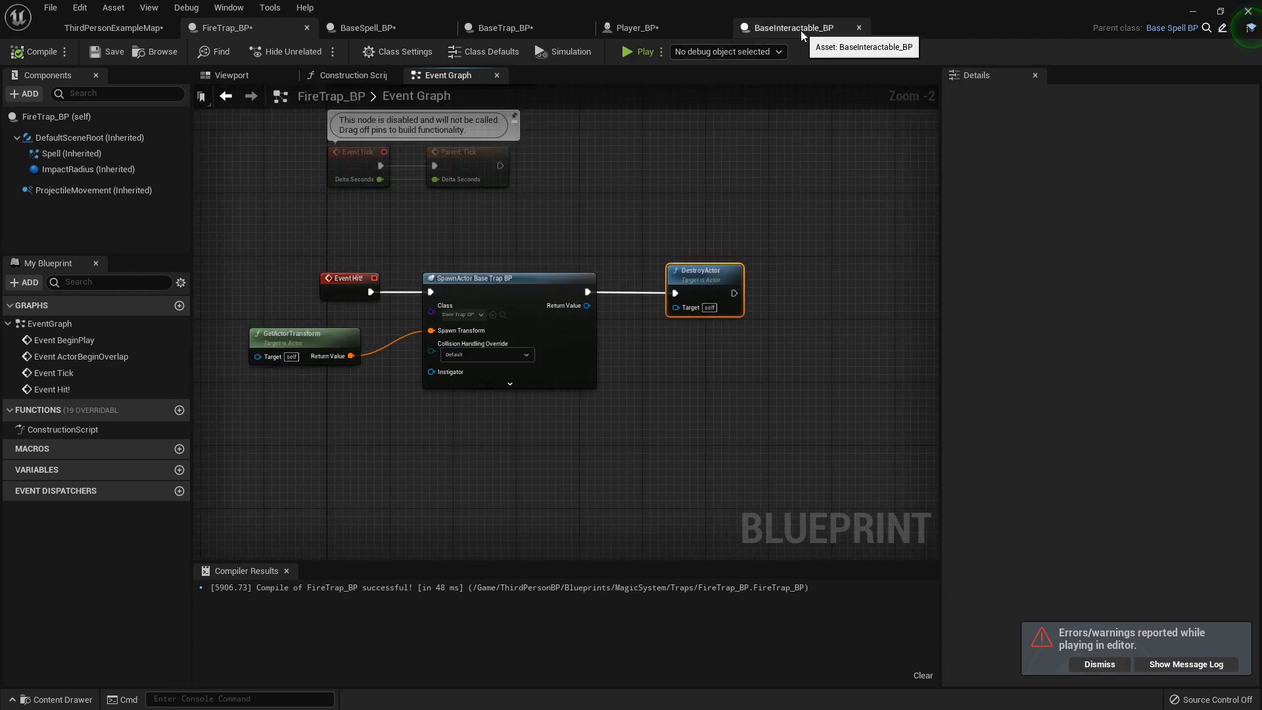
pyautogui.moveTo(796, 51)
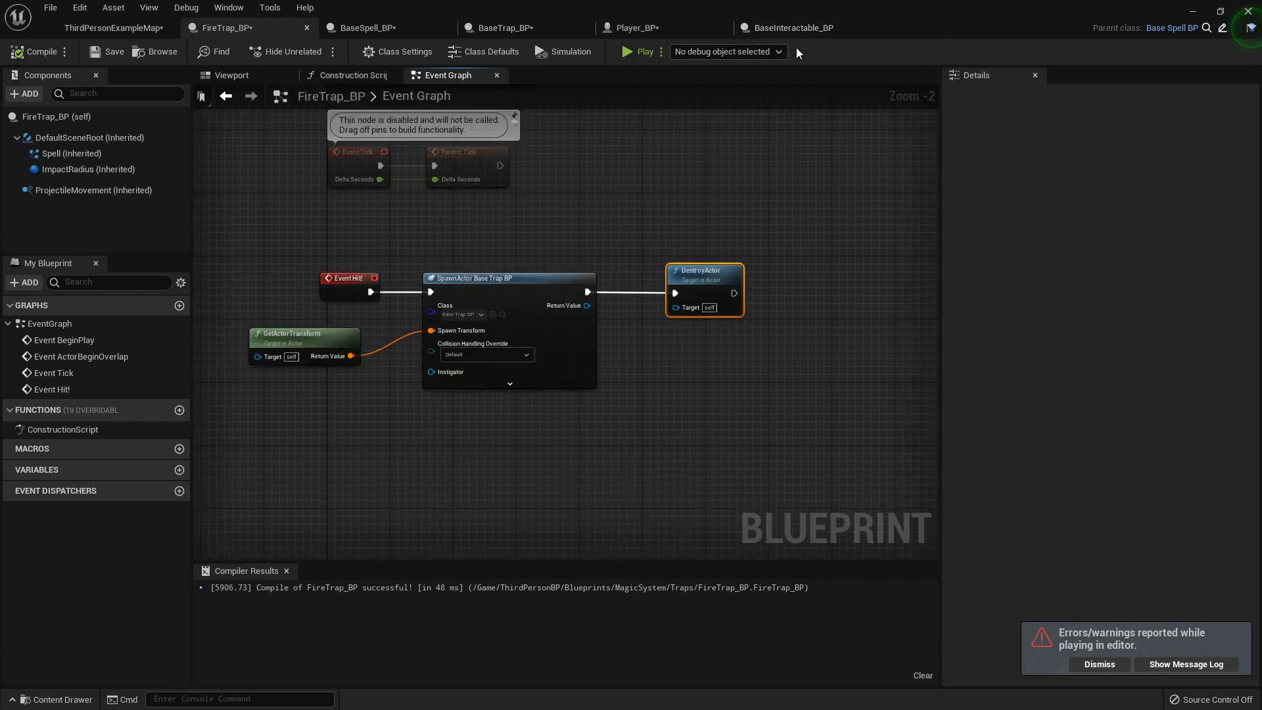
pyautogui.moveTo(786, 28)
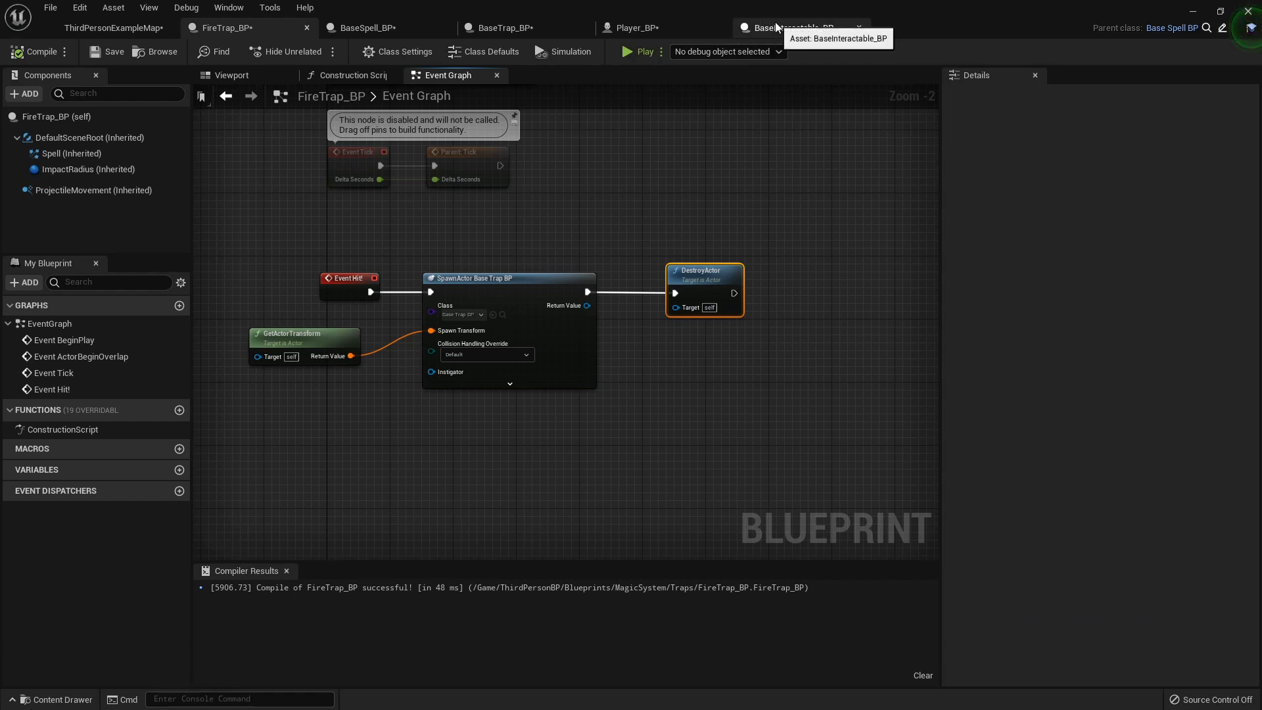
pyautogui.click(791, 27)
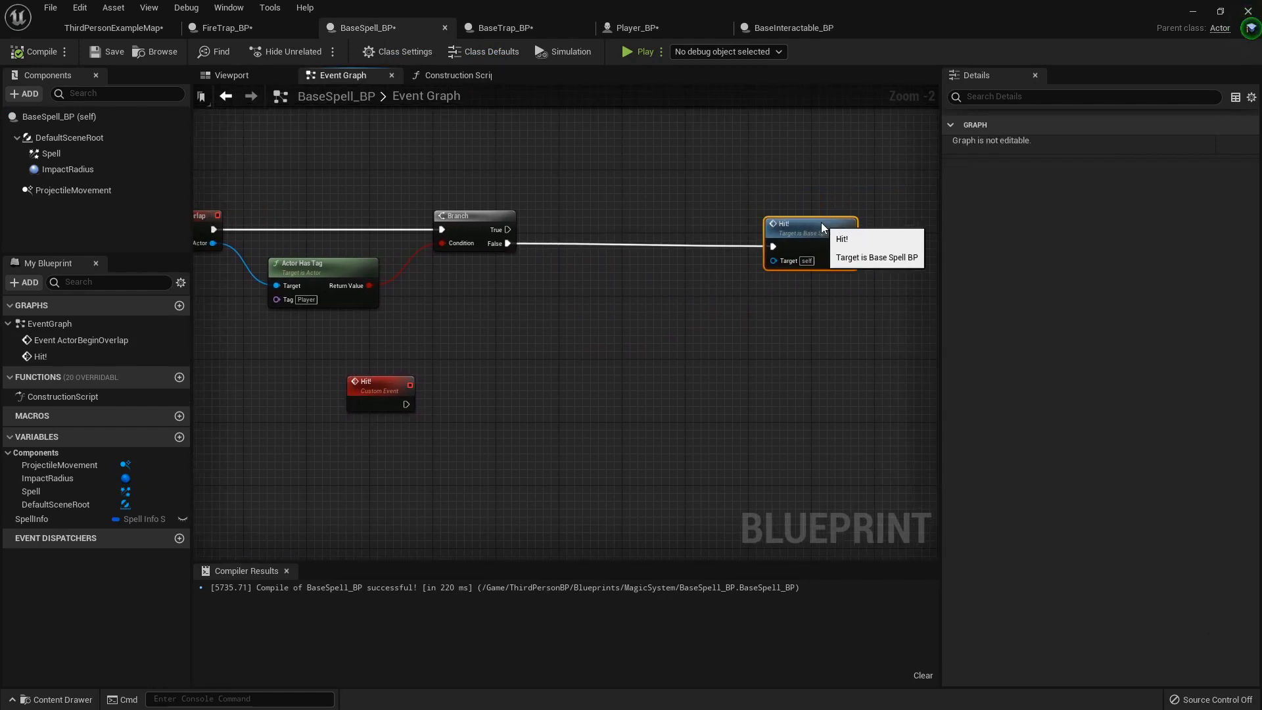
pyautogui.write('do once')
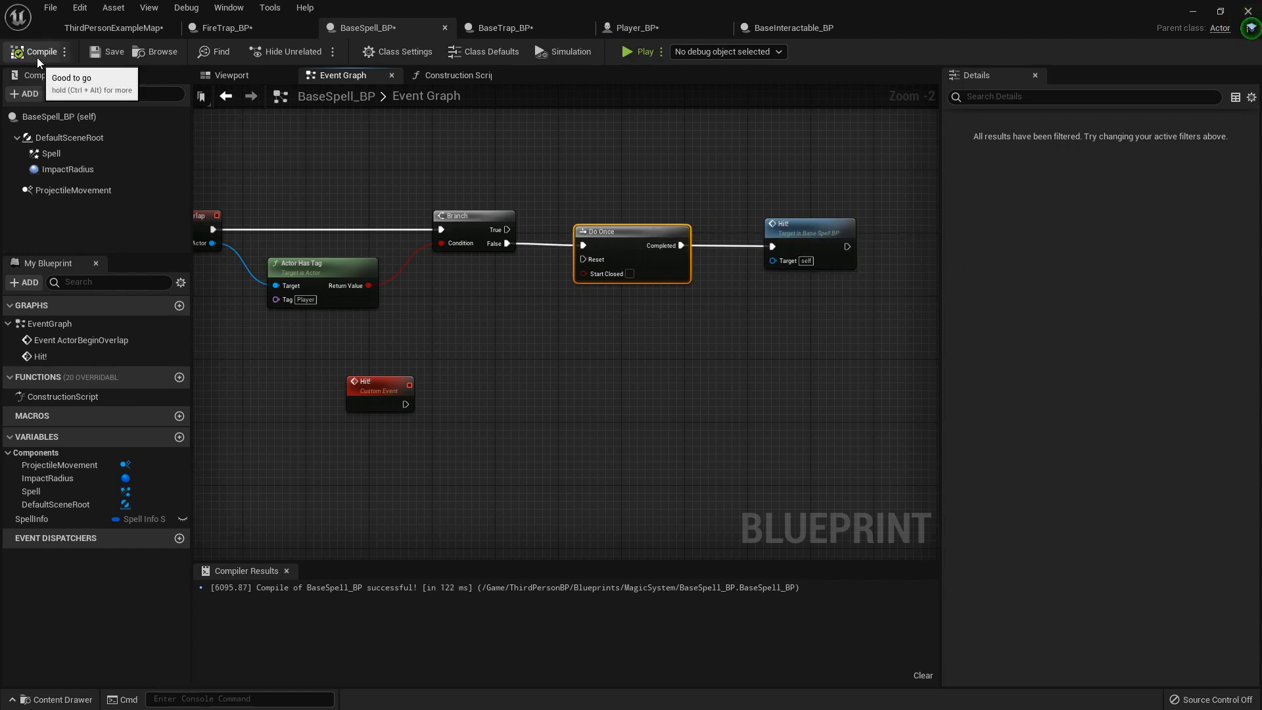
pyautogui.click(113, 27)
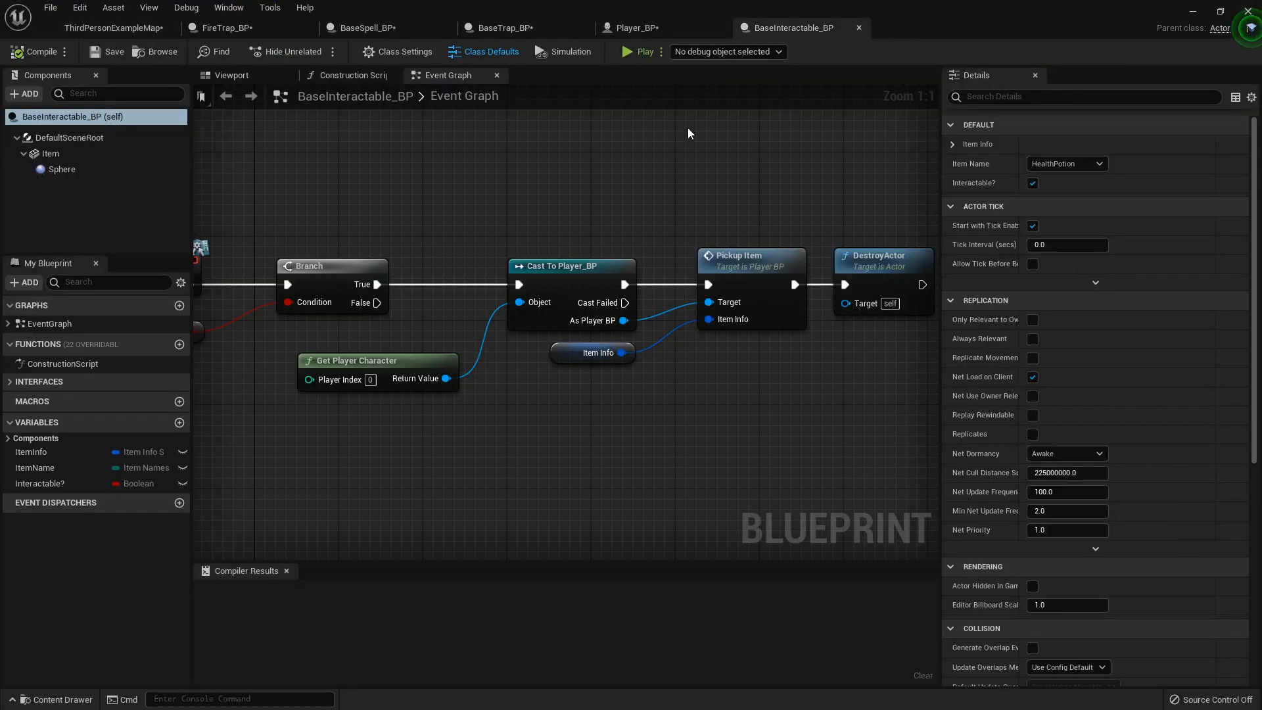
# - Add a Tags element named Player in BaseInteractable_BP's Class Defaults
pyautogui.click(1081, 96)
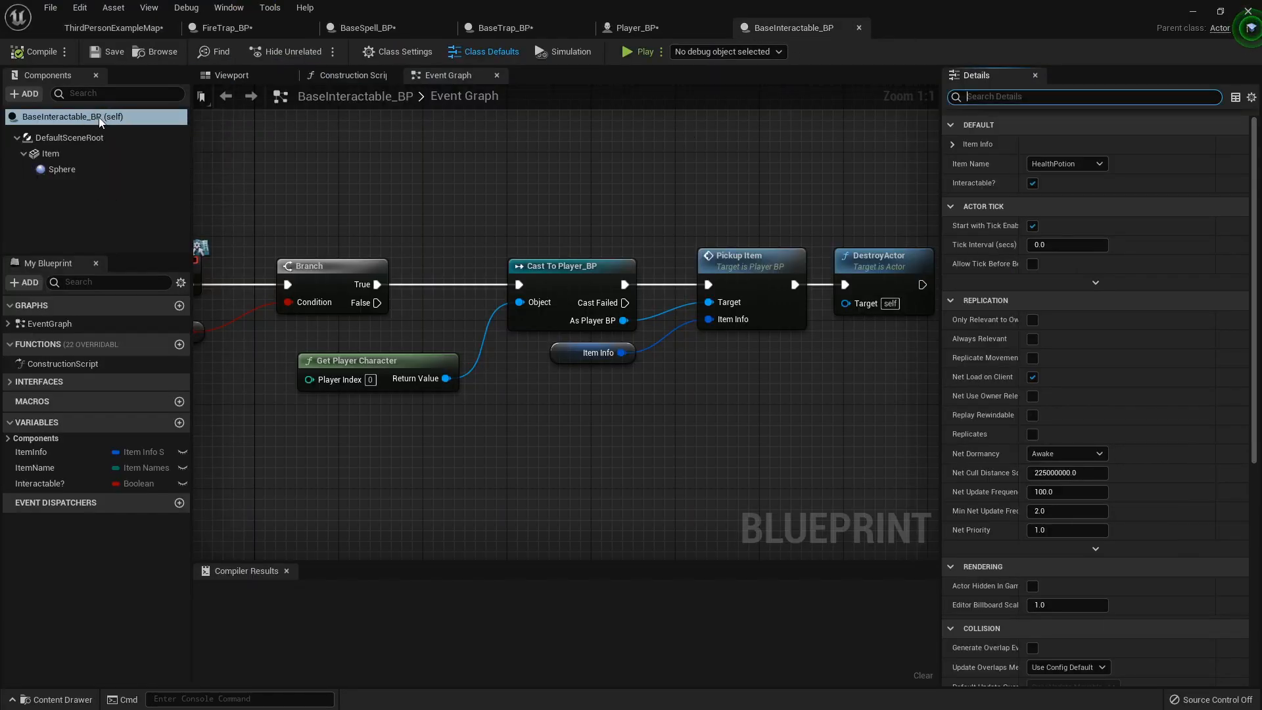
pyautogui.write('tag')
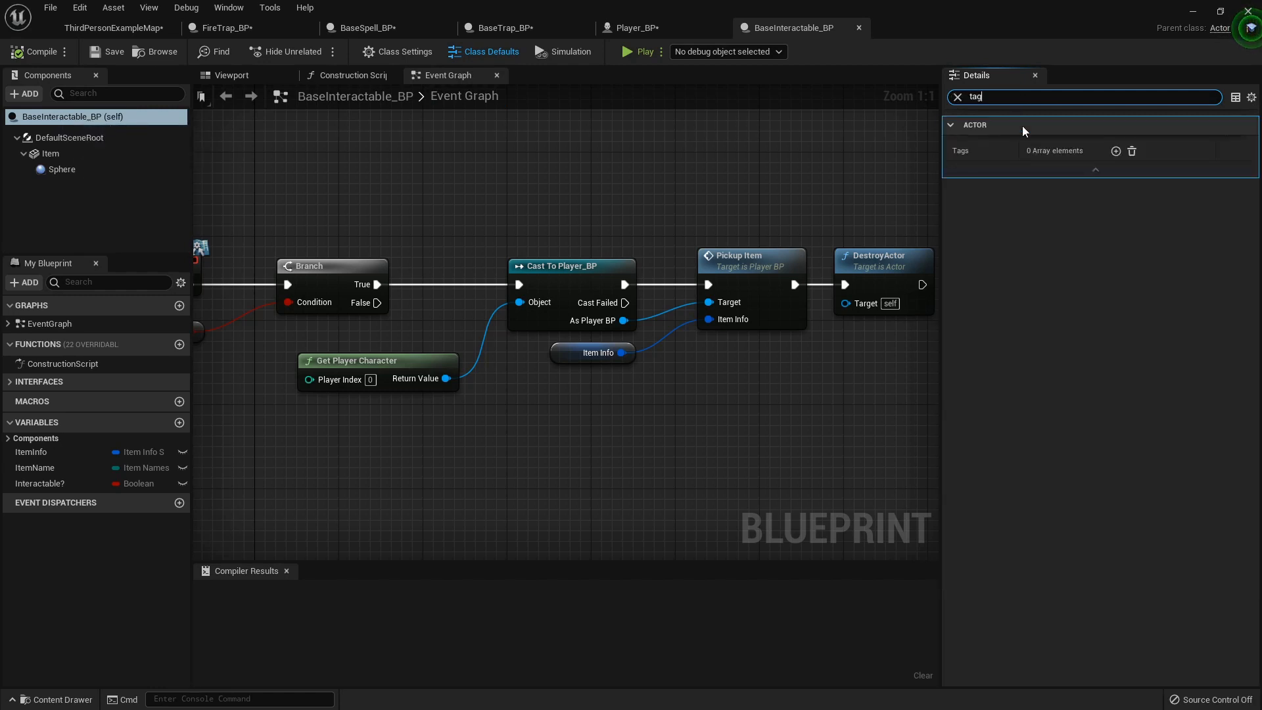
pyautogui.click(1115, 150)
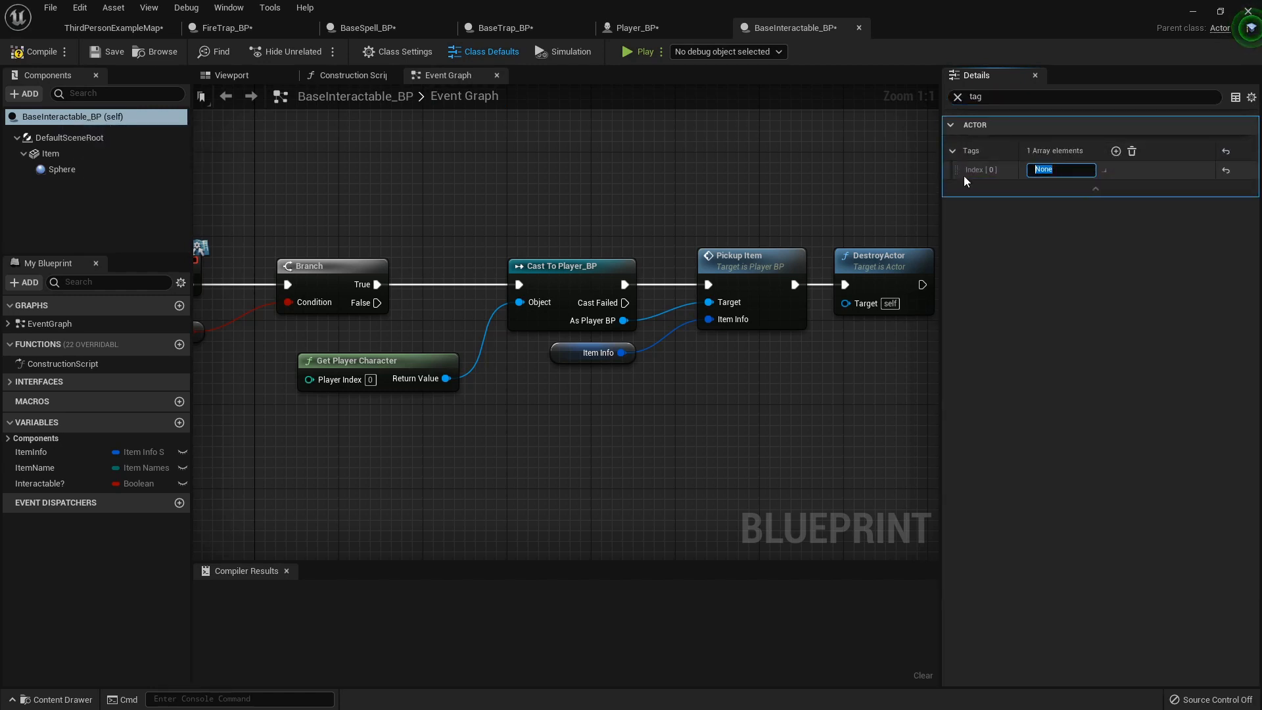
pyautogui.write('Player')
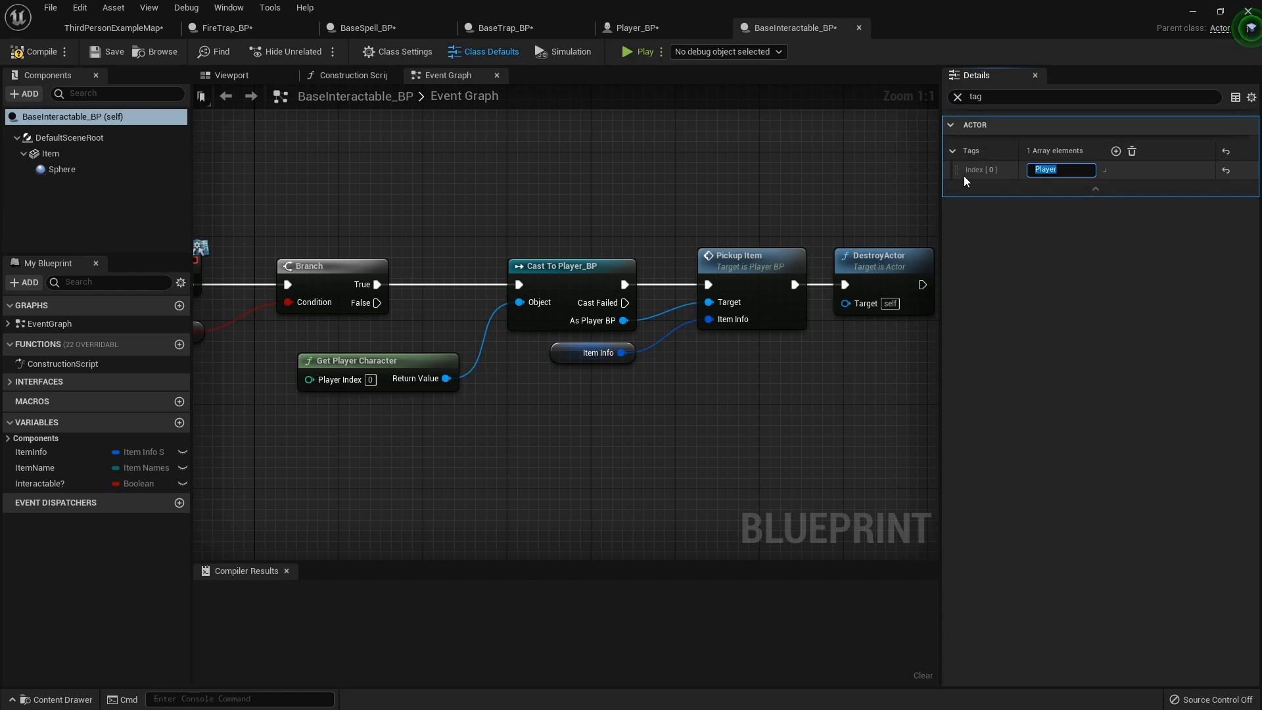
pyautogui.click(37, 51)
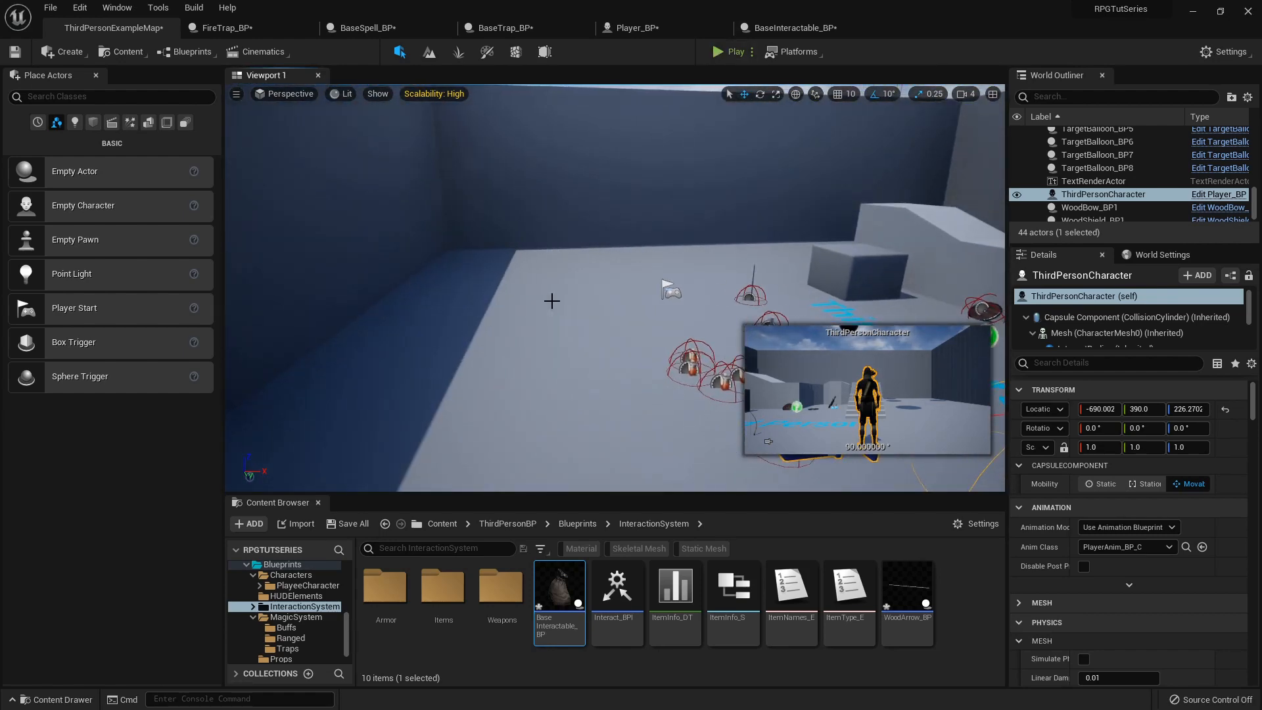
pyautogui.moveTo(290, 585)
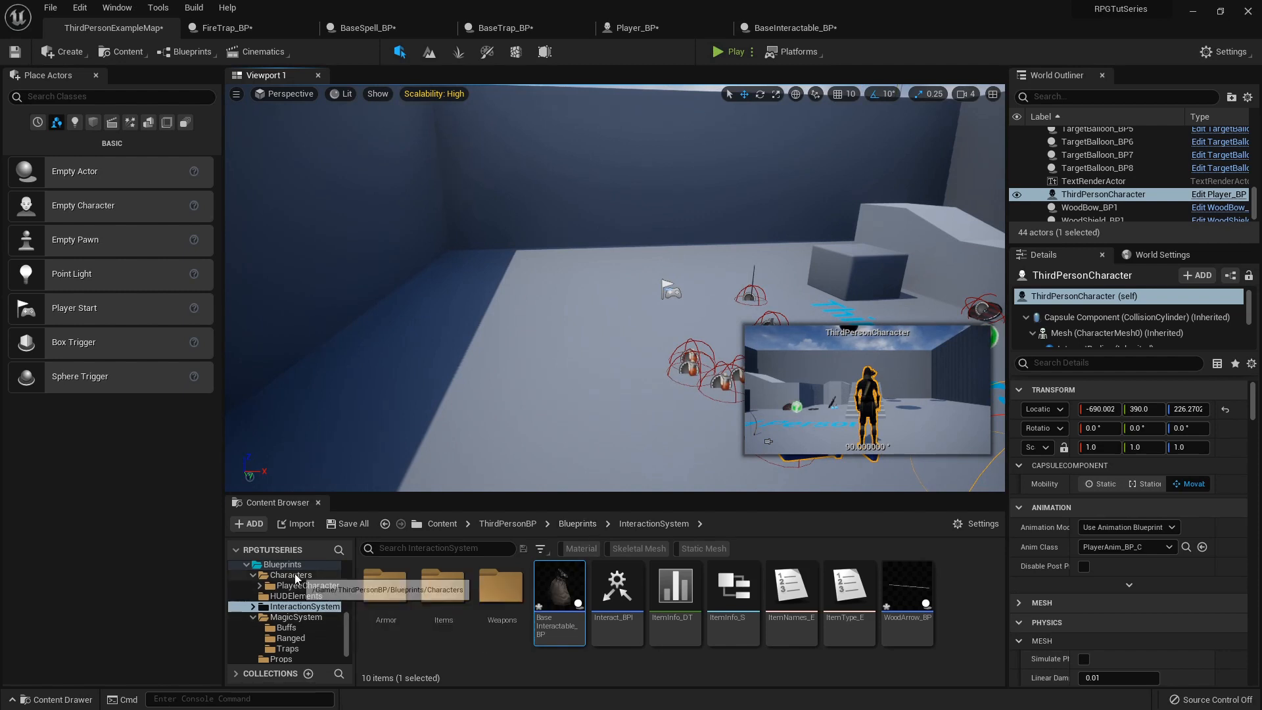
# - Create a Character blueprint named TrainingDummy_BP in the Characters folder
pyautogui.click(289, 574)
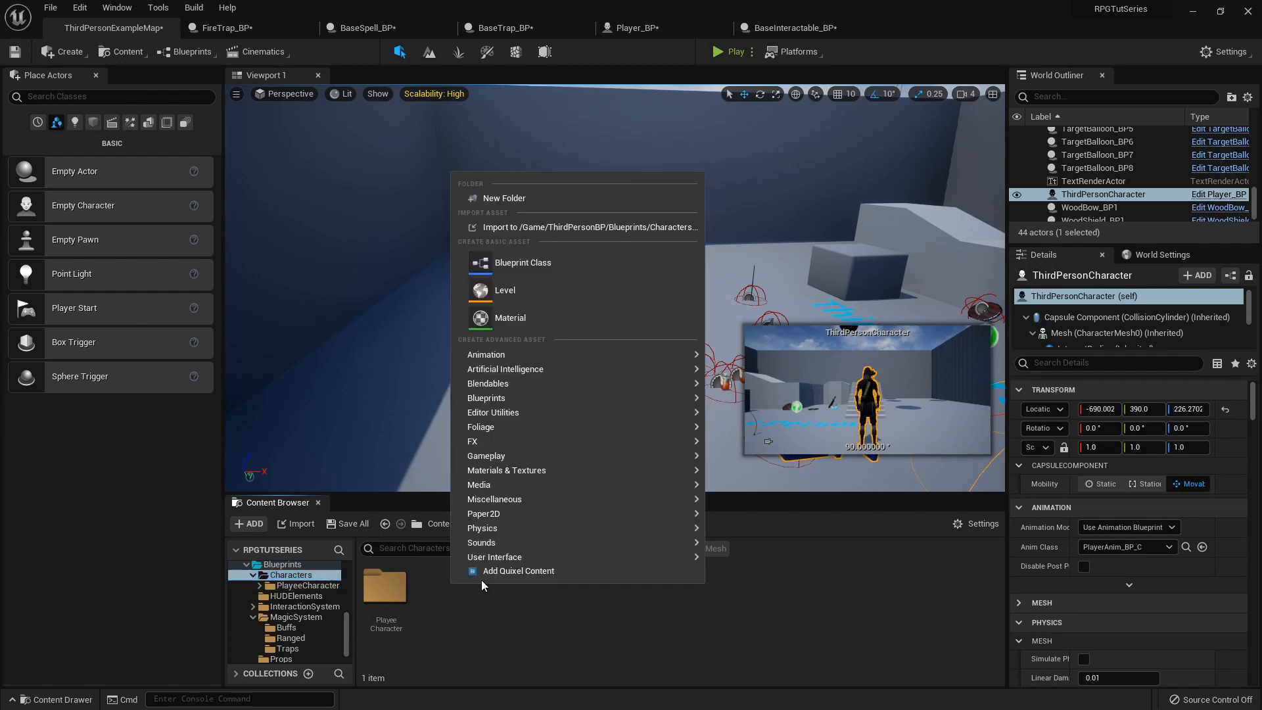
pyautogui.click(521, 263)
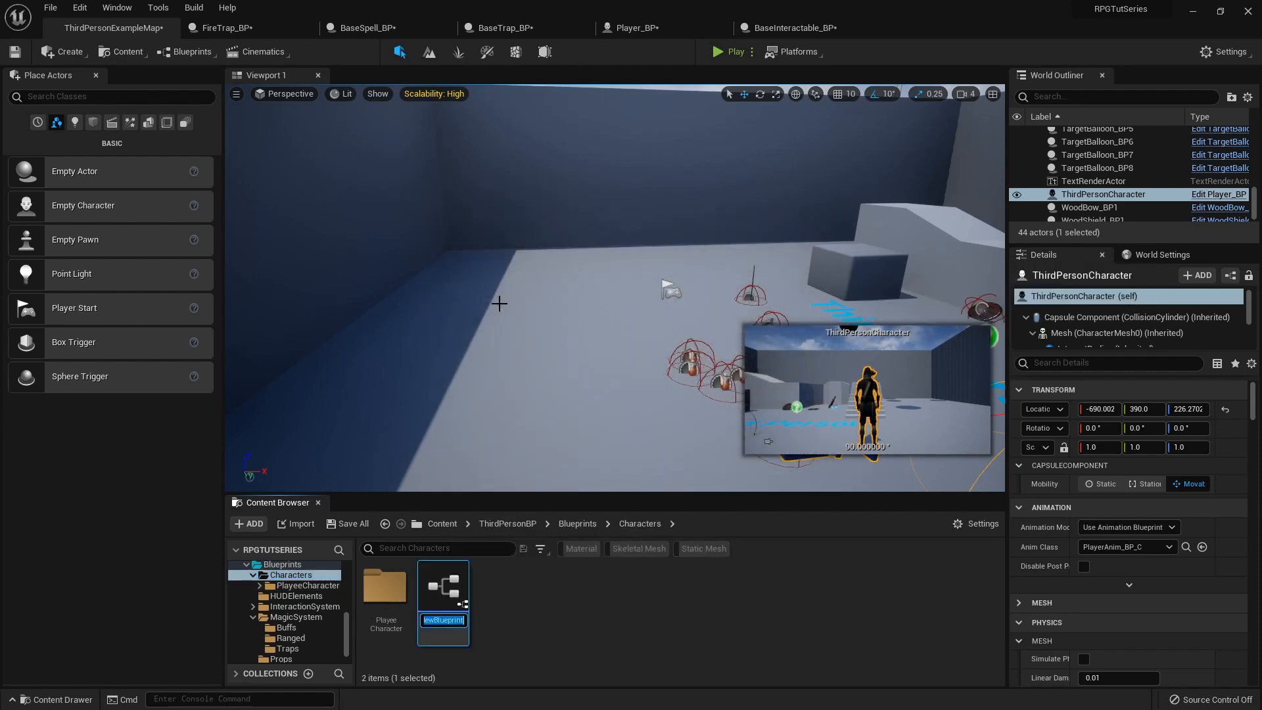
pyautogui.write('Trainingh')
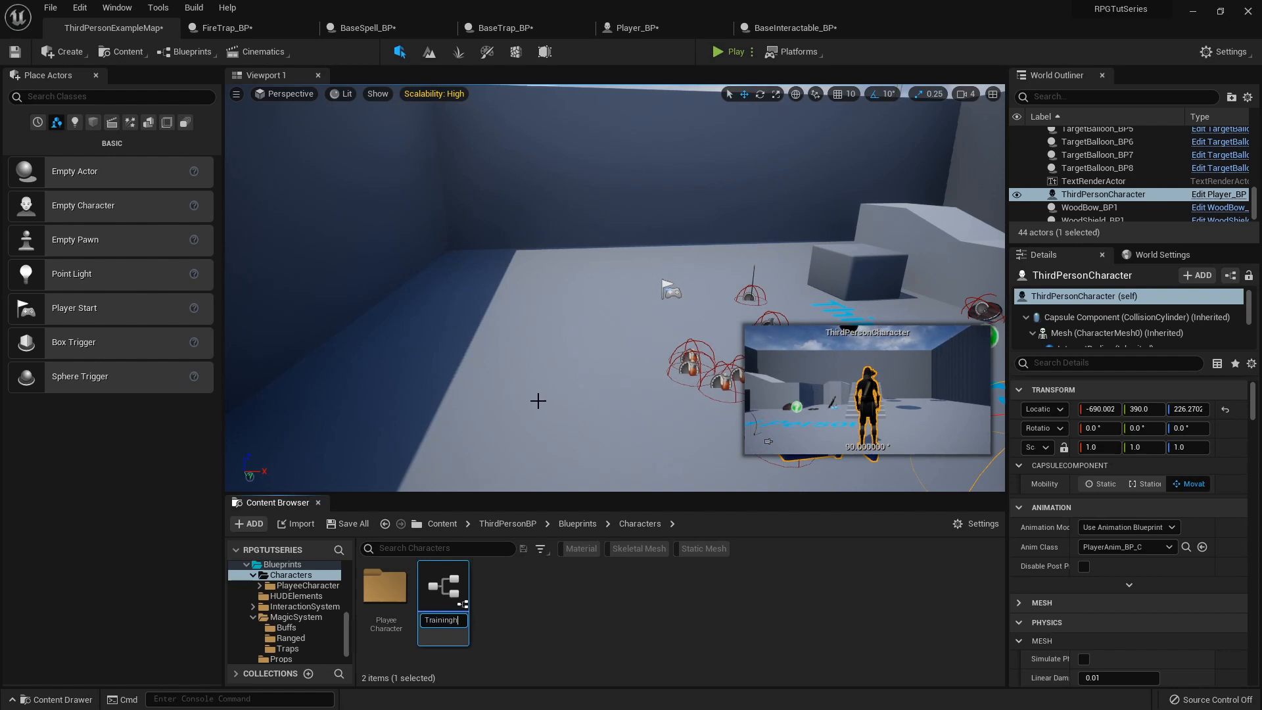
pyautogui.write('gDummy,')
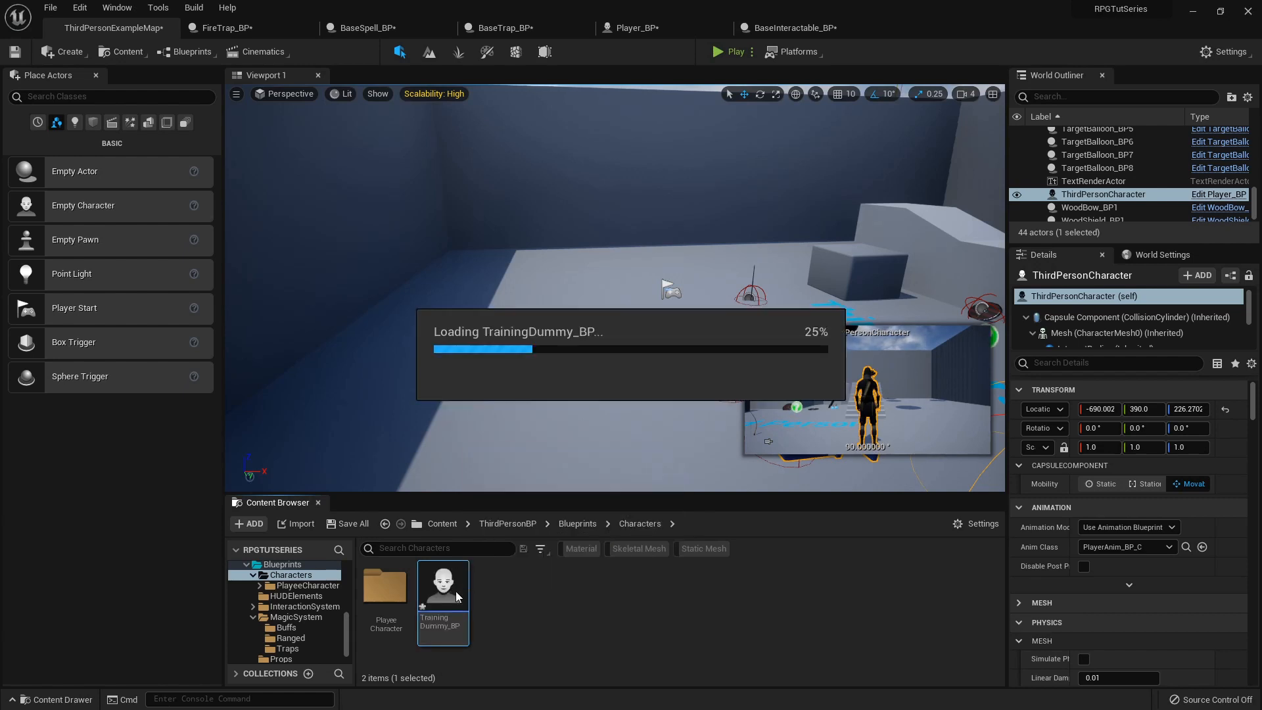
# - Set TrainingDummy_BP's mesh Location Z to -88 and Rotation Z to -90 to fit the capsule
pyautogui.doubleClick(442, 586)
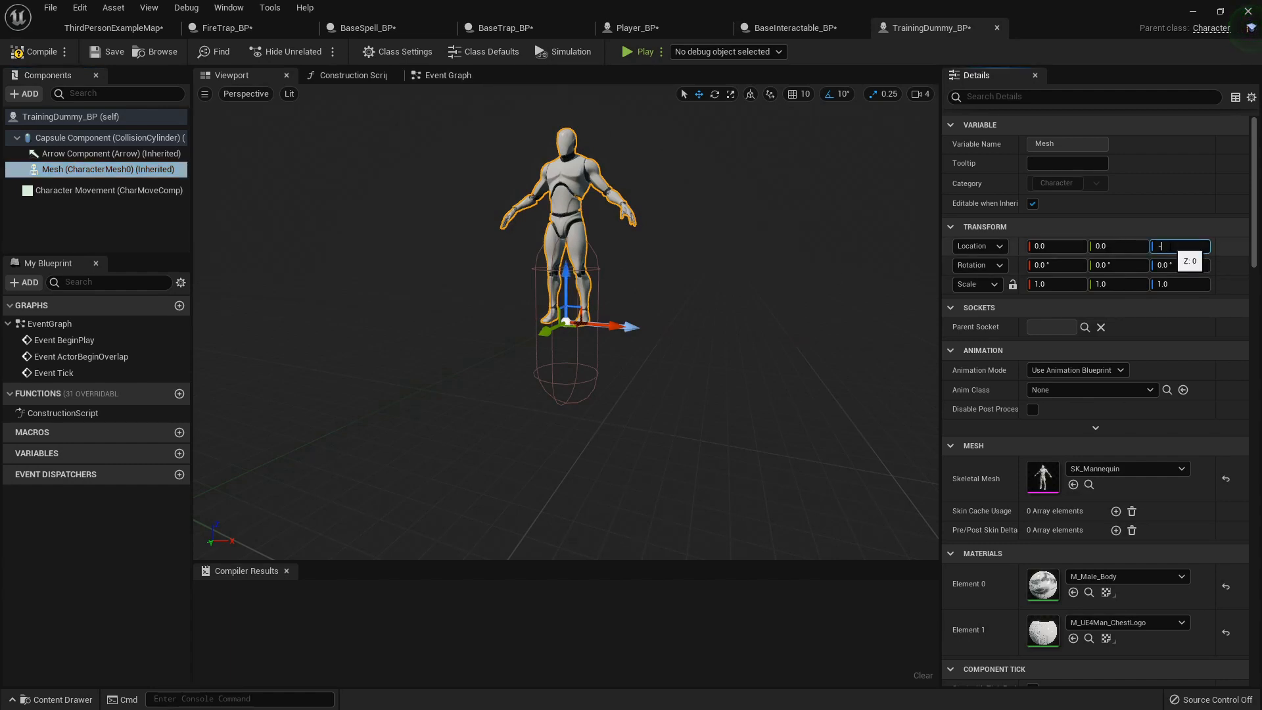
pyautogui.write('-90.0')
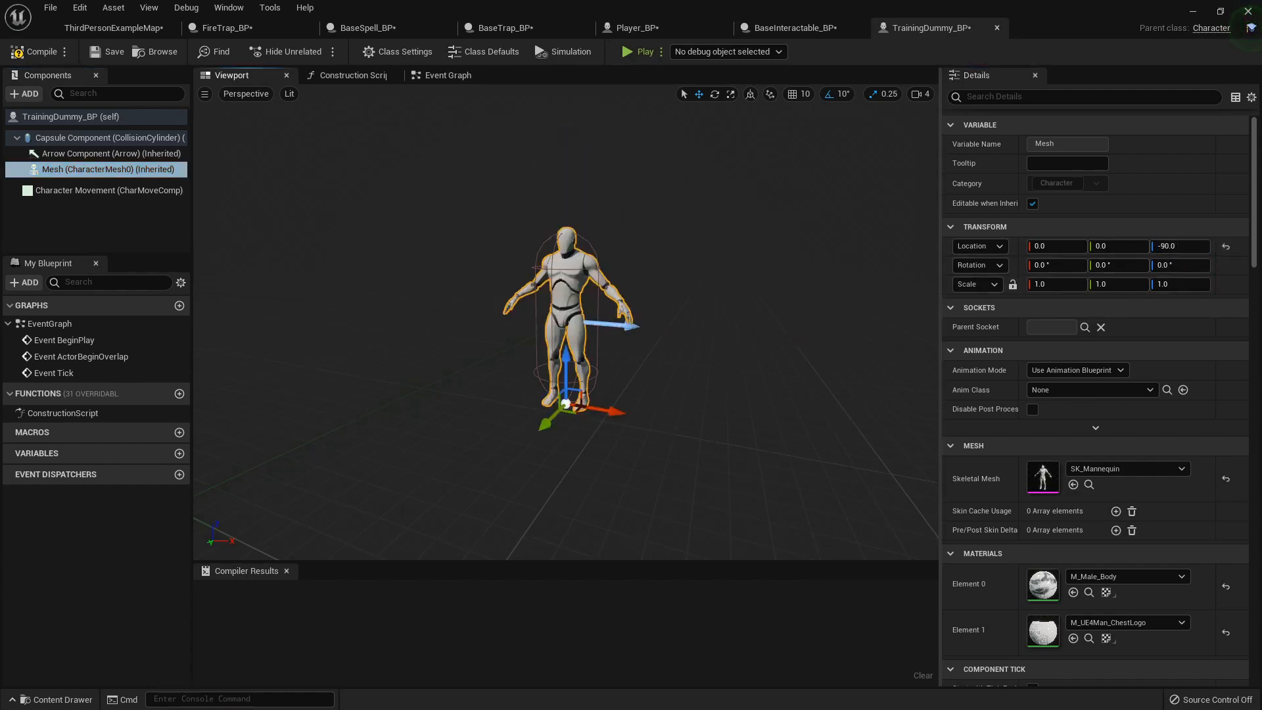
pyautogui.scroll(3)
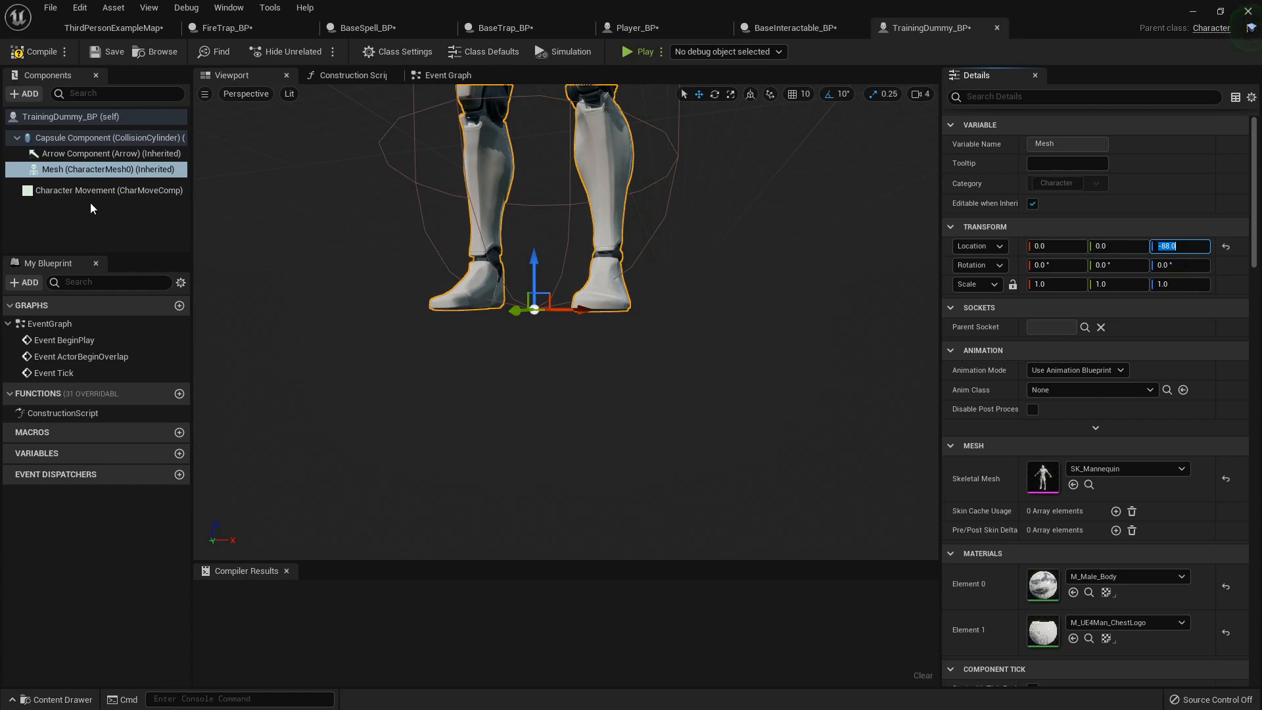
pyautogui.click(96, 138)
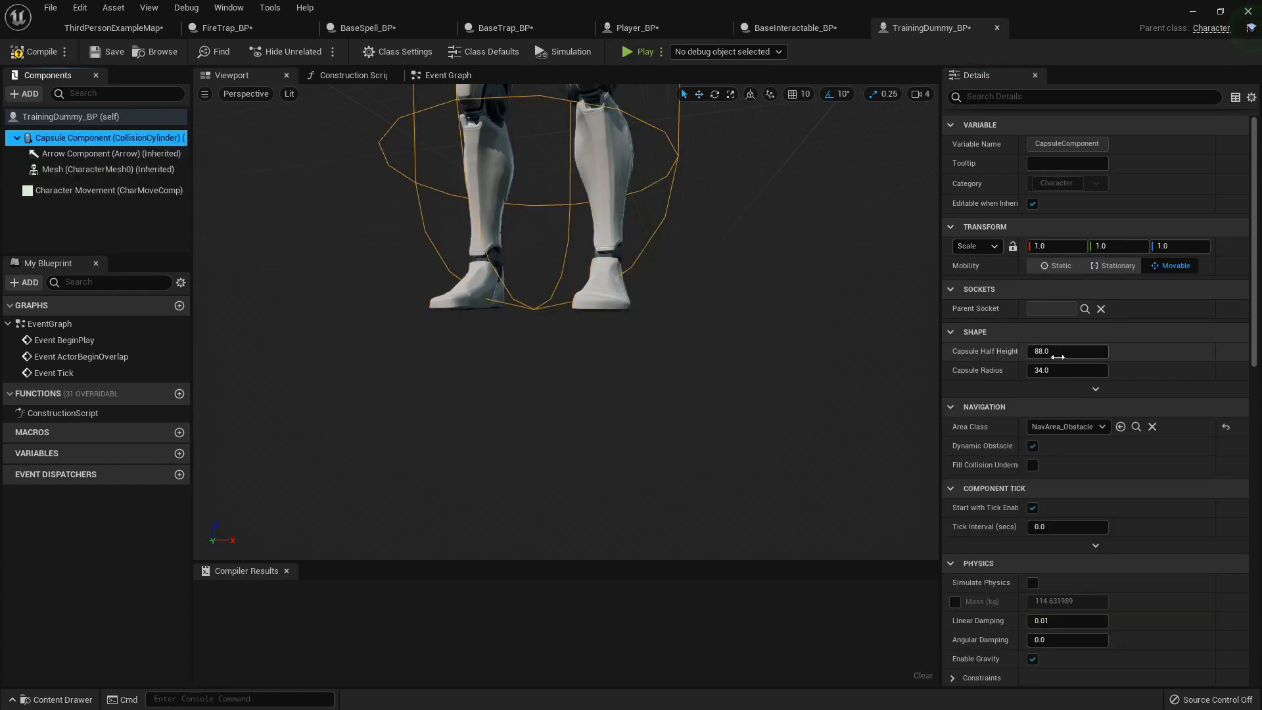
pyautogui.click(106, 169)
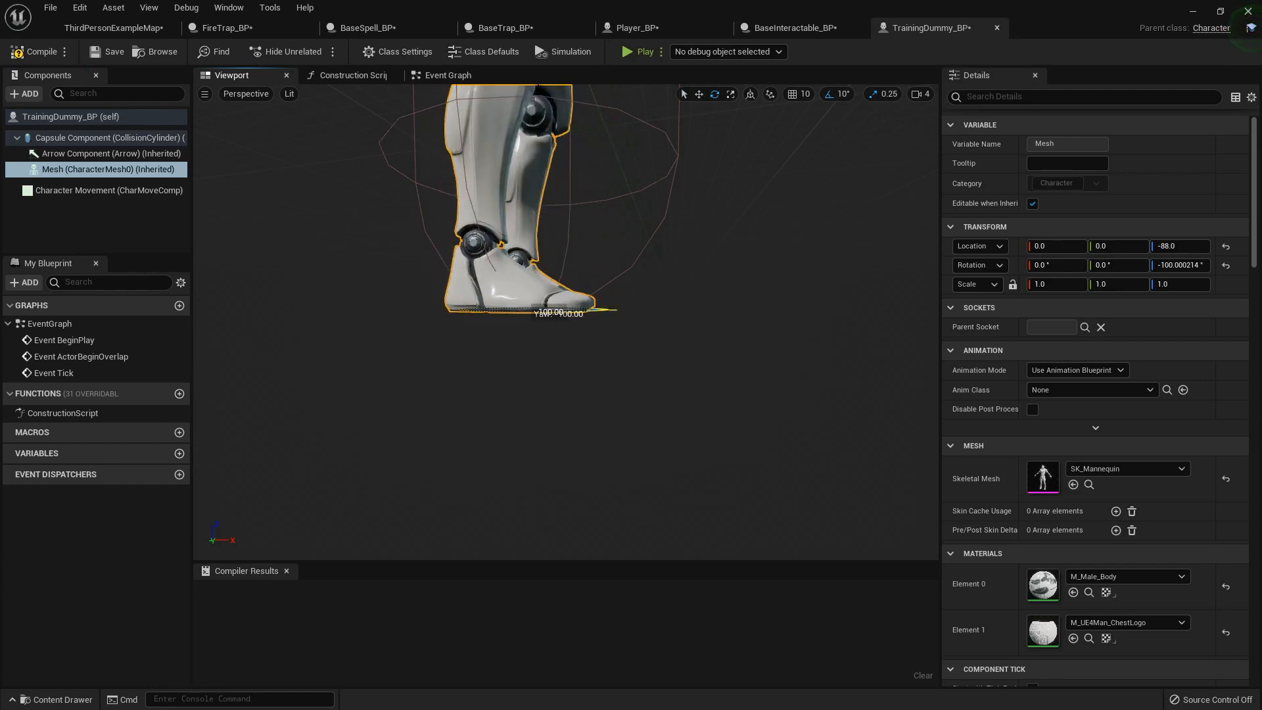
# - Compile TrainingDummy_BP and place the dummy in the level
pyautogui.click(35, 51)
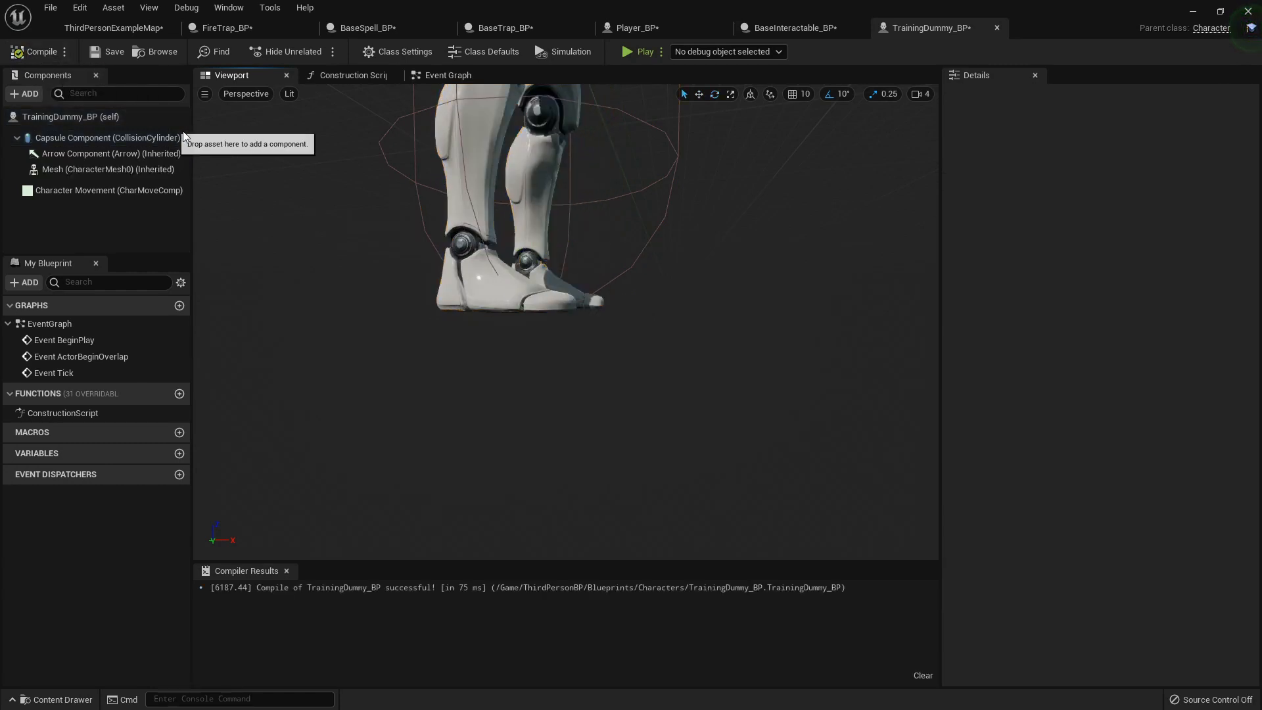
pyautogui.click(111, 27)
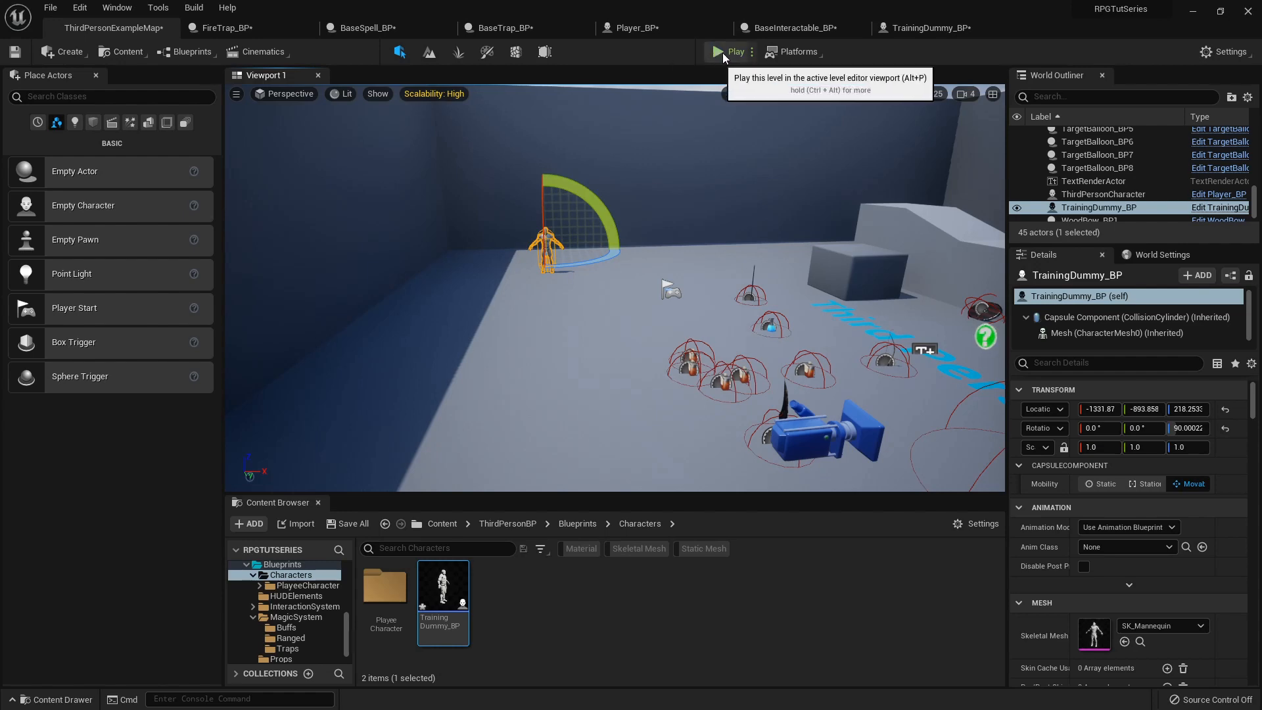
# - Play the level to check the TrainingDummy_BP standing on the floor
pyautogui.click(719, 51)
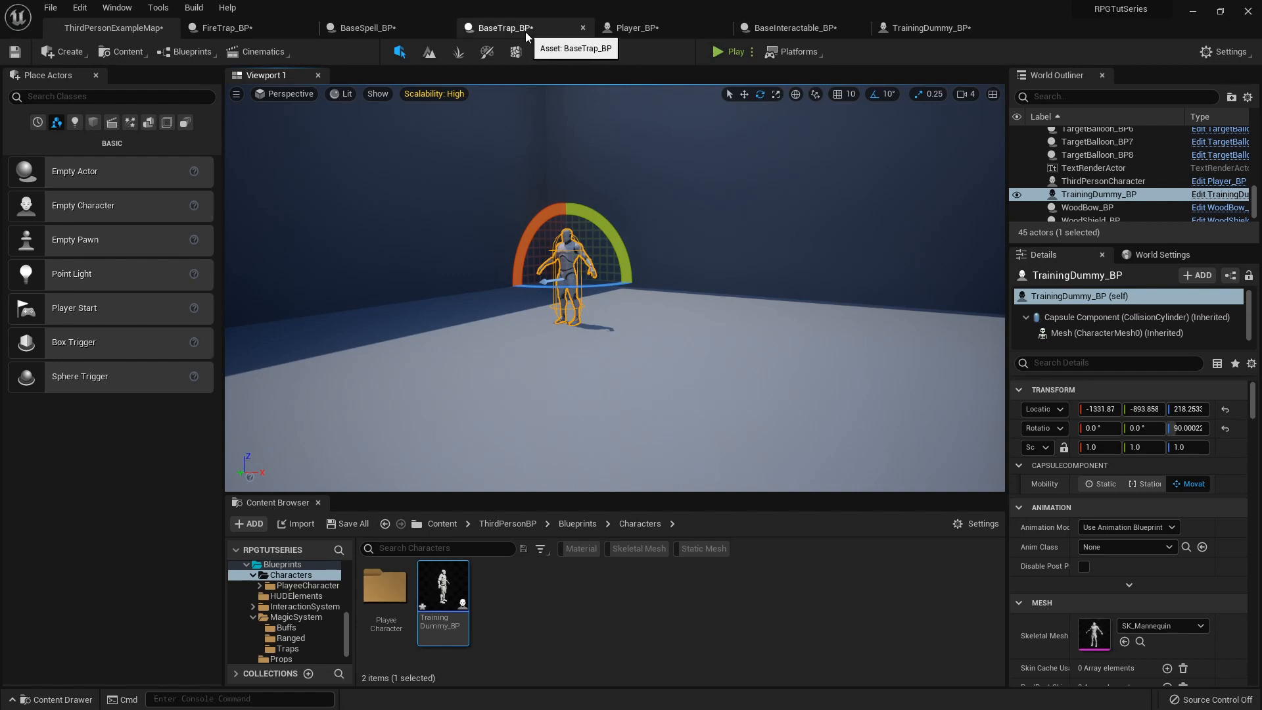
# - In BaseTrap_BP add a LineTraceByChannel after BeginPlay with GetActorLocation as its Start
pyautogui.click(504, 27)
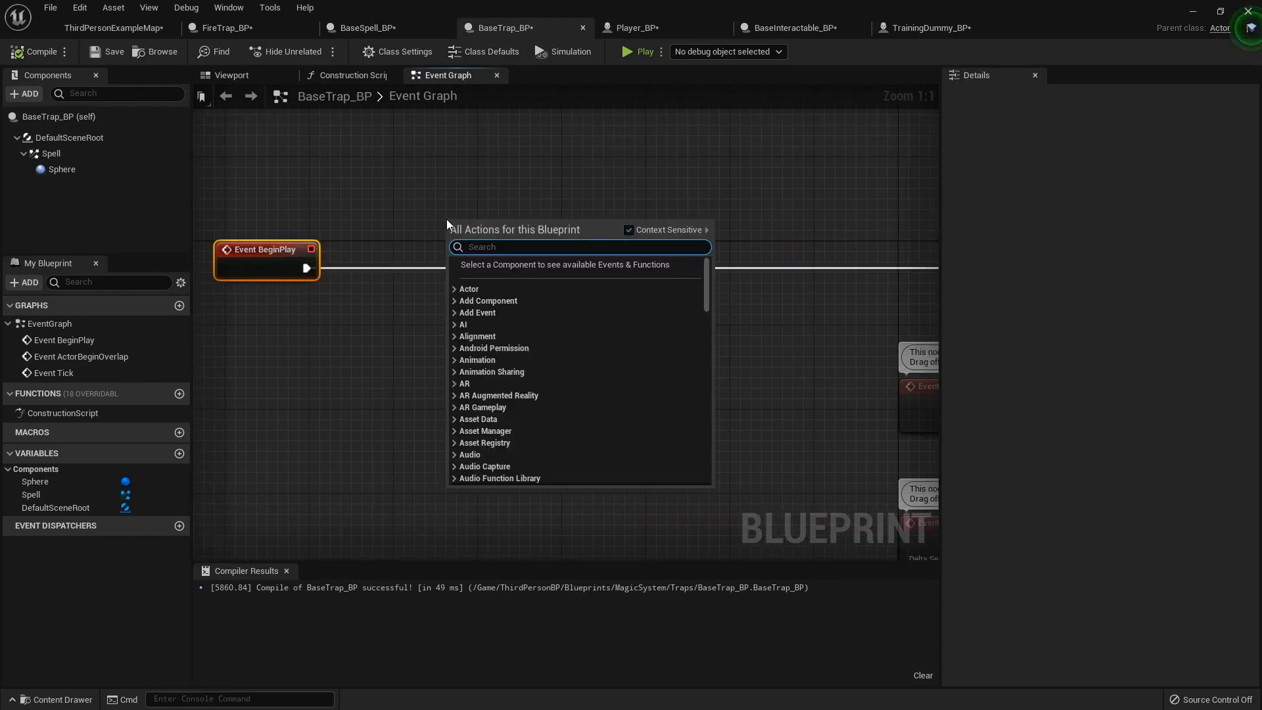
pyautogui.write('line trac')
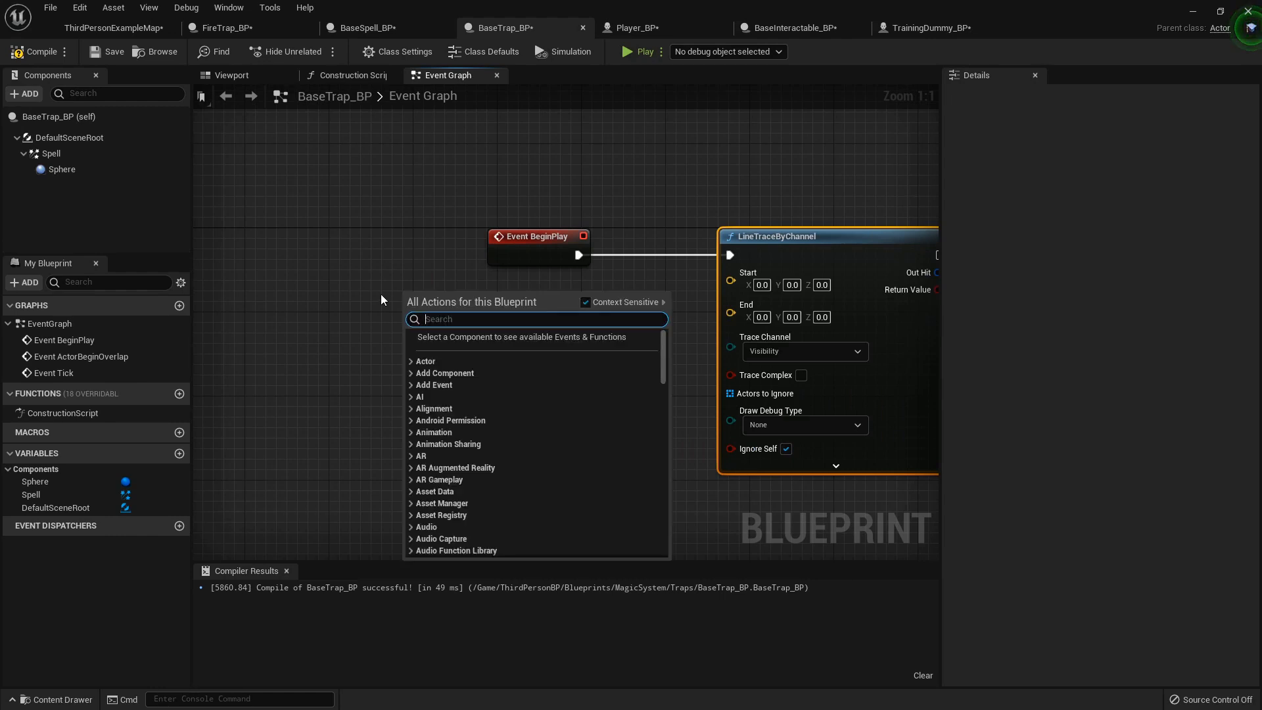
pyautogui.write('get actor')
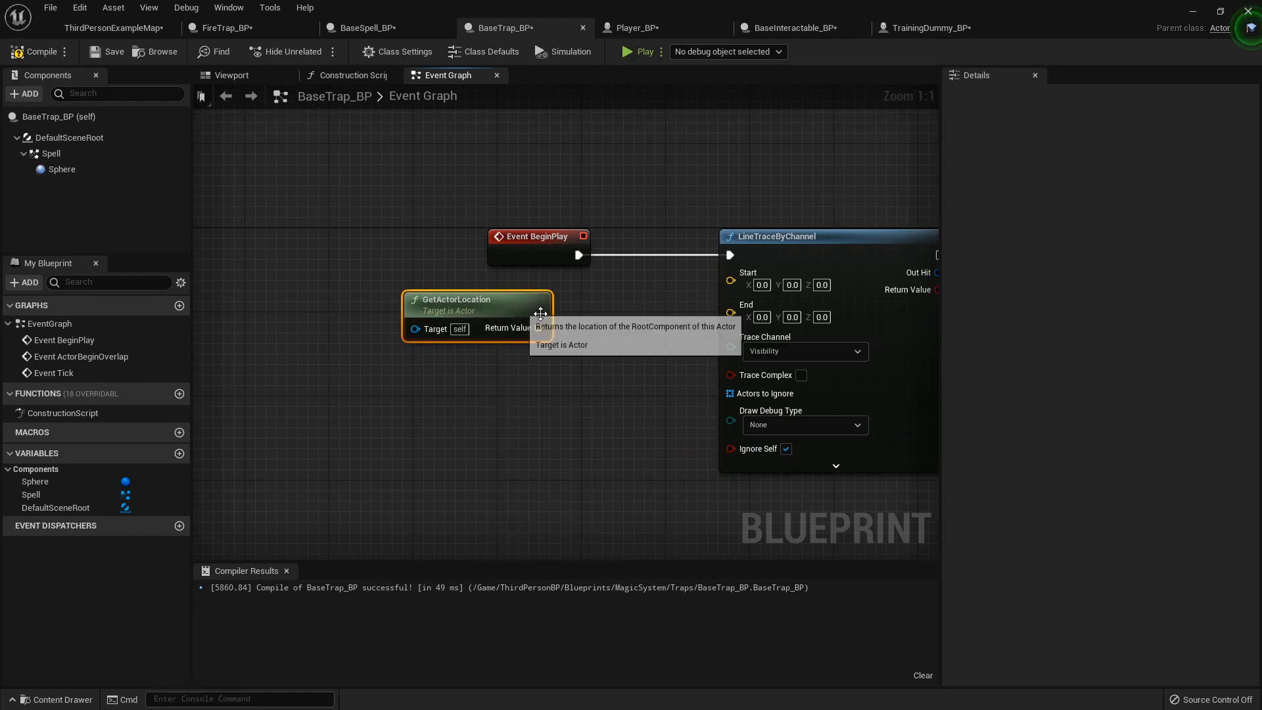
pyautogui.moveTo(539, 327); pyautogui.dragTo(731, 281)
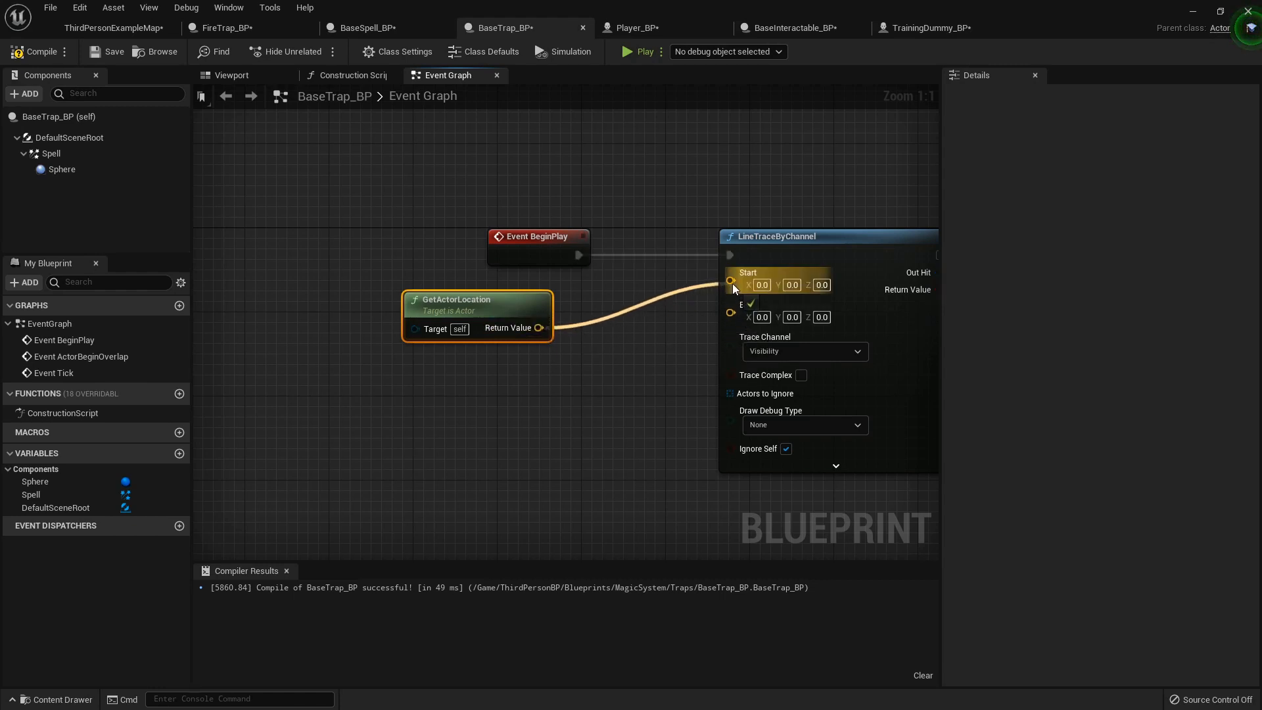
# - Subtract (0,0,300) from the location for the trace End and set Draw Debug Type to For Duration
pyautogui.moveTo(477, 314); pyautogui.dragTo(339, 282)
pyautogui.write('-')
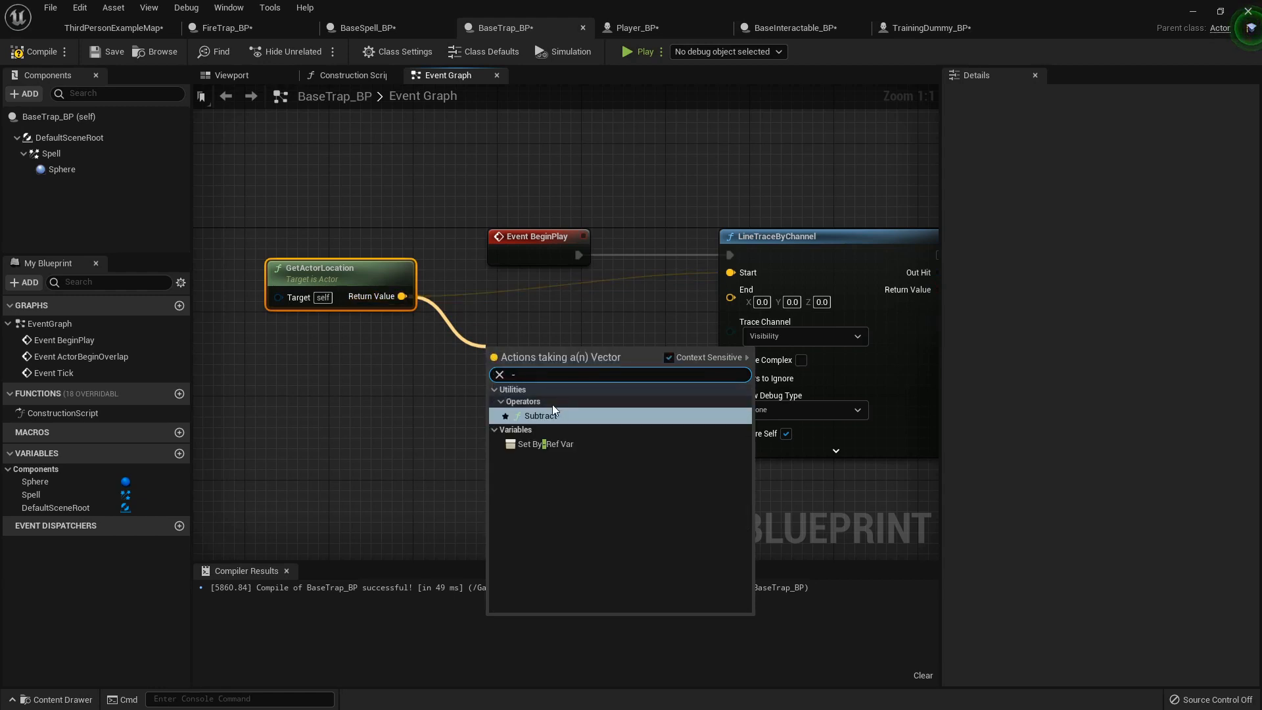
pyautogui.click(540, 416)
pyautogui.write('300')
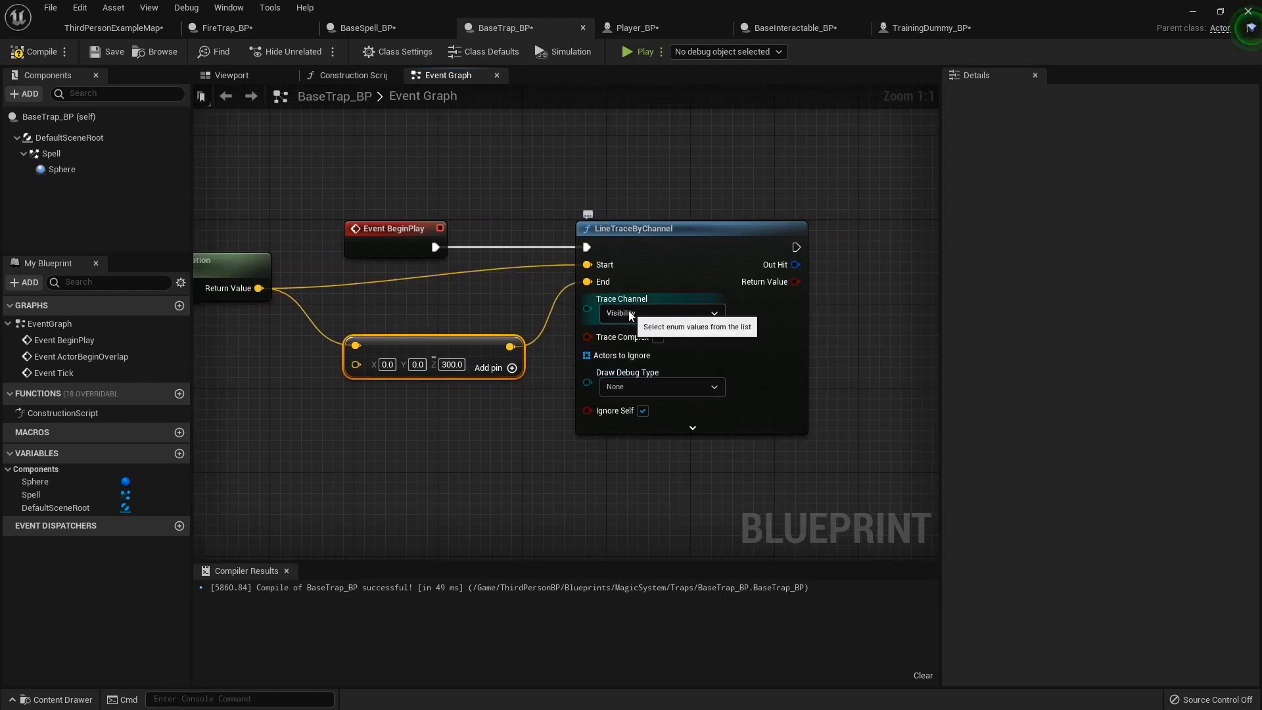
pyautogui.moveTo(619, 355)
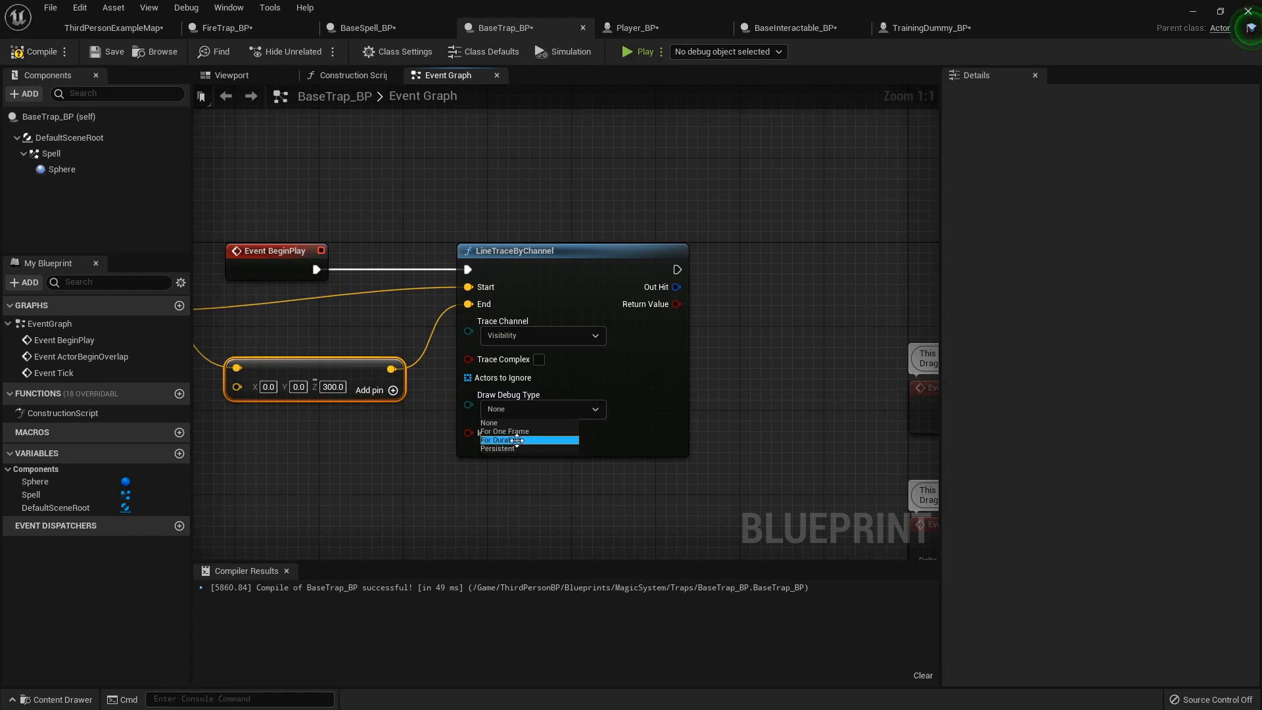
pyautogui.click(504, 439)
pyautogui.write('brea')
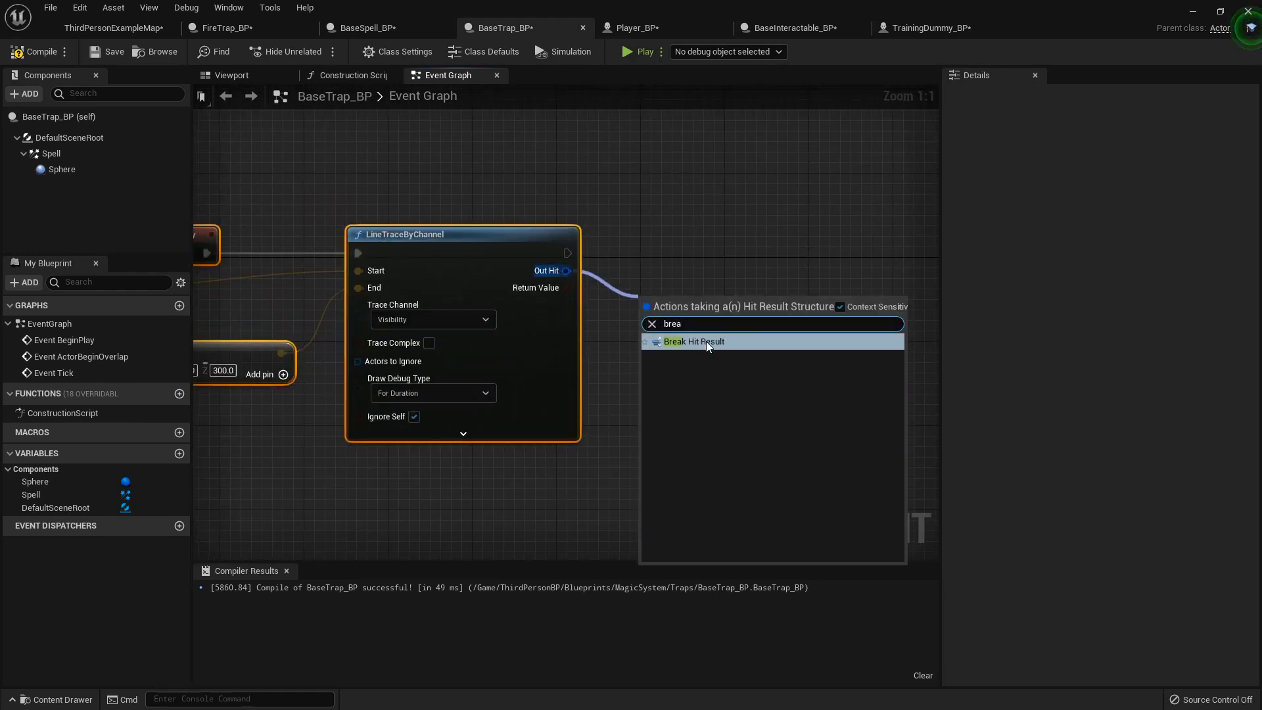
# - Branch on the trace's Return Value and SetActorLocation to the Break Hit Result location on True
pyautogui.click(694, 342)
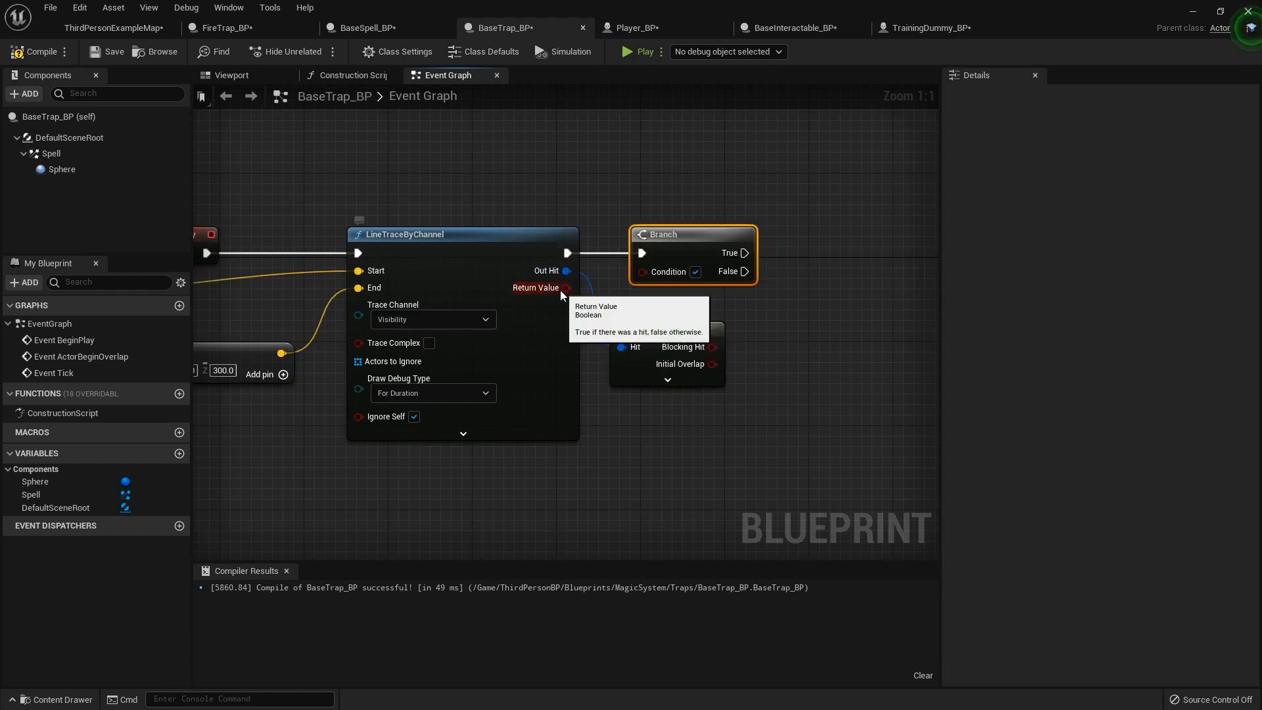
pyautogui.moveTo(565, 287); pyautogui.dragTo(640, 271)
pyautogui.write('set actor loc')
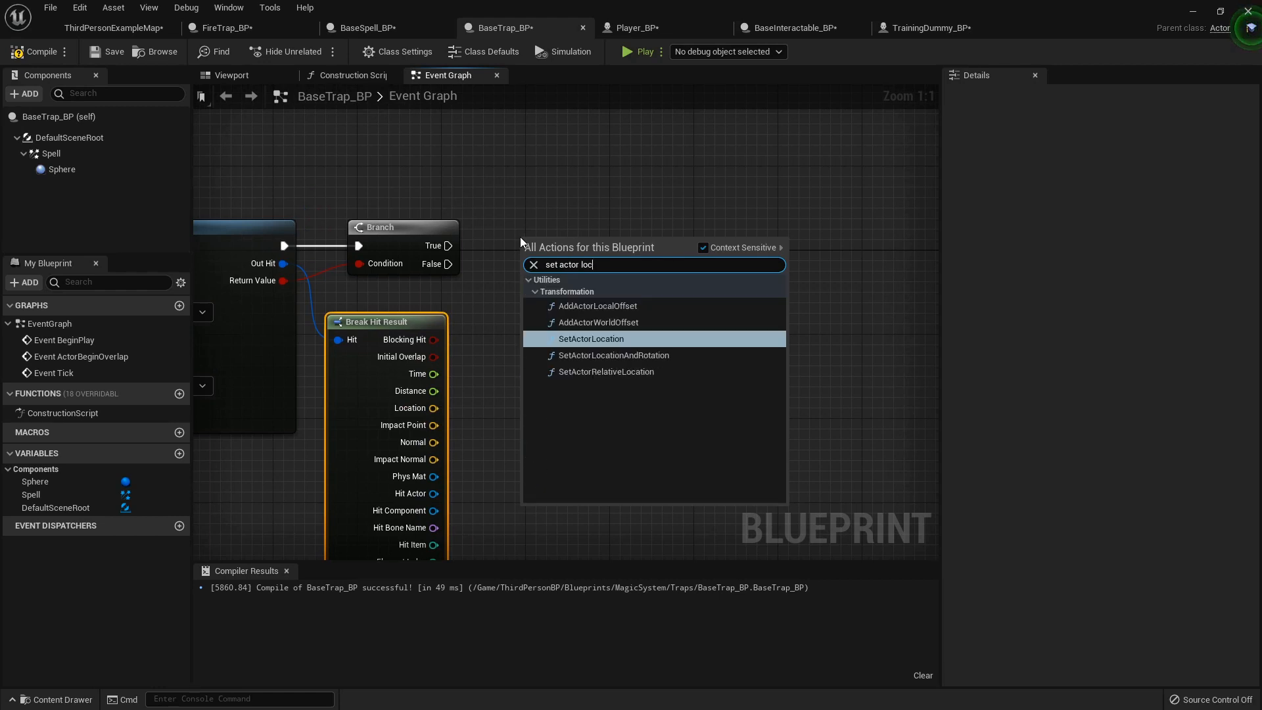
pyautogui.click(590, 337)
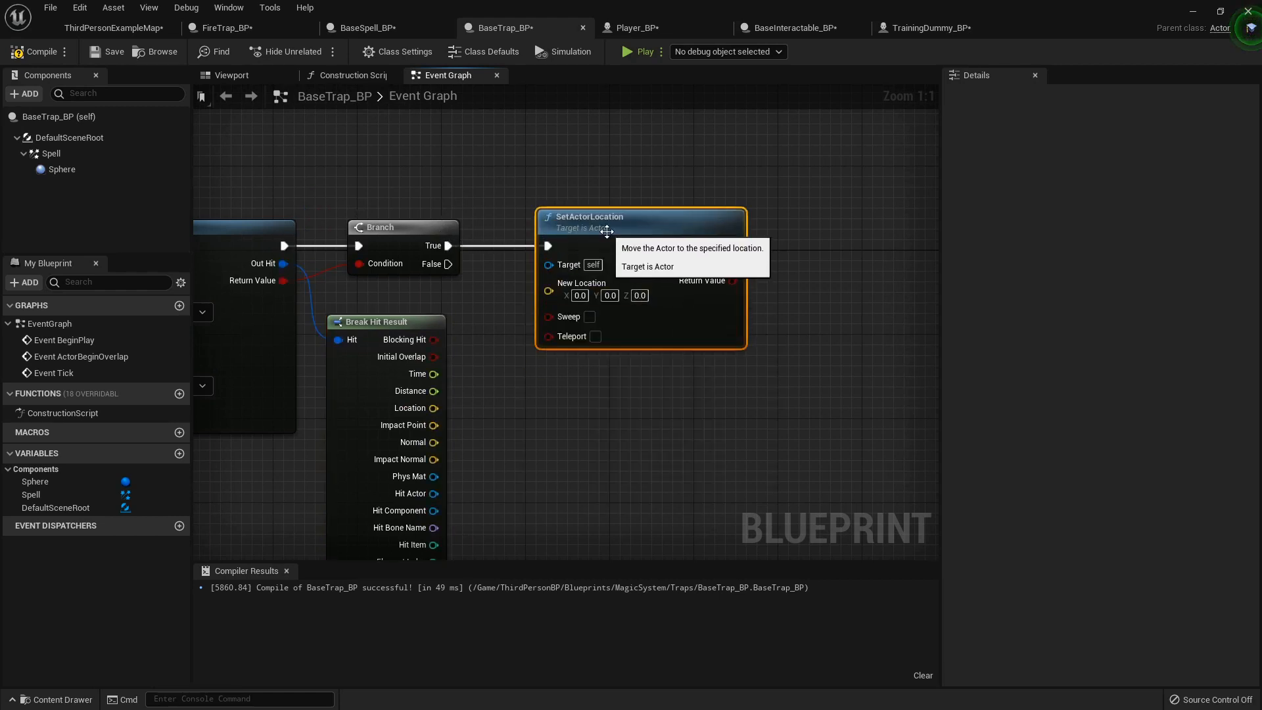
pyautogui.moveTo(435, 407); pyautogui.dragTo(547, 282)
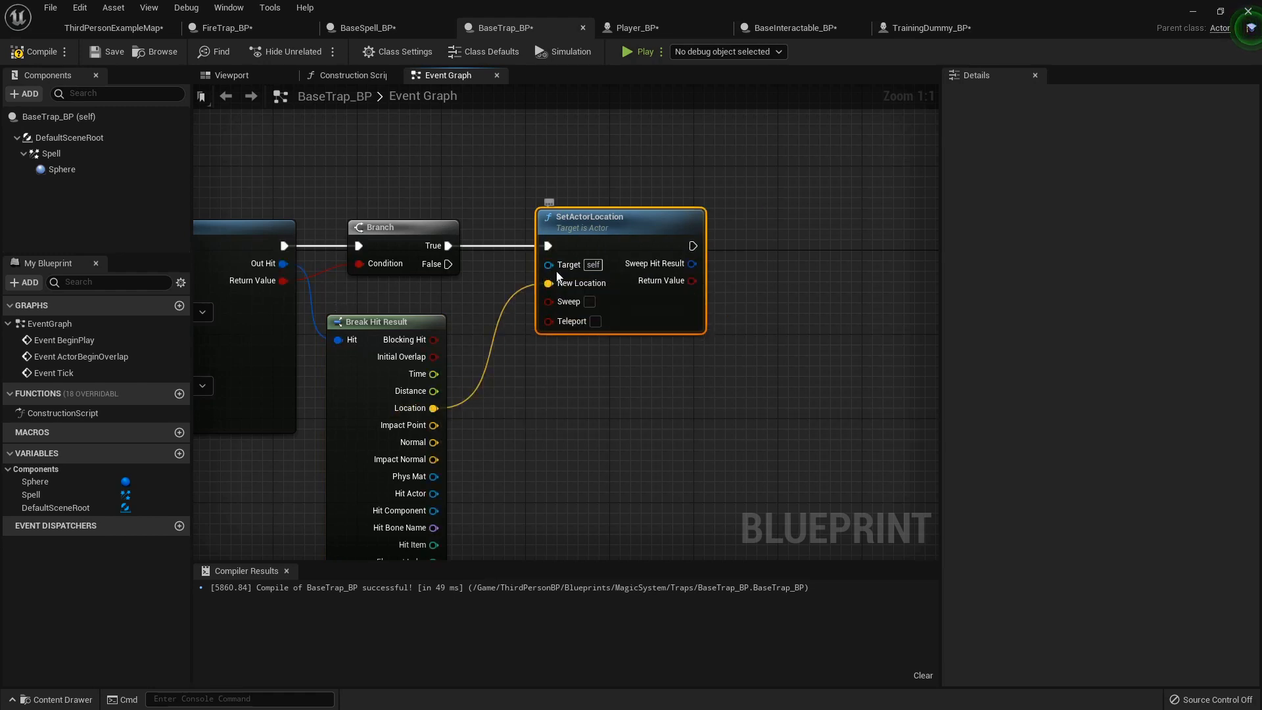
pyautogui.moveTo(238, 27)
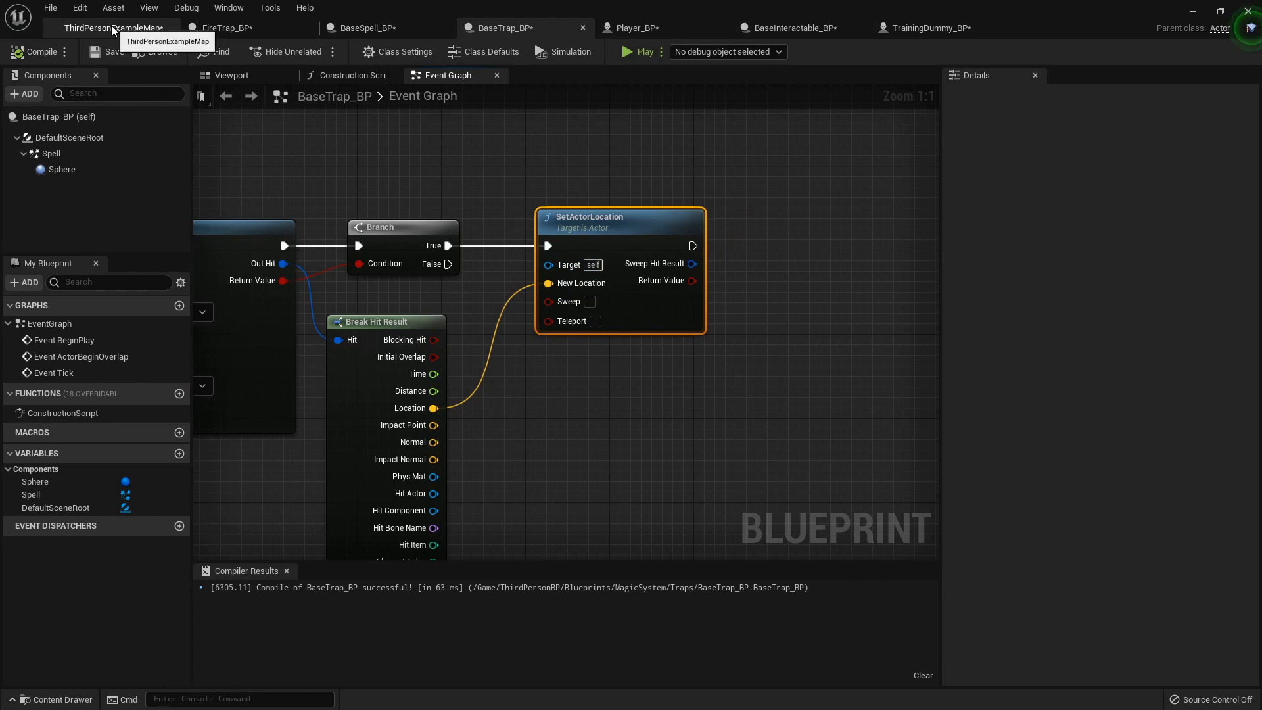
# - Return to the level map and play-test the trap snapping to the ground
pyautogui.click(111, 28)
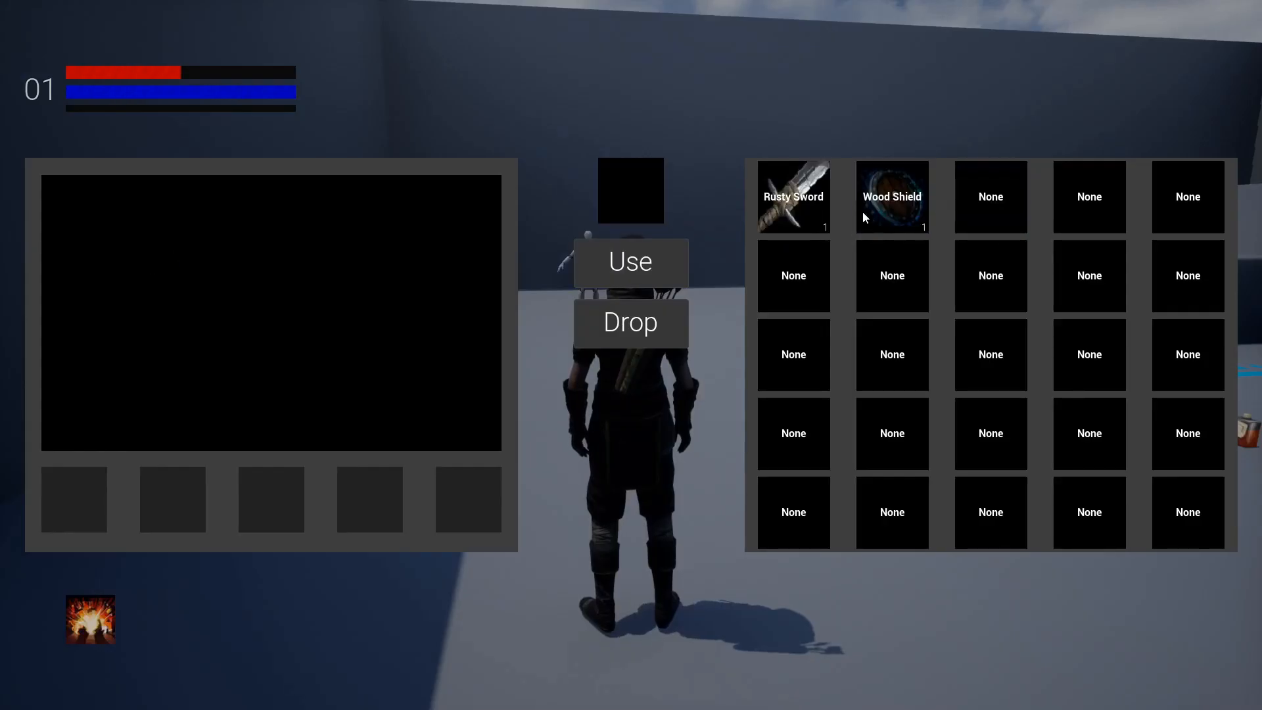
pyautogui.click(630, 261)
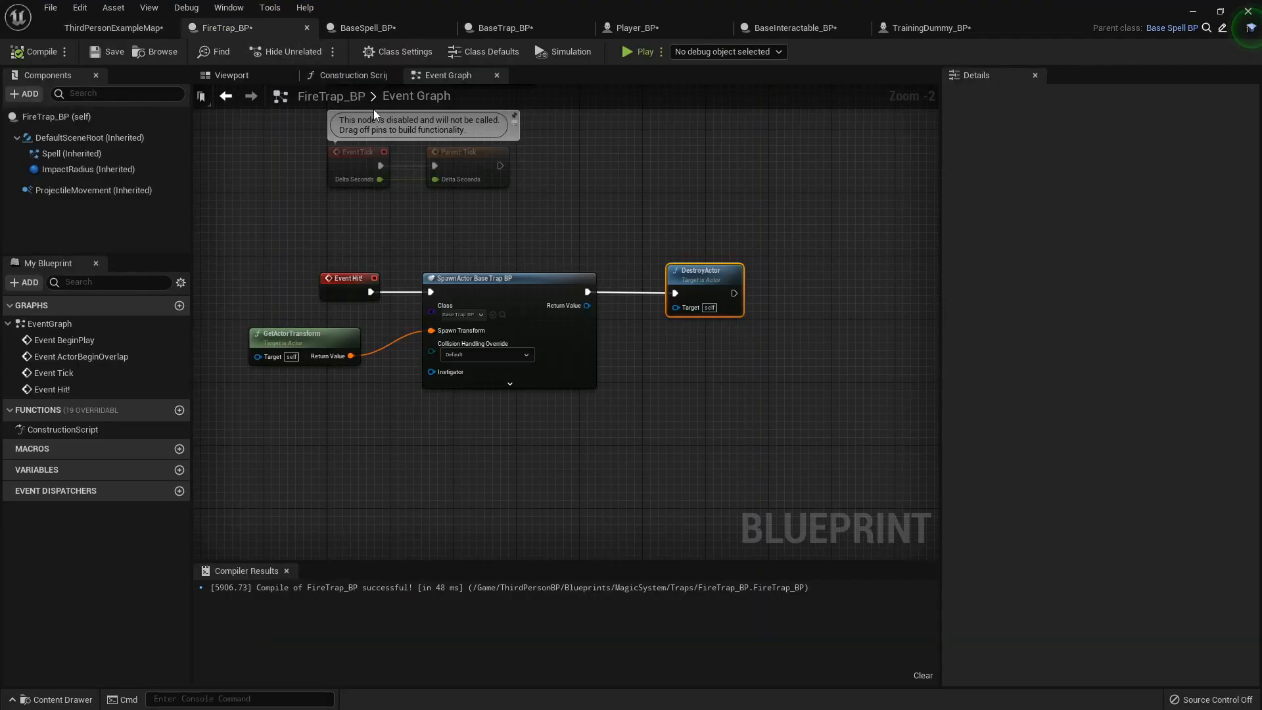
pyautogui.moveTo(370, 27)
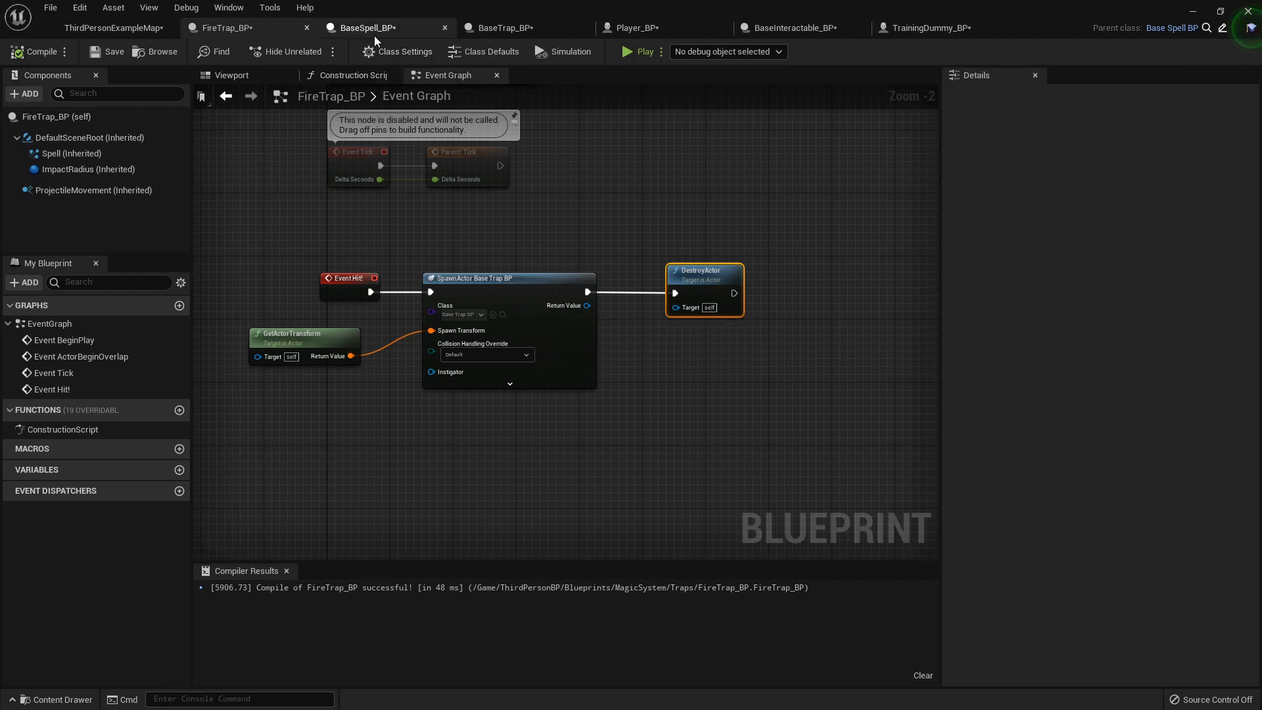
# - Zoom out and pan across the BaseTrap_BP graph to review the trace logic
pyautogui.click(499, 27)
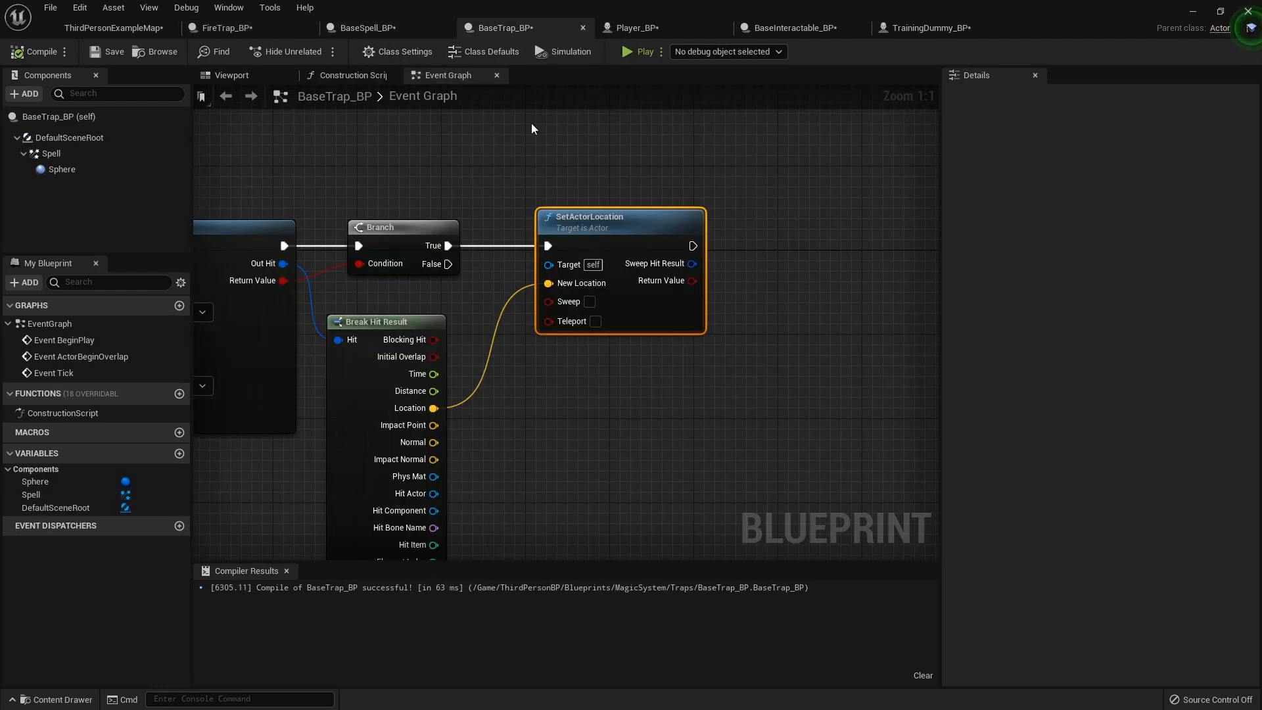
pyautogui.scroll(-3)
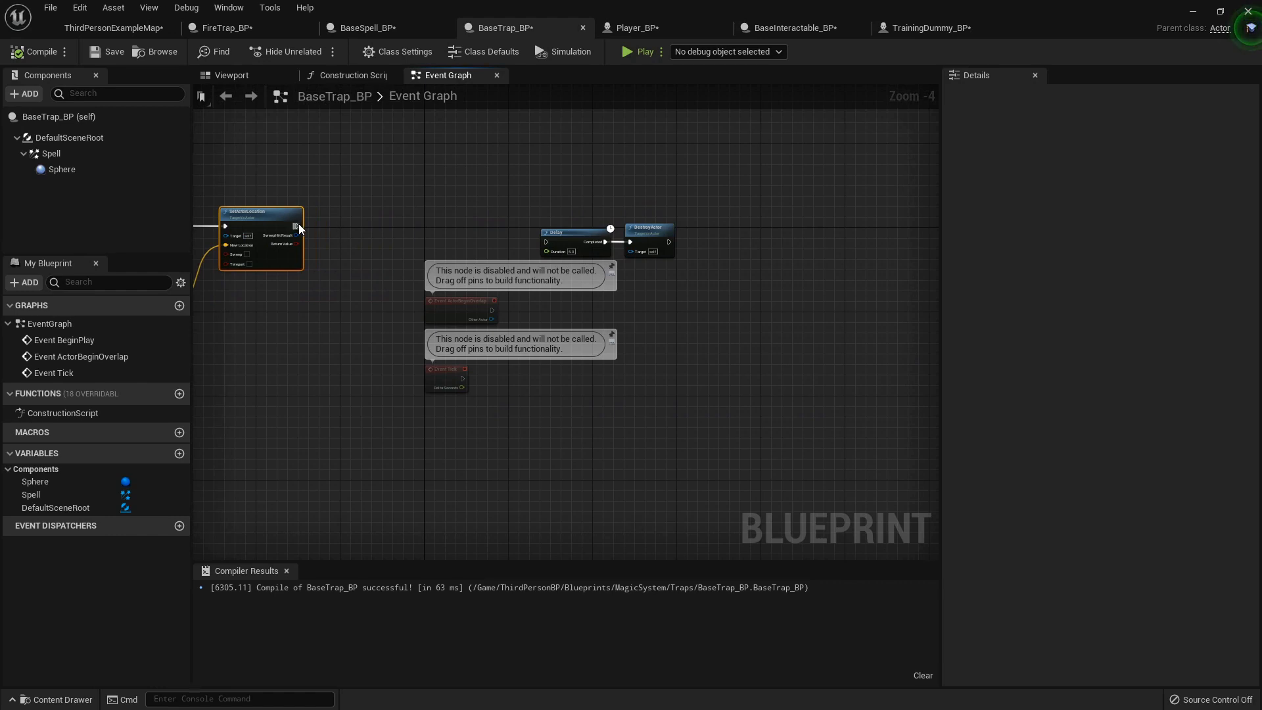
pyautogui.moveTo(296, 226); pyautogui.dragTo(547, 242)
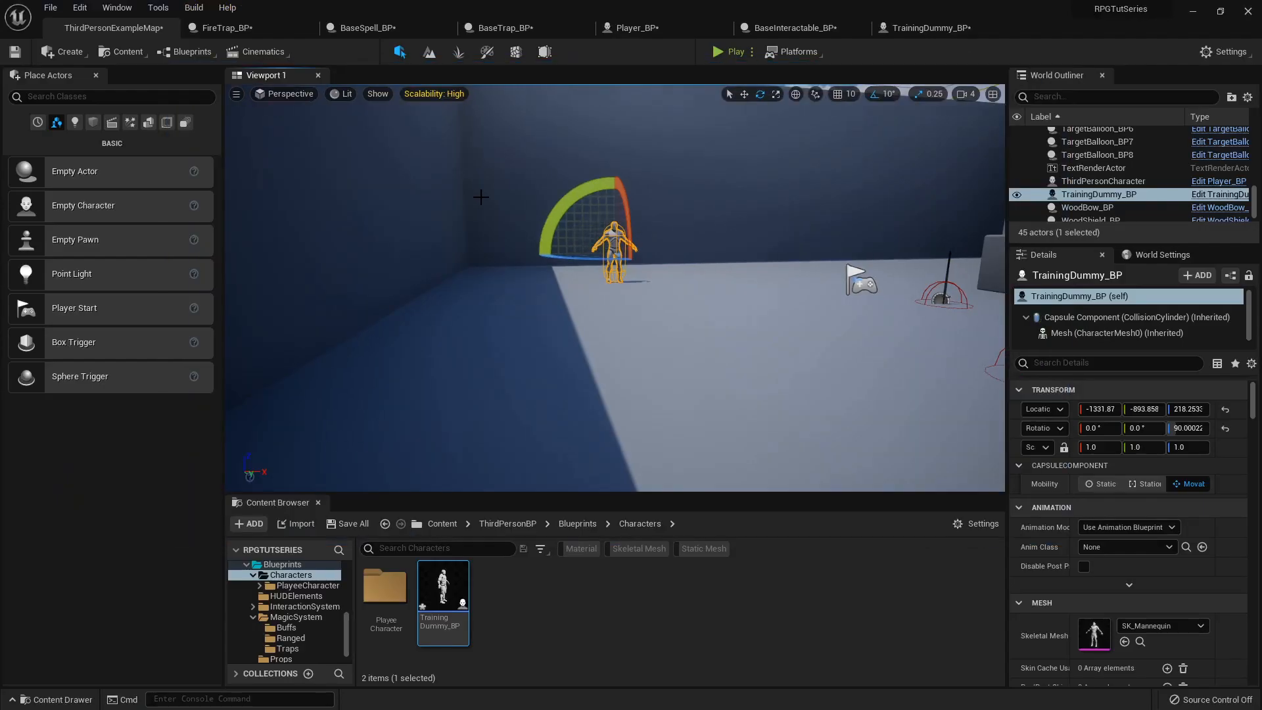
# - Play-test the level once more, then save all modified assets including the trap blueprints and map
pyautogui.click(504, 28)
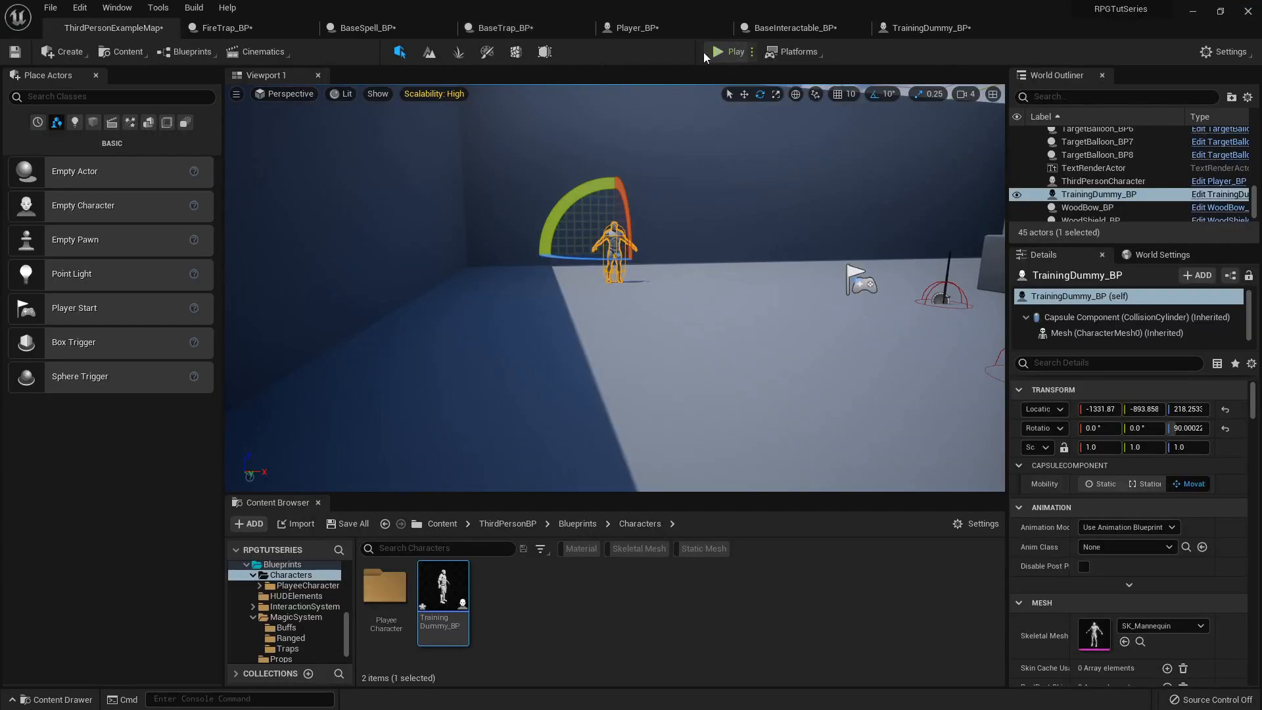
pyautogui.click(731, 51)
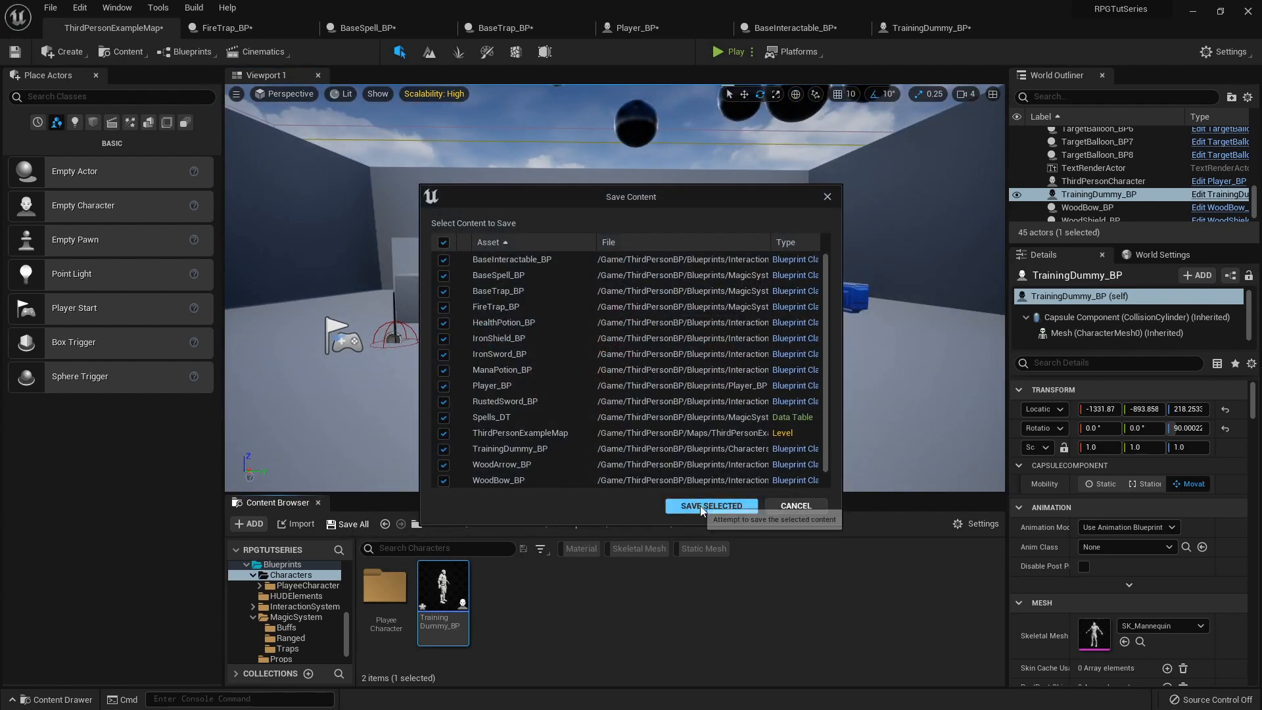
pyautogui.click(710, 504)
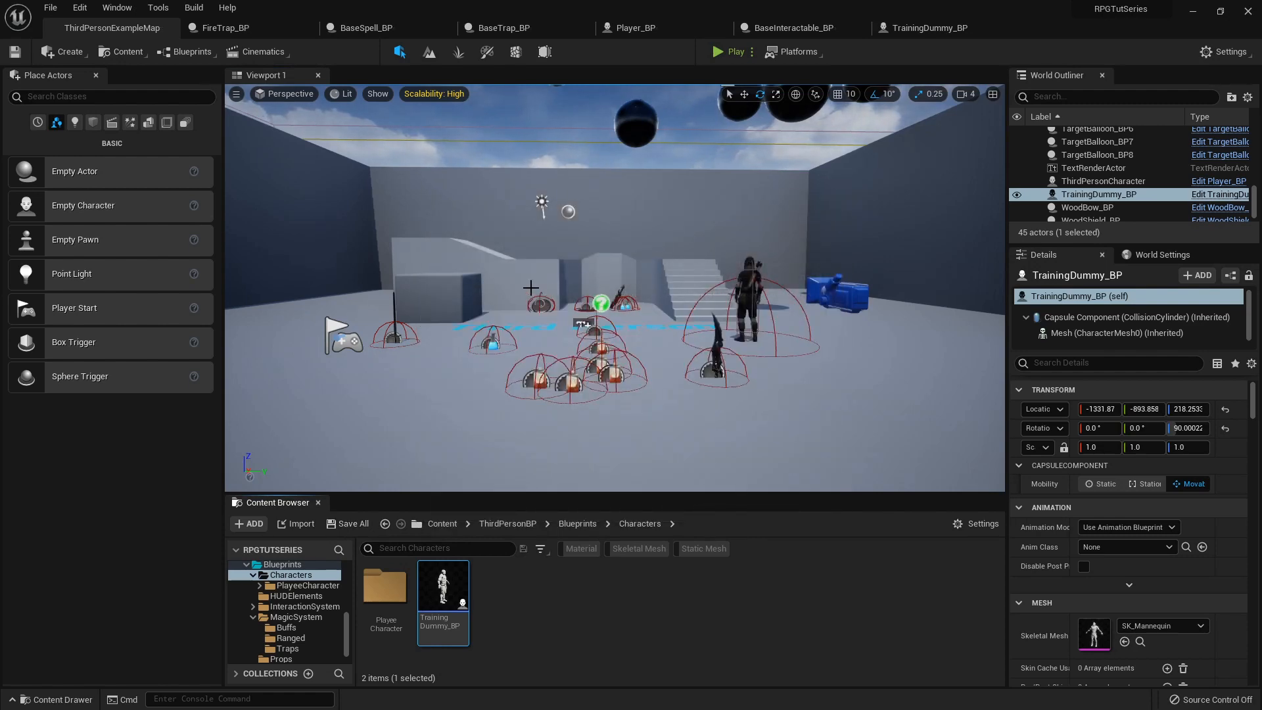
pyautogui.moveTo(645, 260)
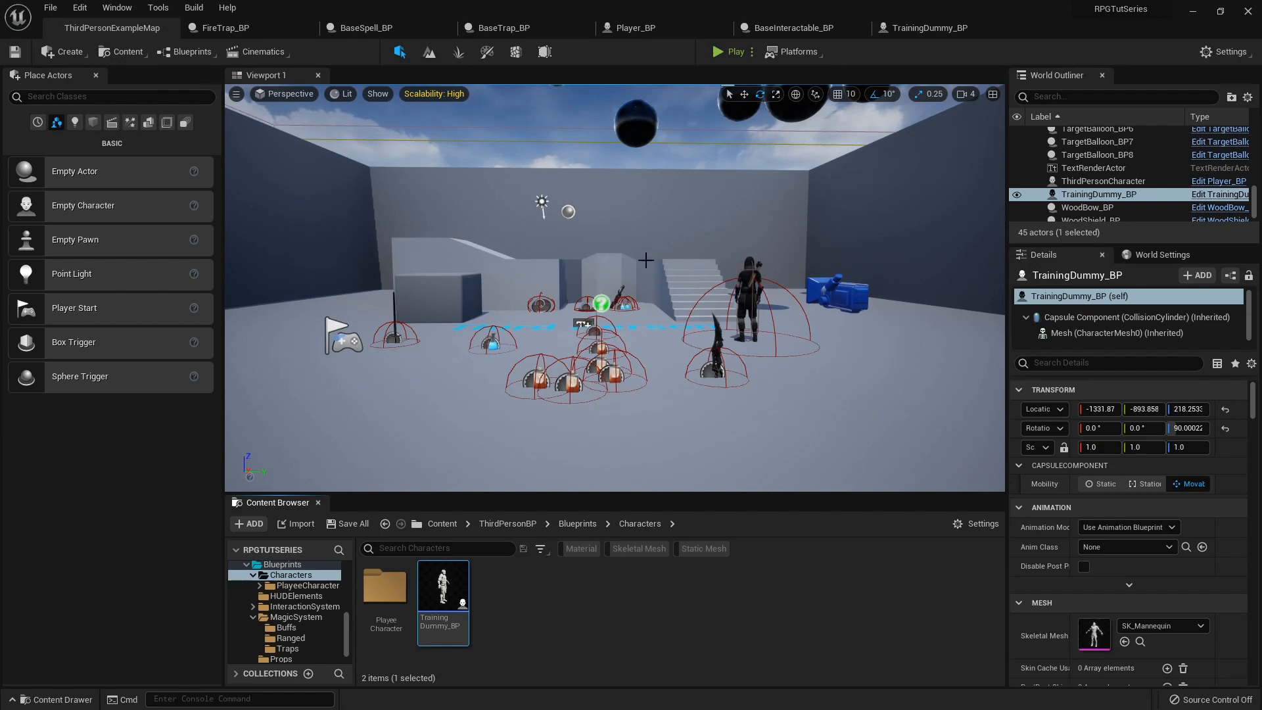